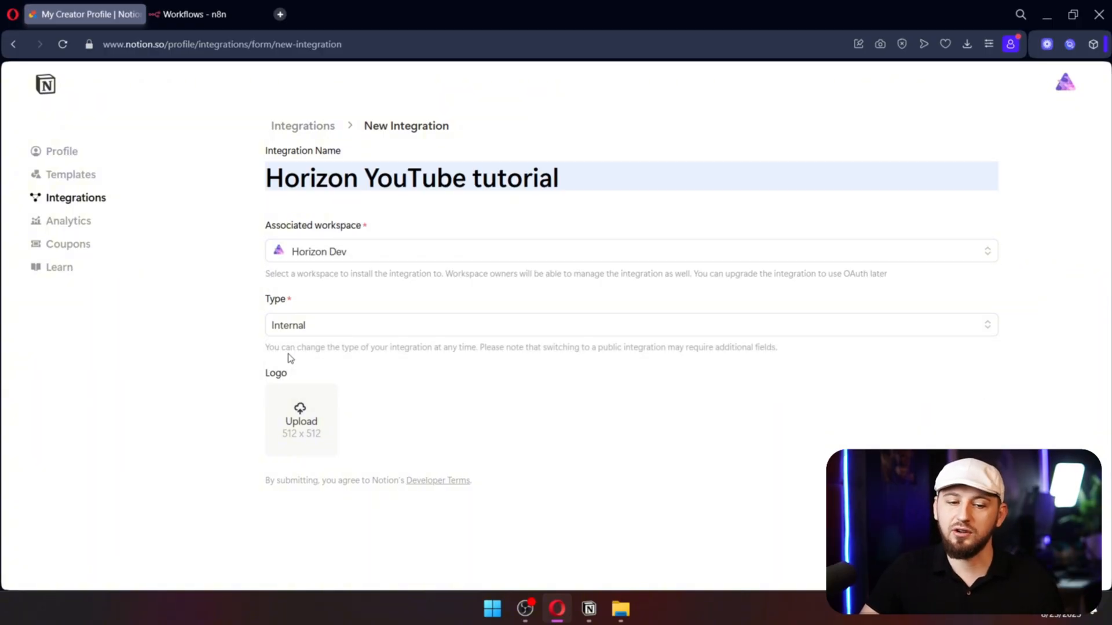
mouse_move(320, 450)
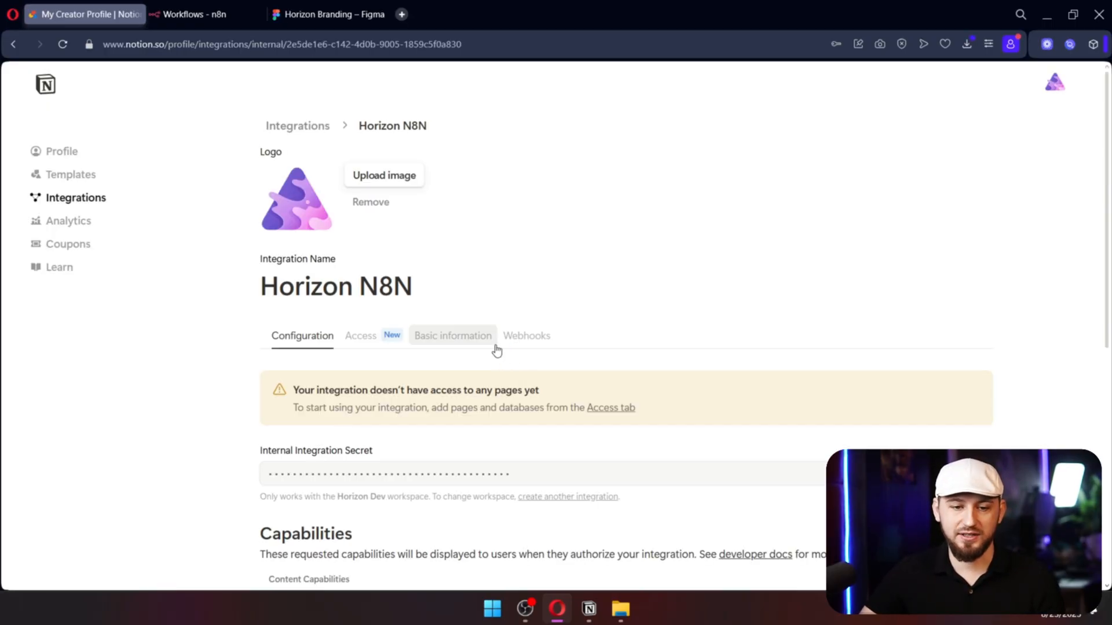
Scroll the Horizon N8N integration's Configuration page down to its Capabilities section.
scroll("down", 3)
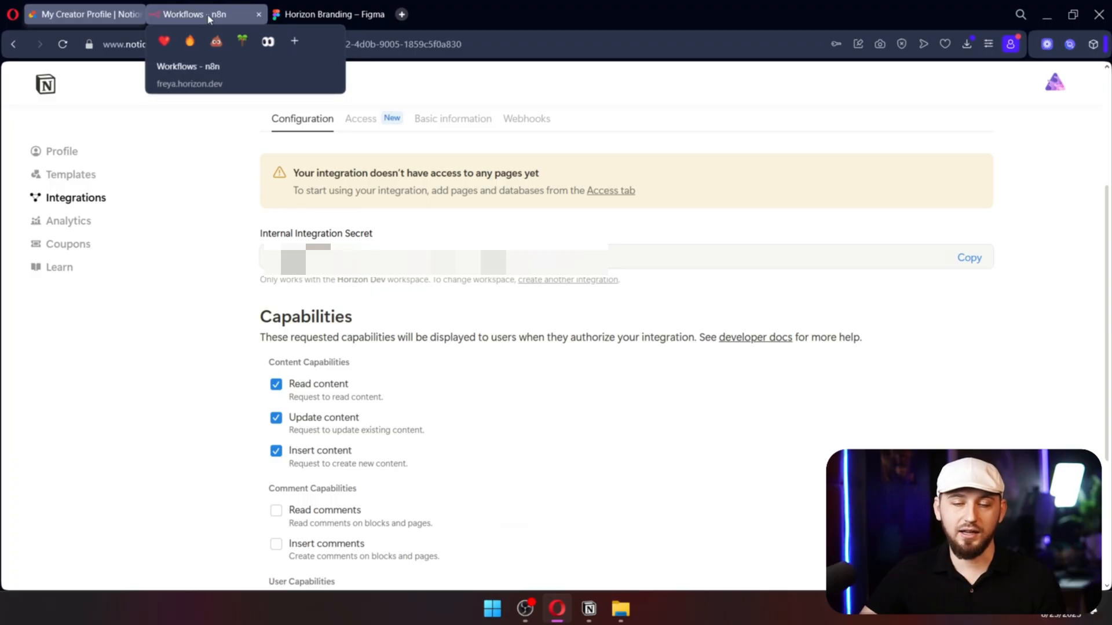
Create and save a Notion API credential in n8n with the integration secret, confirming the connection succeeds.
left_click(206, 14)
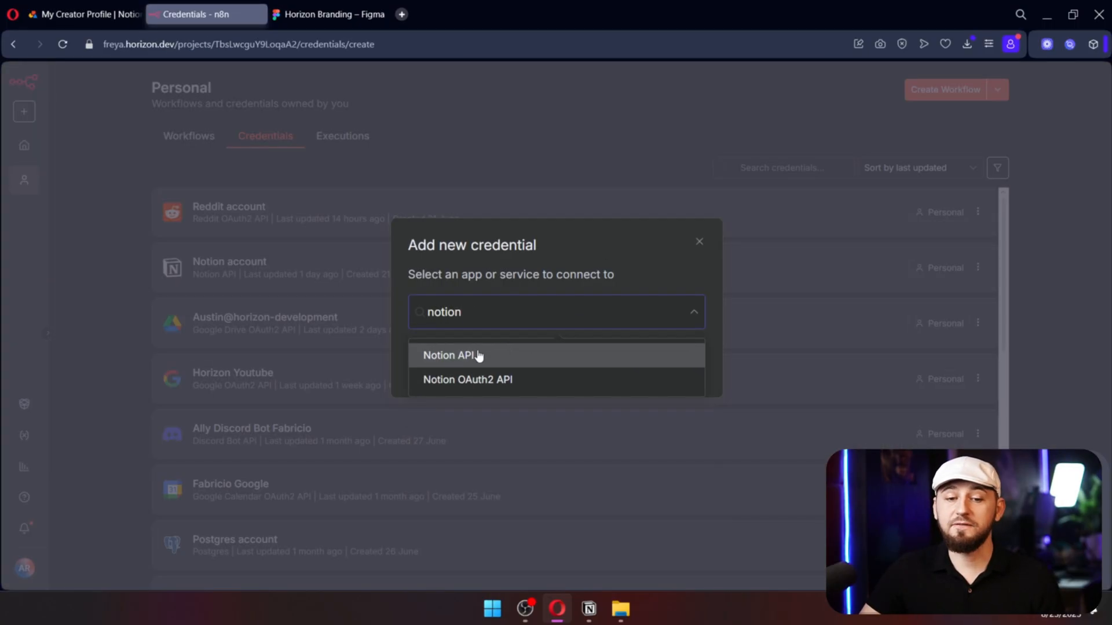
left_click(453, 355)
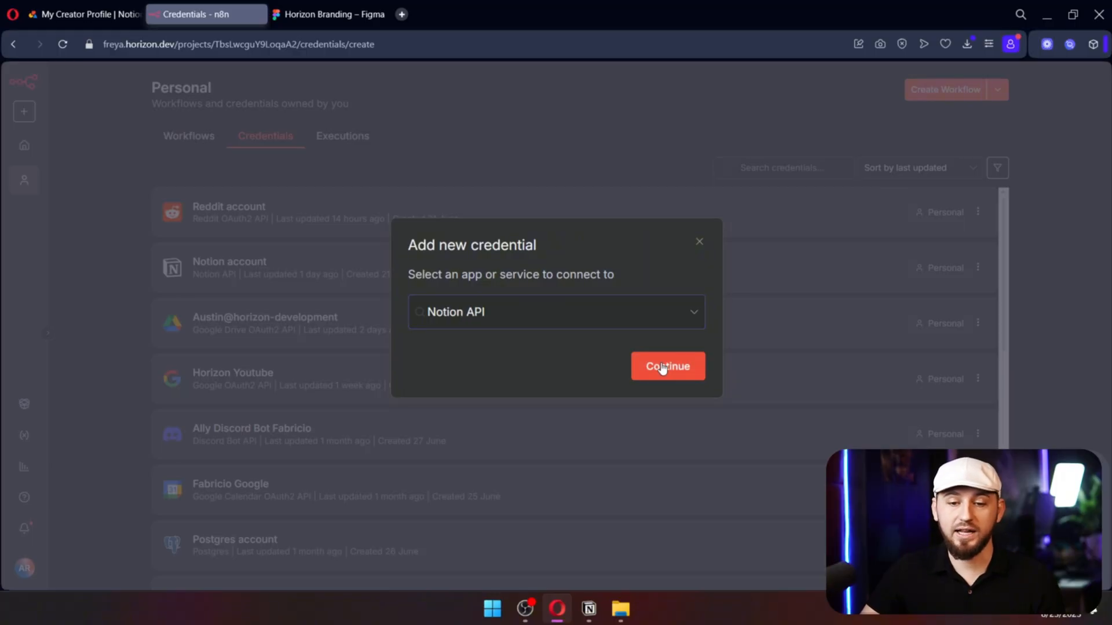
left_click(667, 367)
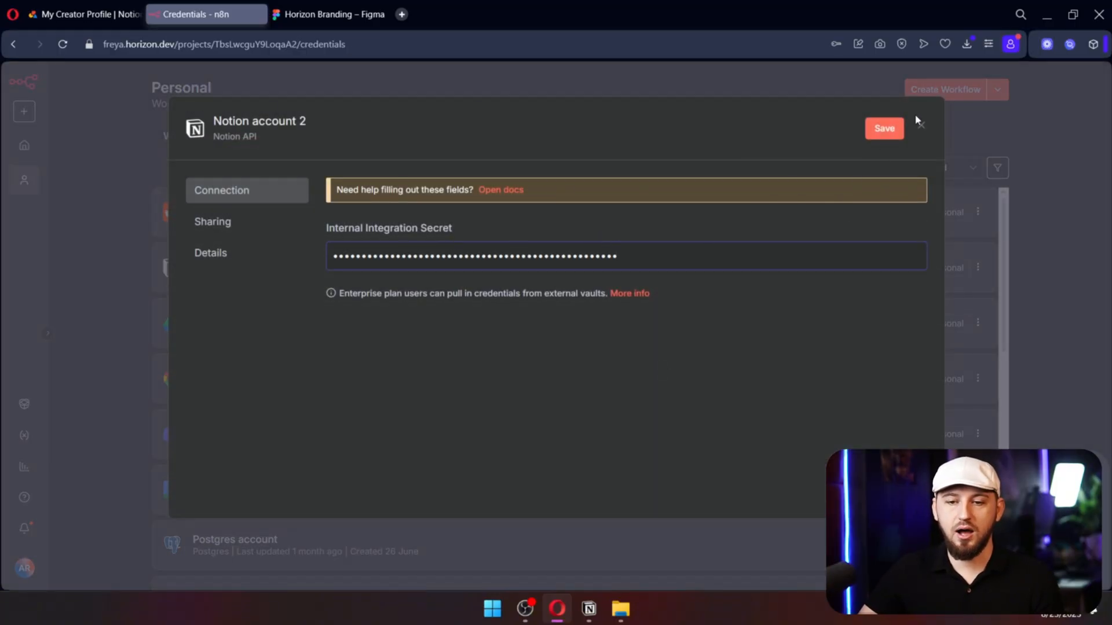
left_click(884, 128)
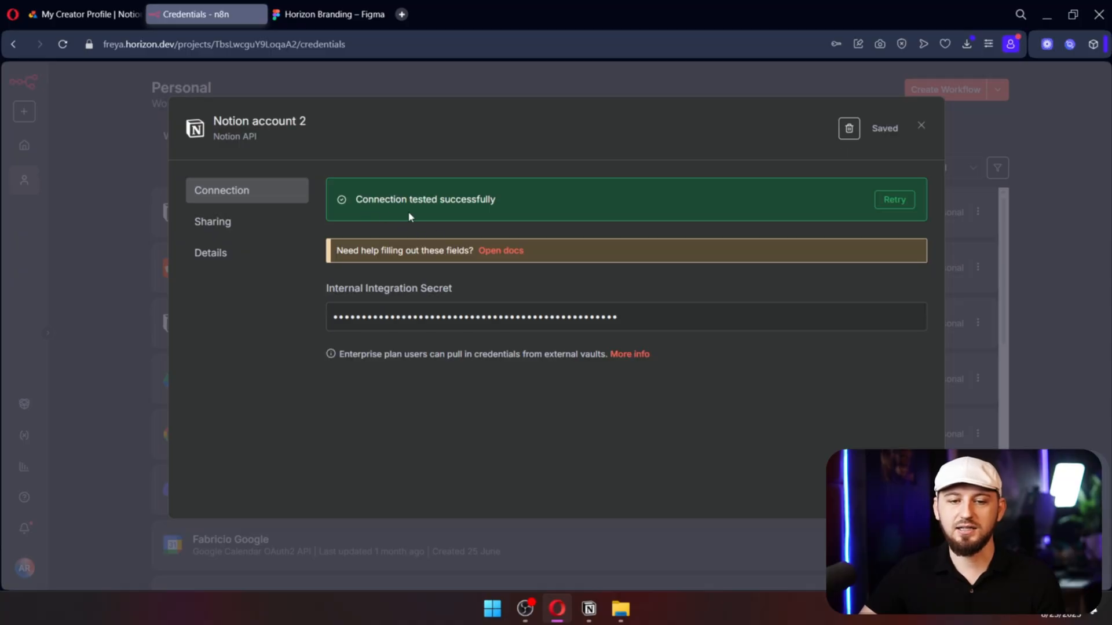
double_click(425, 199)
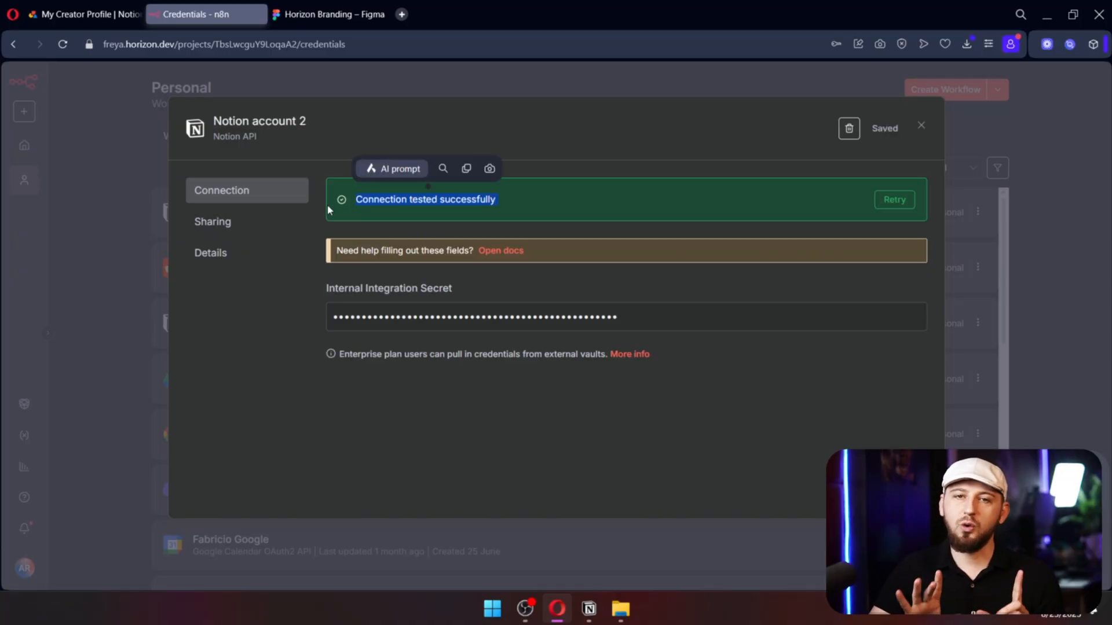
left_click(78, 13)
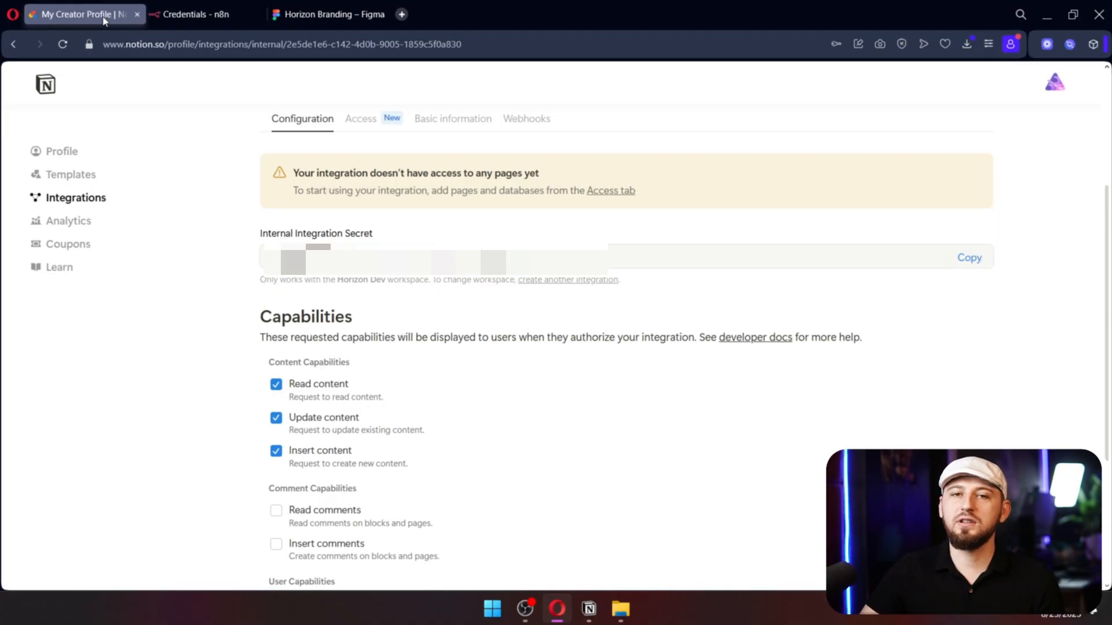
Allow comment read/insert and reading user emails for the integration, then return to n8n.
scroll("down", 3)
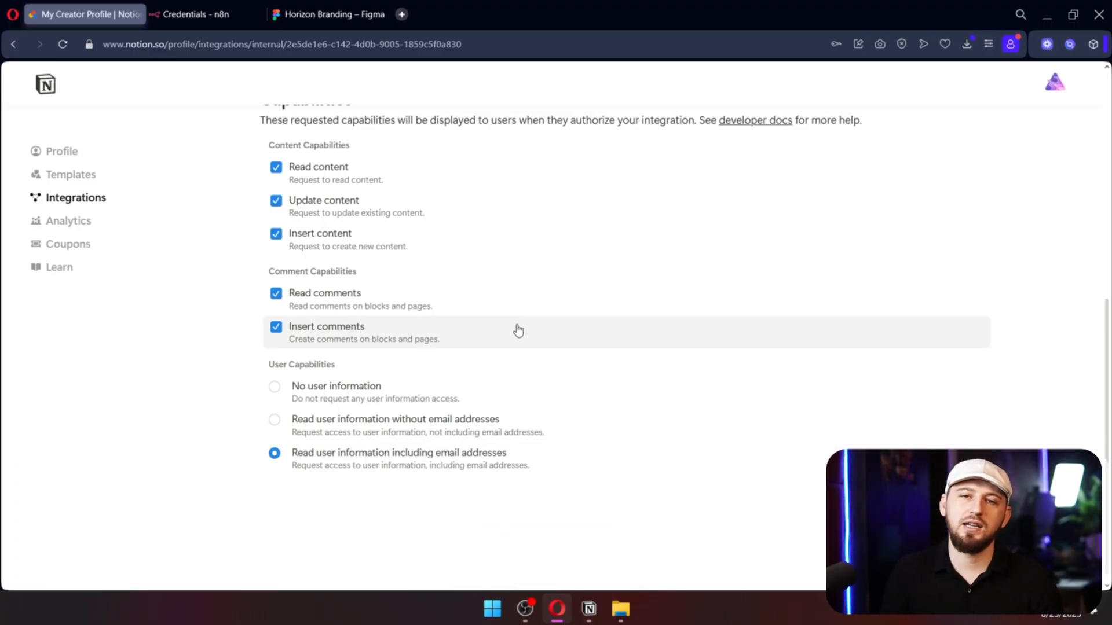
left_click(198, 14)
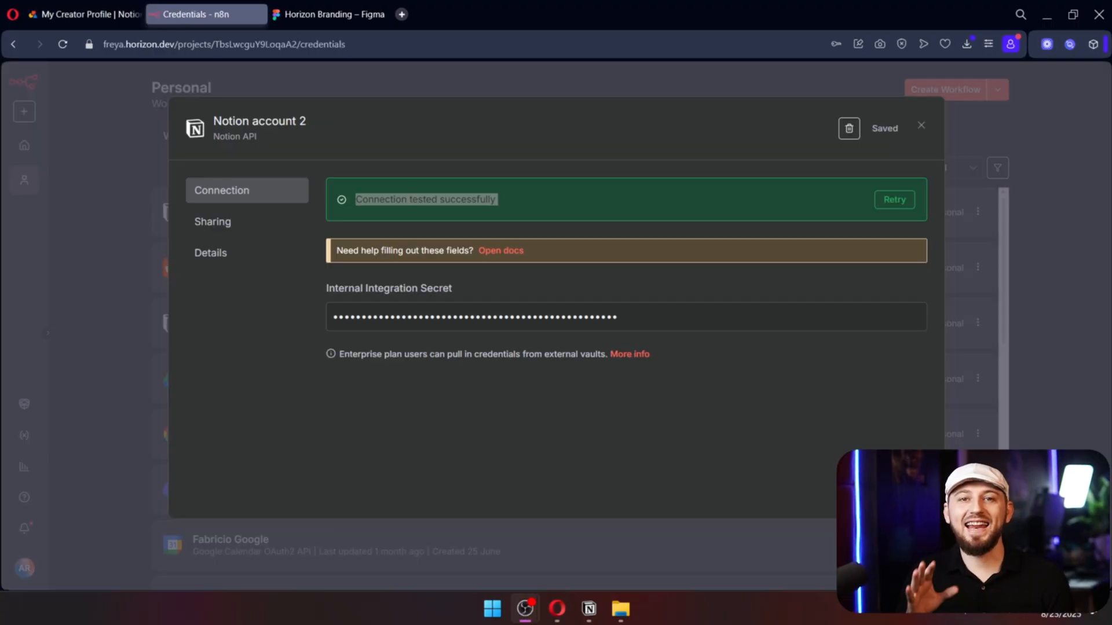
mouse_move(603, 608)
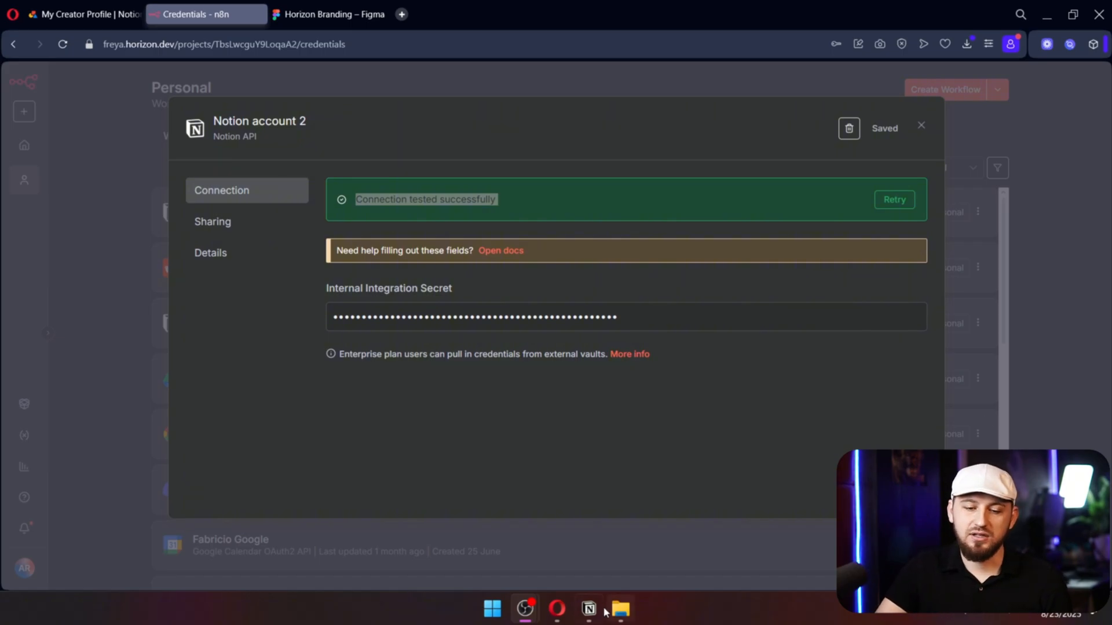
Connect the Horizon N8N integration to the YouTube Testing page via its Connections menu and confirm.
left_click(588, 608)
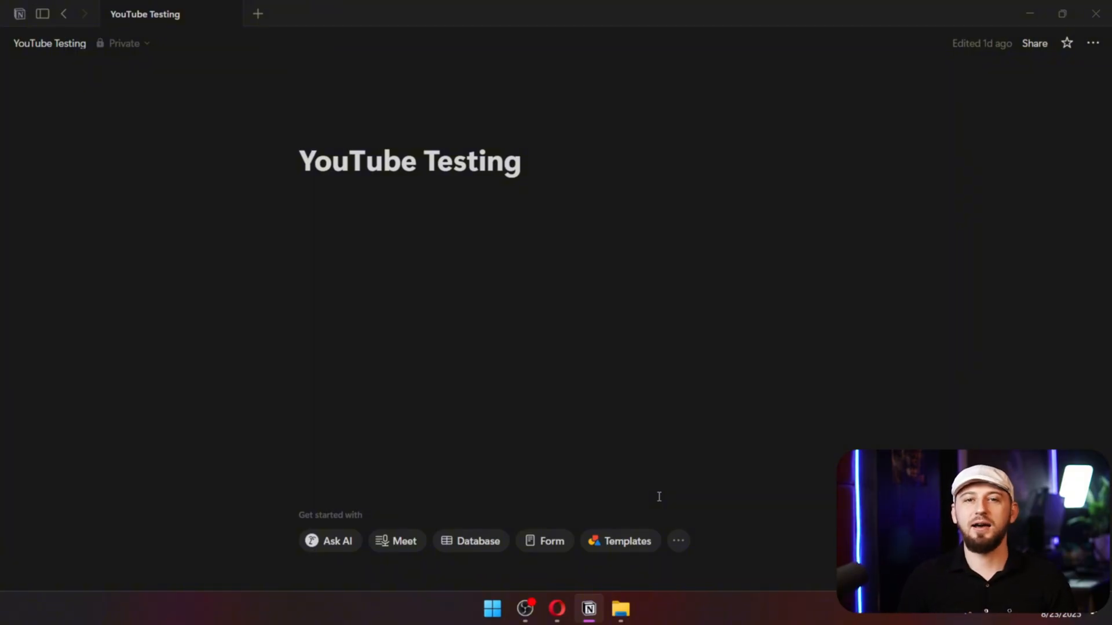
left_click(1092, 43)
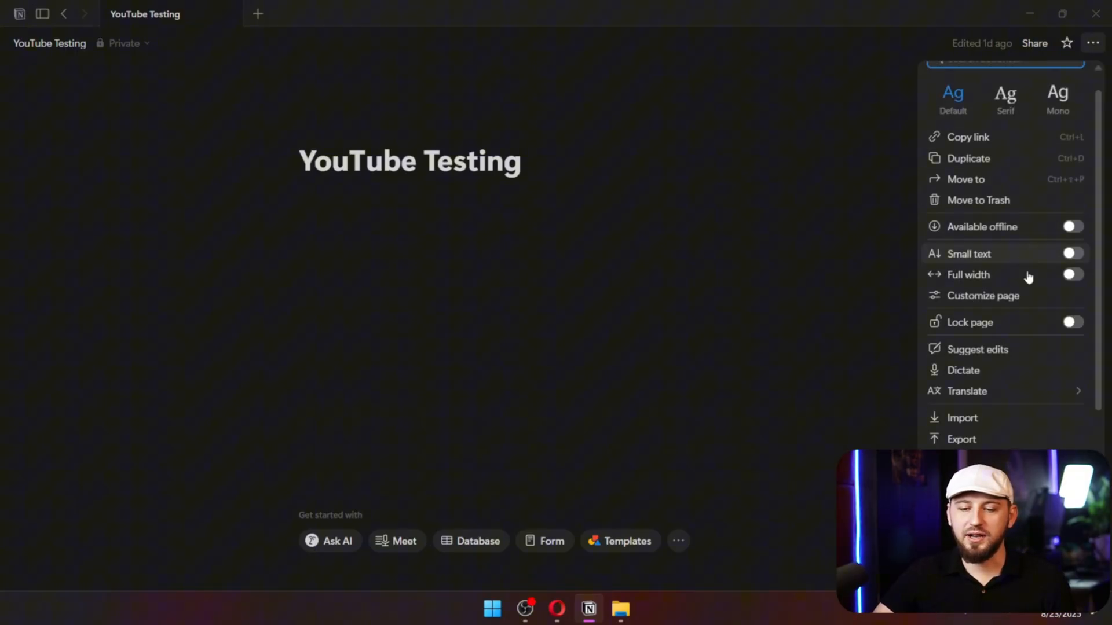
left_click(976, 441)
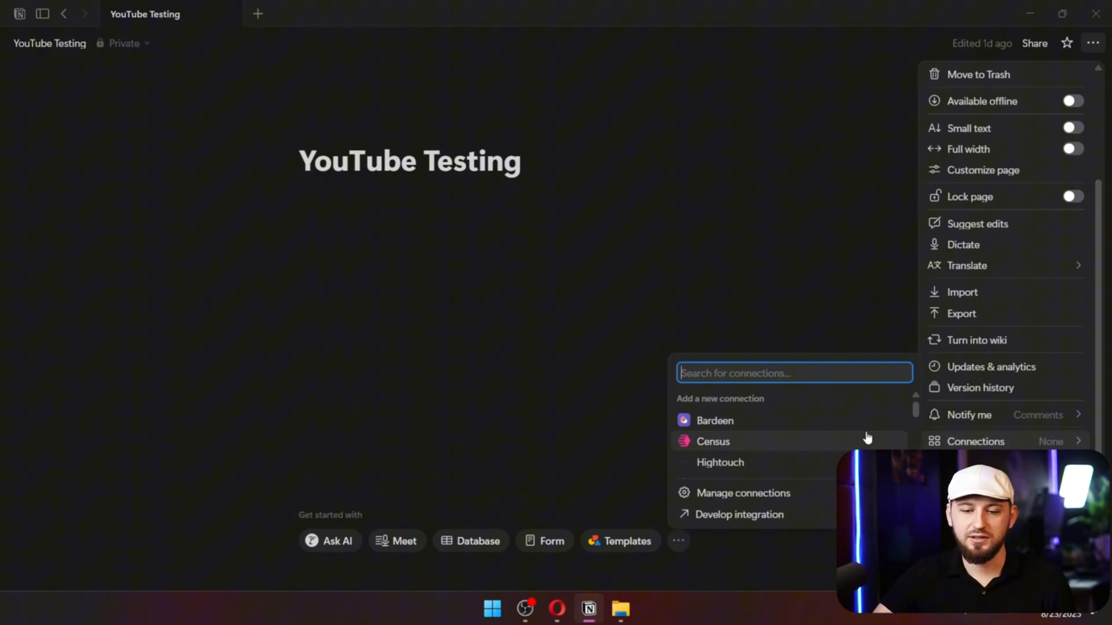
scroll("down", 3)
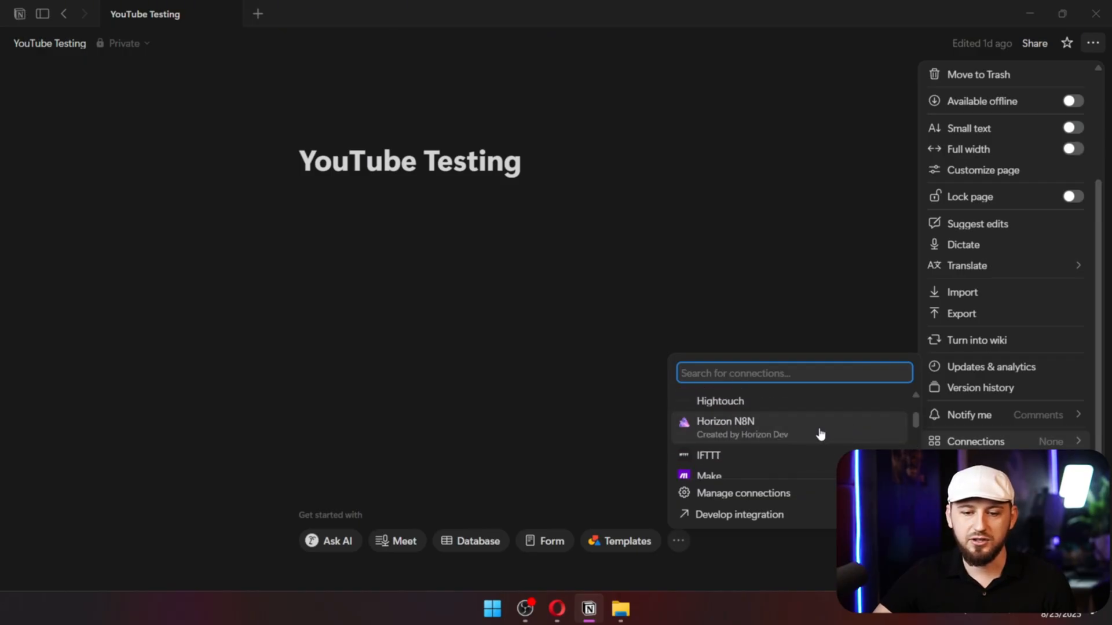
mouse_move(731, 432)
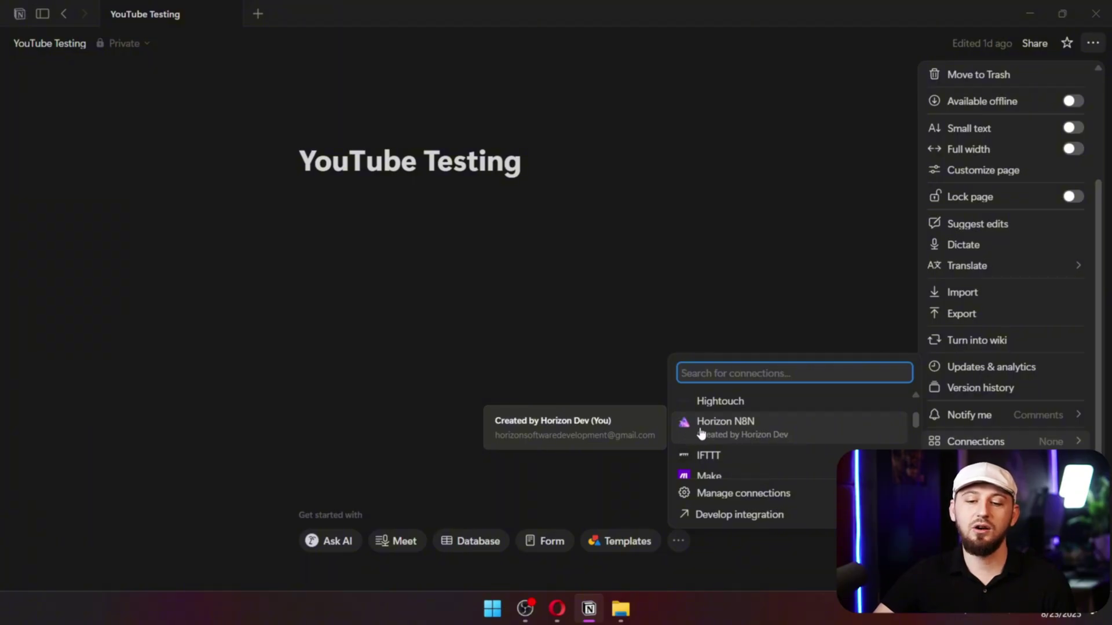
left_click(725, 422)
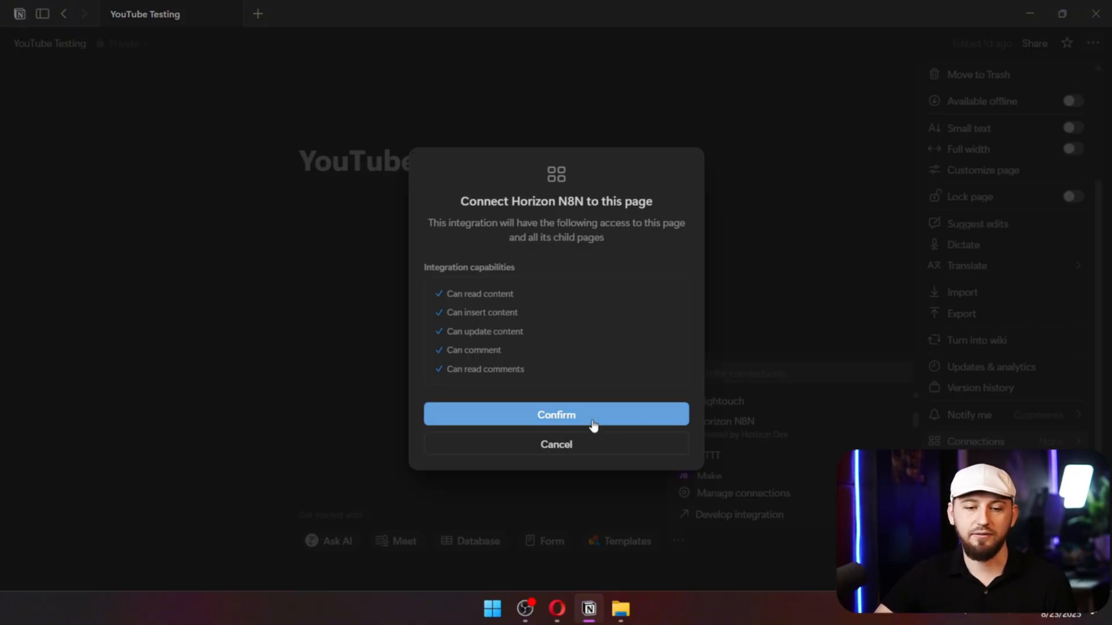
left_click(556, 415)
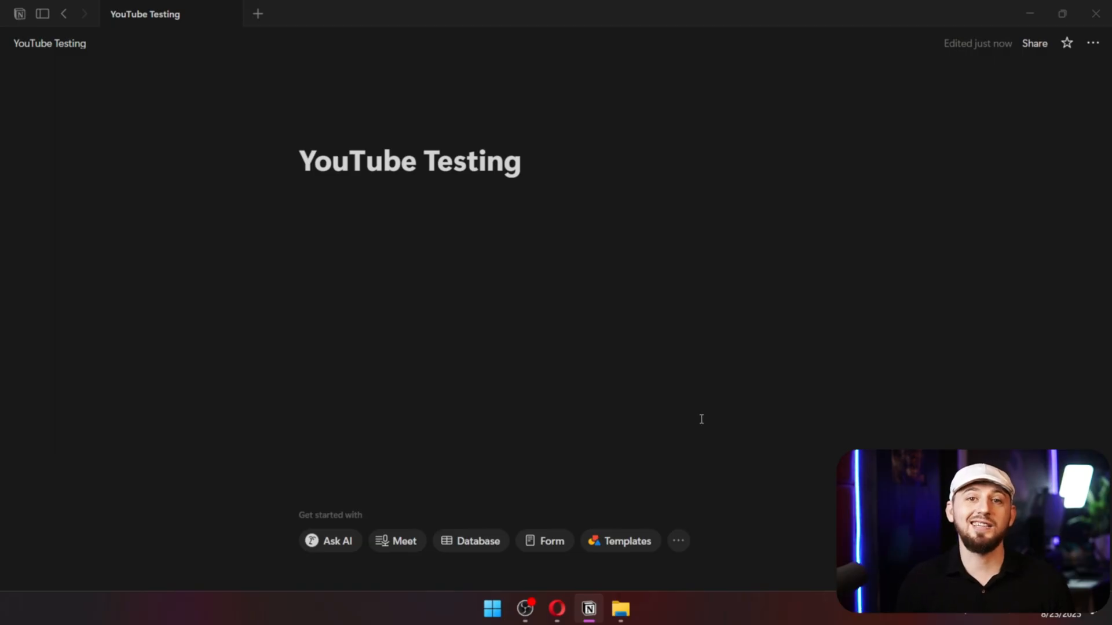
left_click(257, 13)
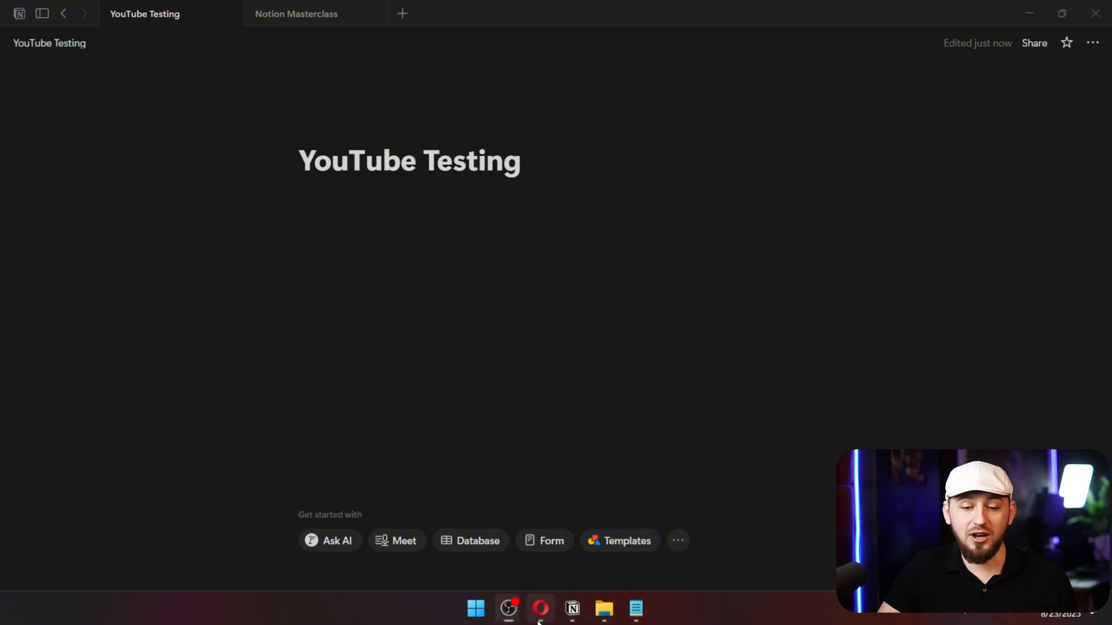
Add a manual trigger followed by a Notion 'Create a page' step to the new workflow.
left_click(539, 609)
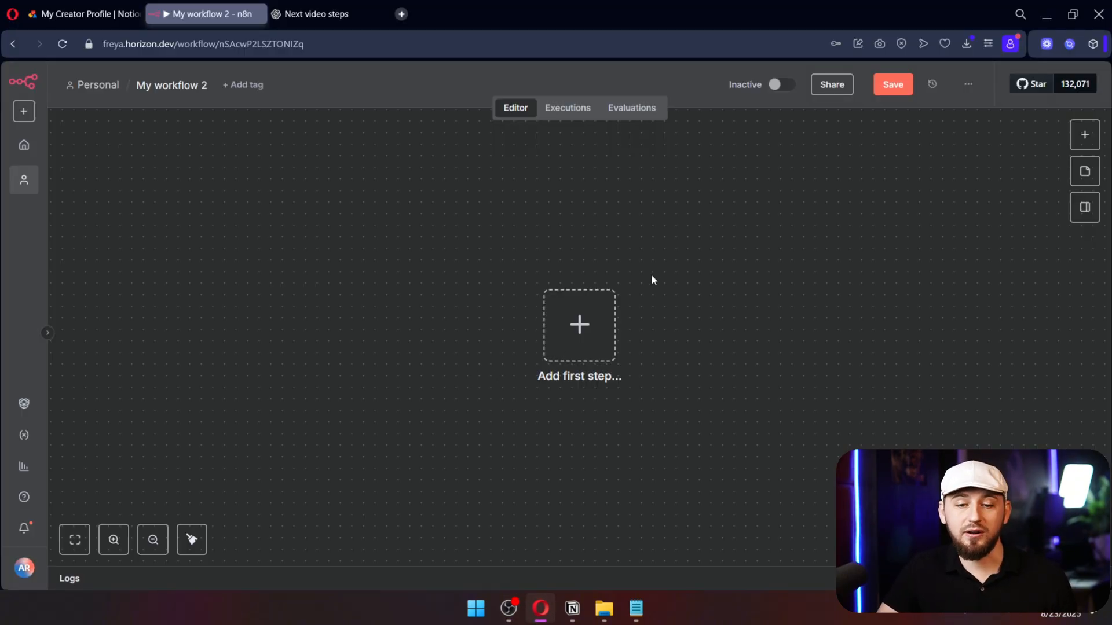
left_click(579, 324)
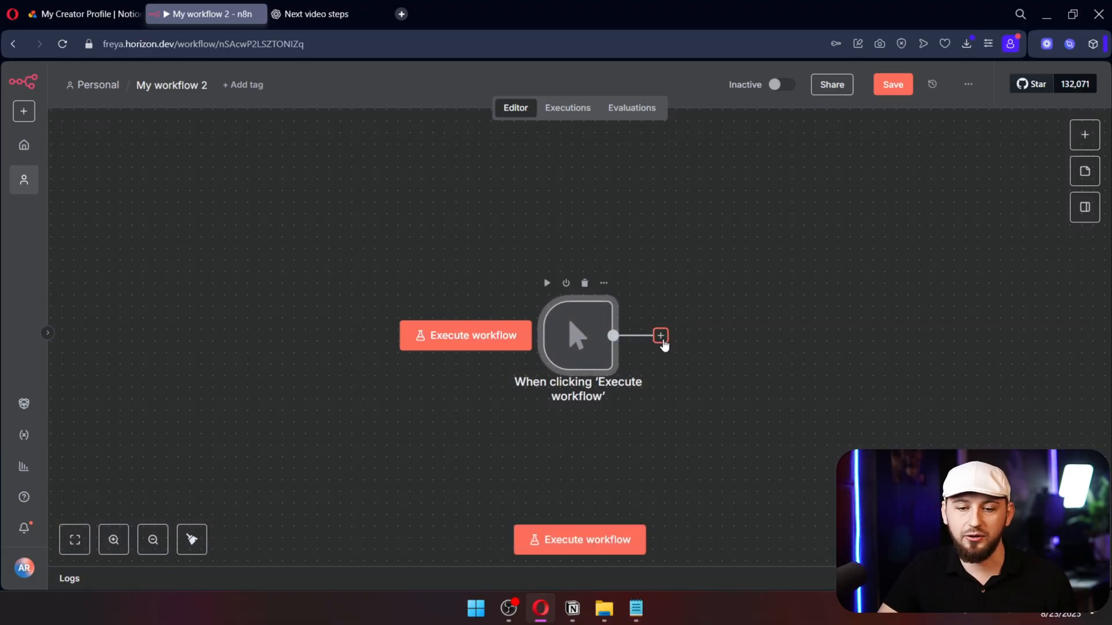
left_click(659, 336)
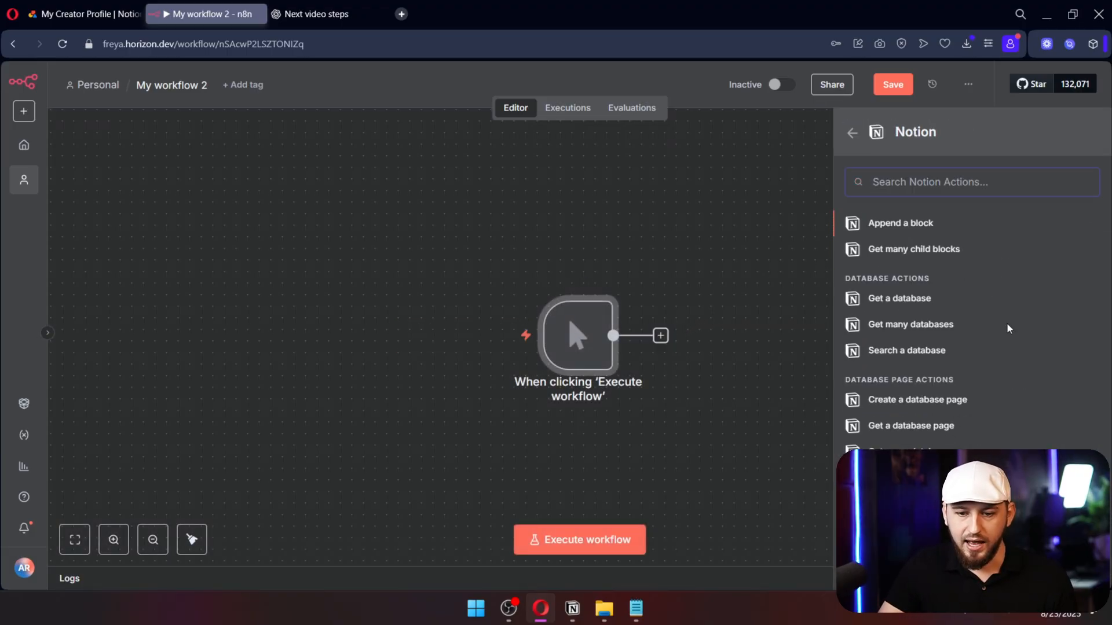
scroll("down", 3)
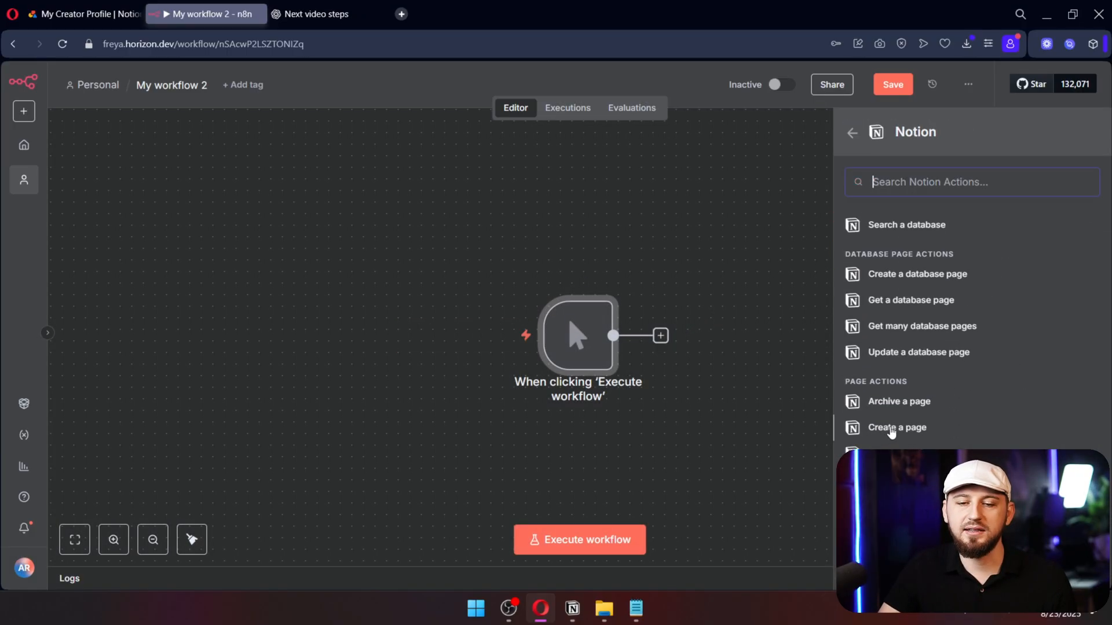
left_click(897, 427)
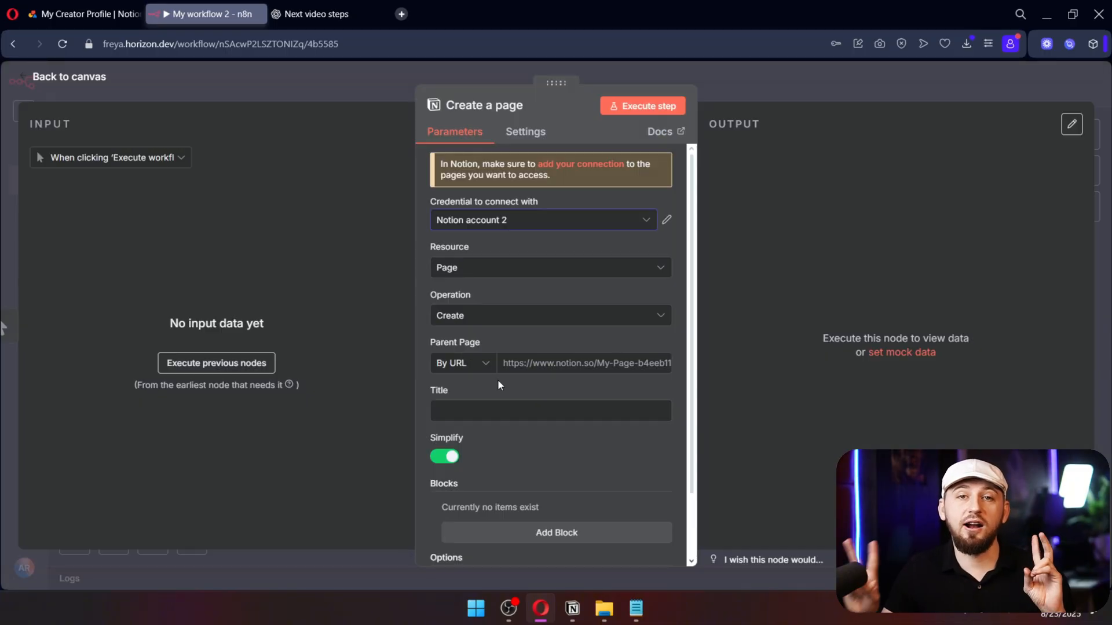
mouse_move(471, 254)
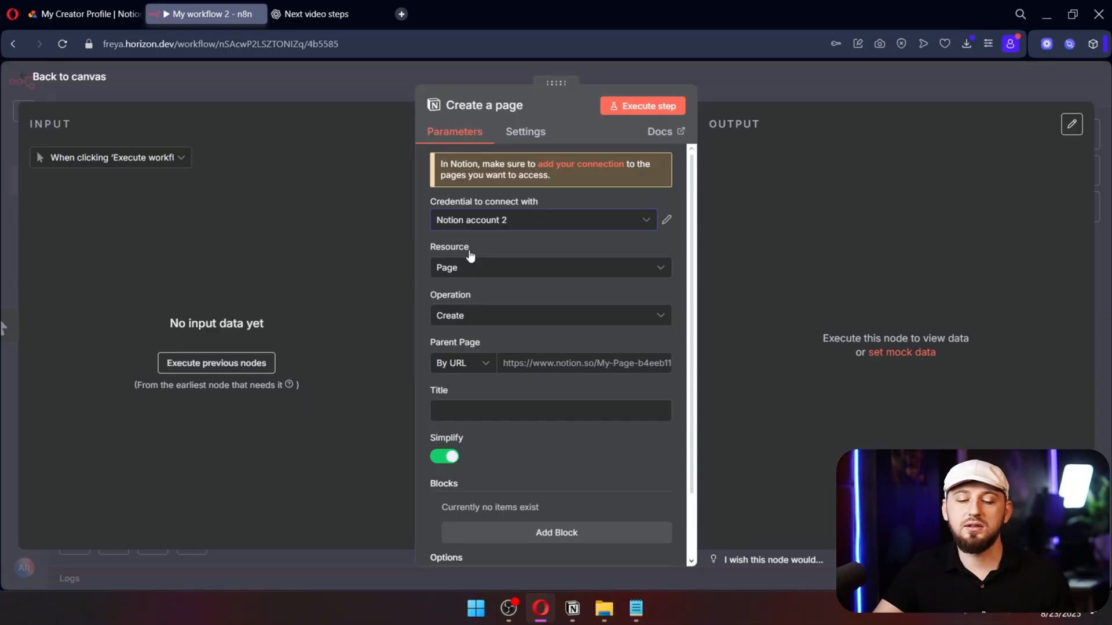
Copy the YouTube Testing page's link from Notion's Share menu for the parent page.
left_click(571, 608)
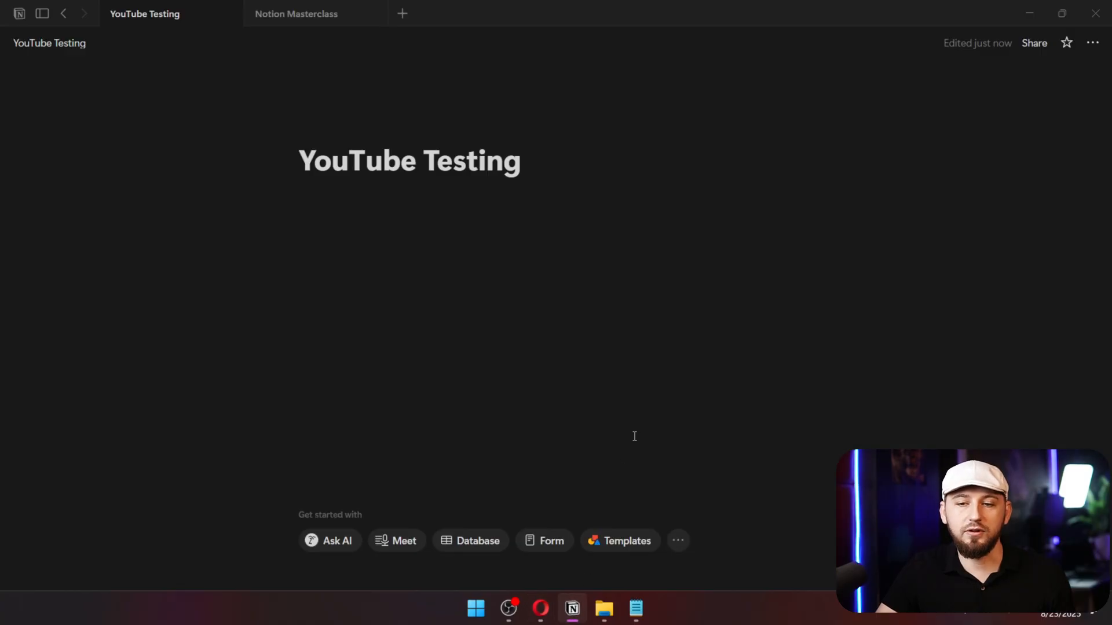
left_click(1034, 43)
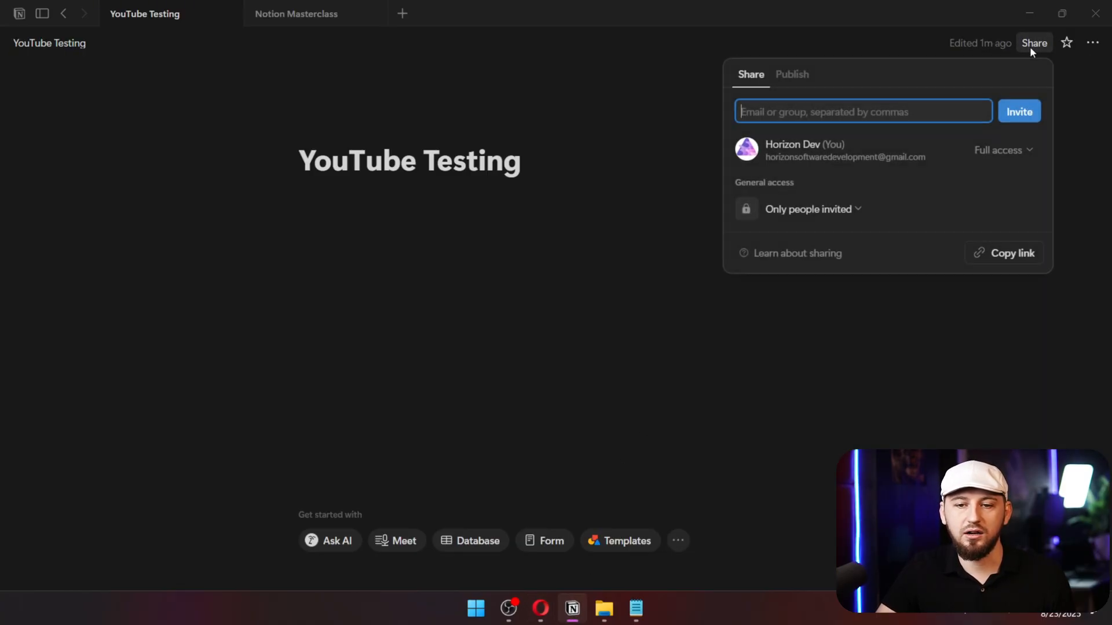
left_click(1012, 254)
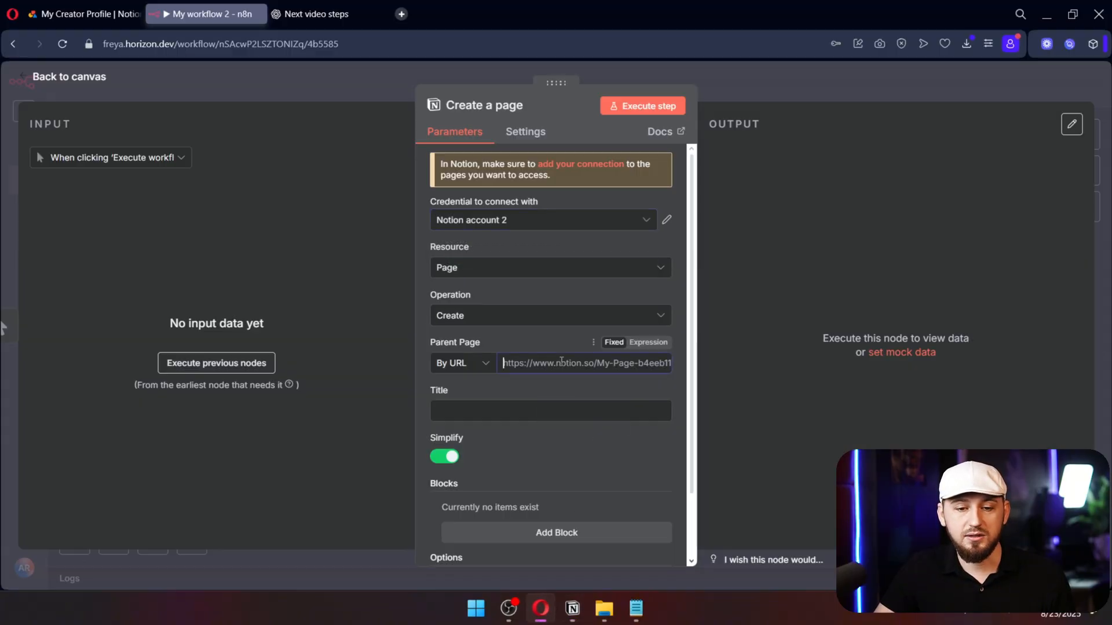
Title the new page 'Test Page' in the Notion node.
left_click(549, 410)
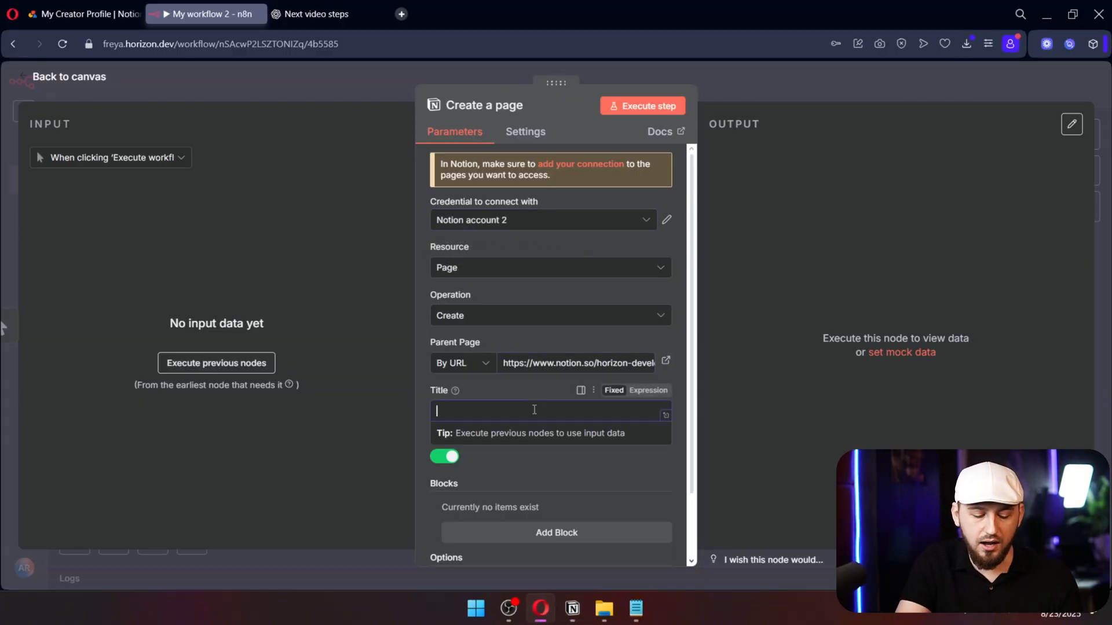
type("Test Page")
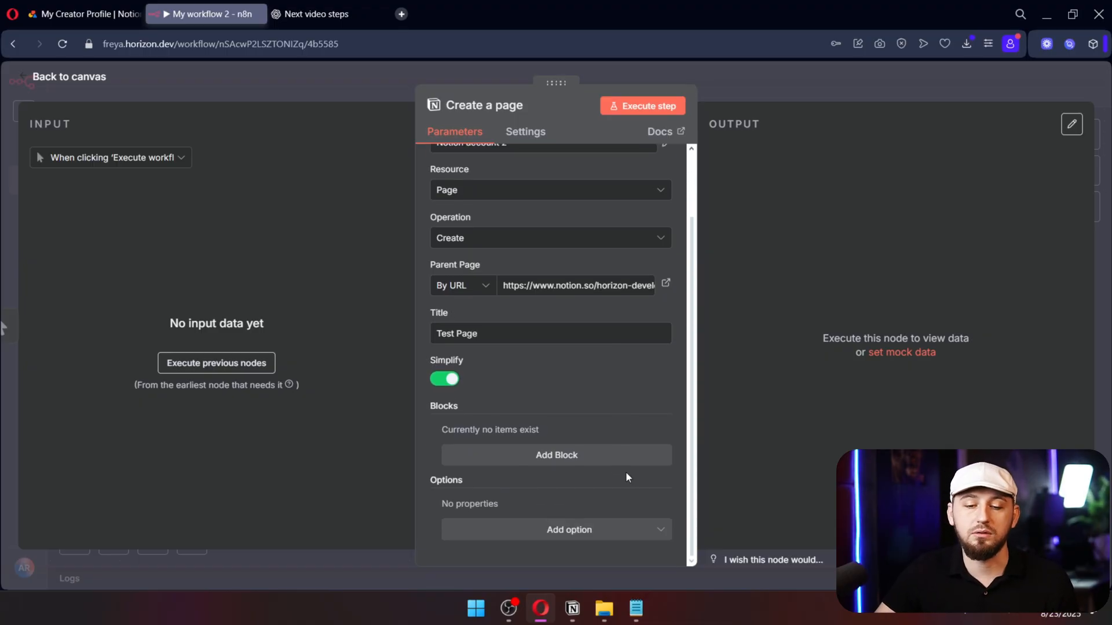
Add a Heading 1 'Here is how to format the page' and a 'Subscribe Now' to-do block, then run the step.
left_click(557, 455)
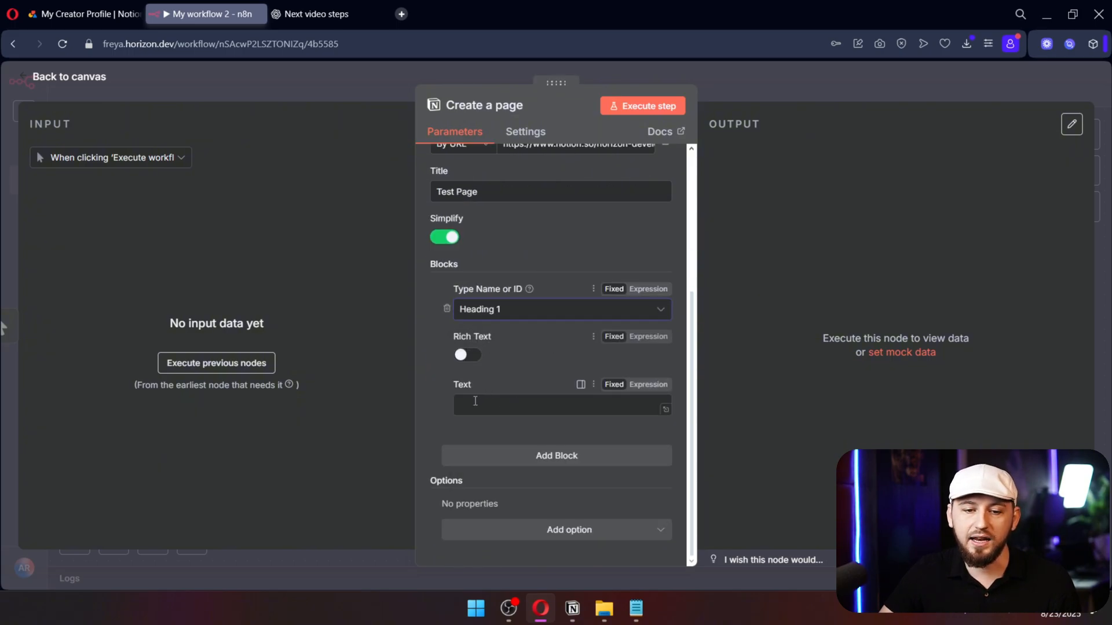
type("Here is how to")
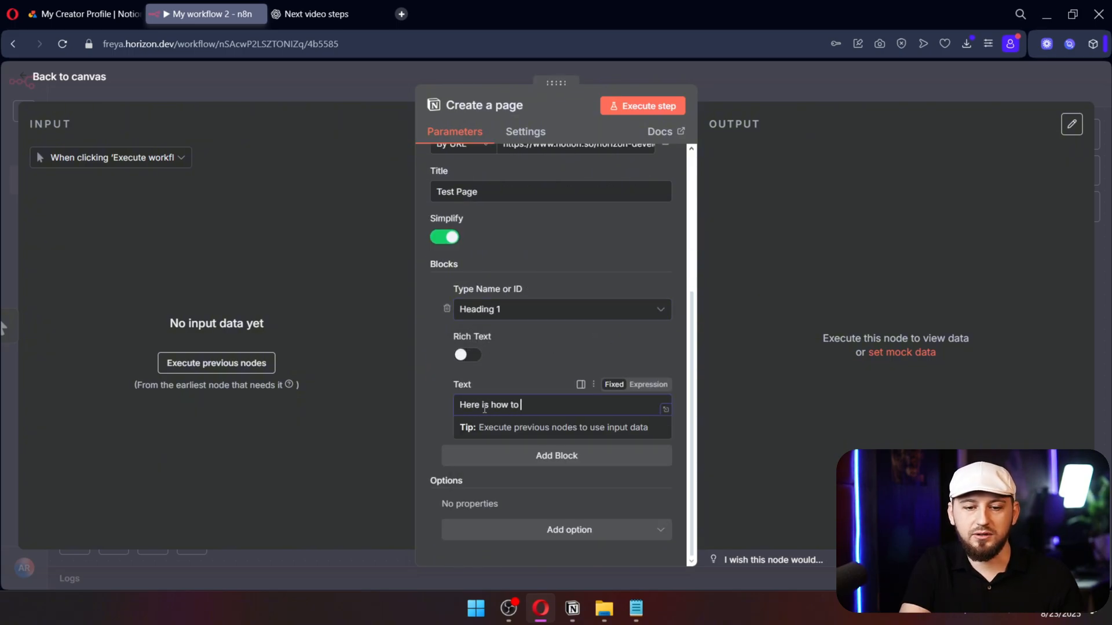
type("format the page")
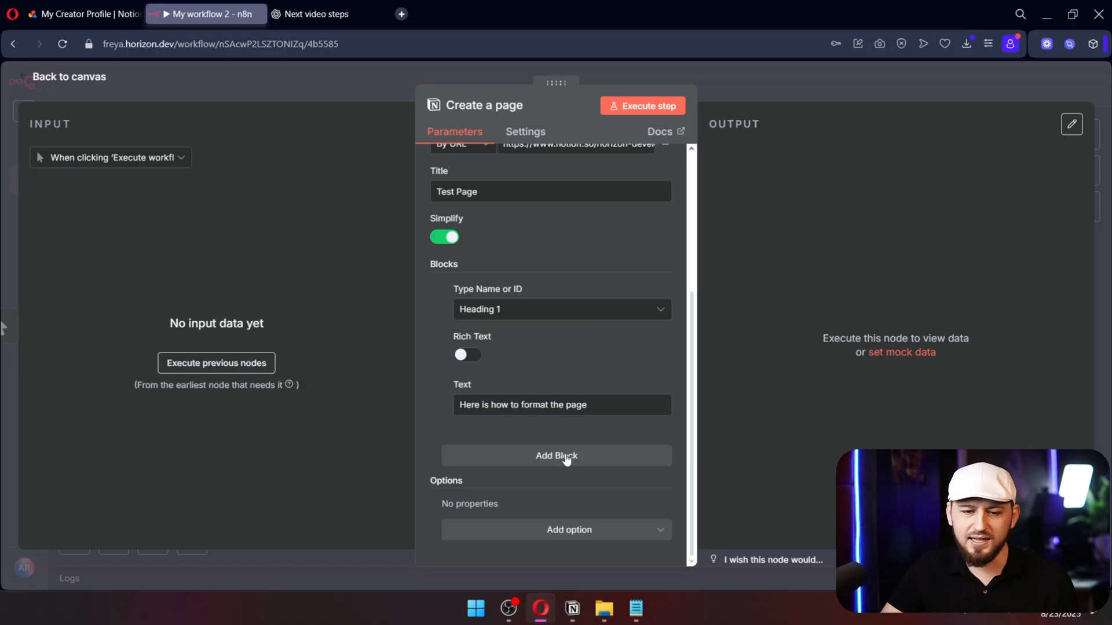
left_click(556, 455)
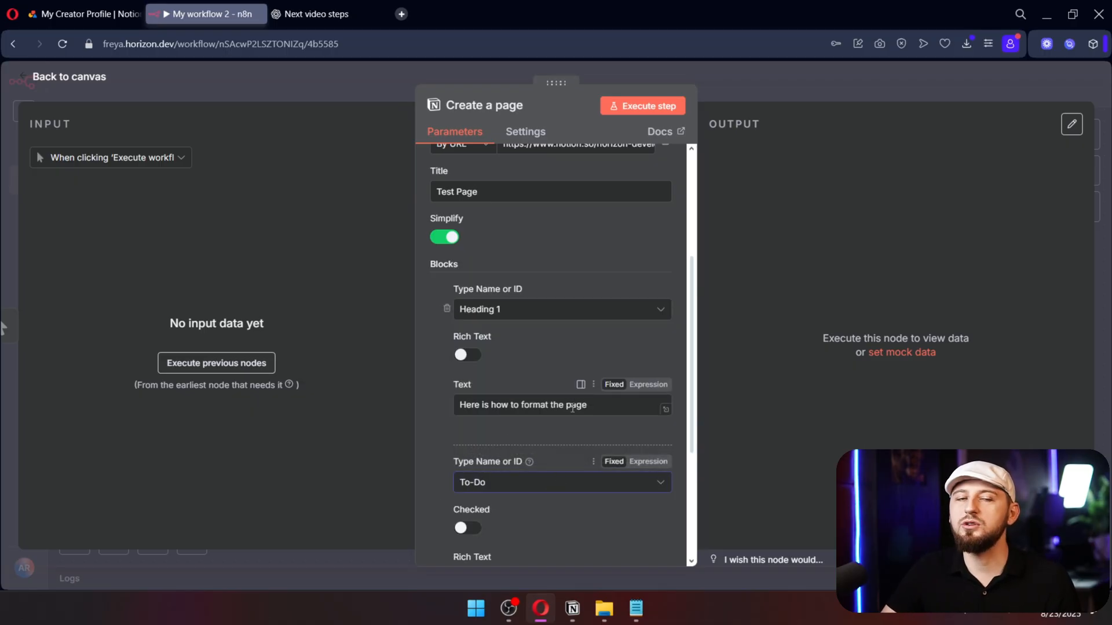
mouse_move(664, 409)
type("Su")
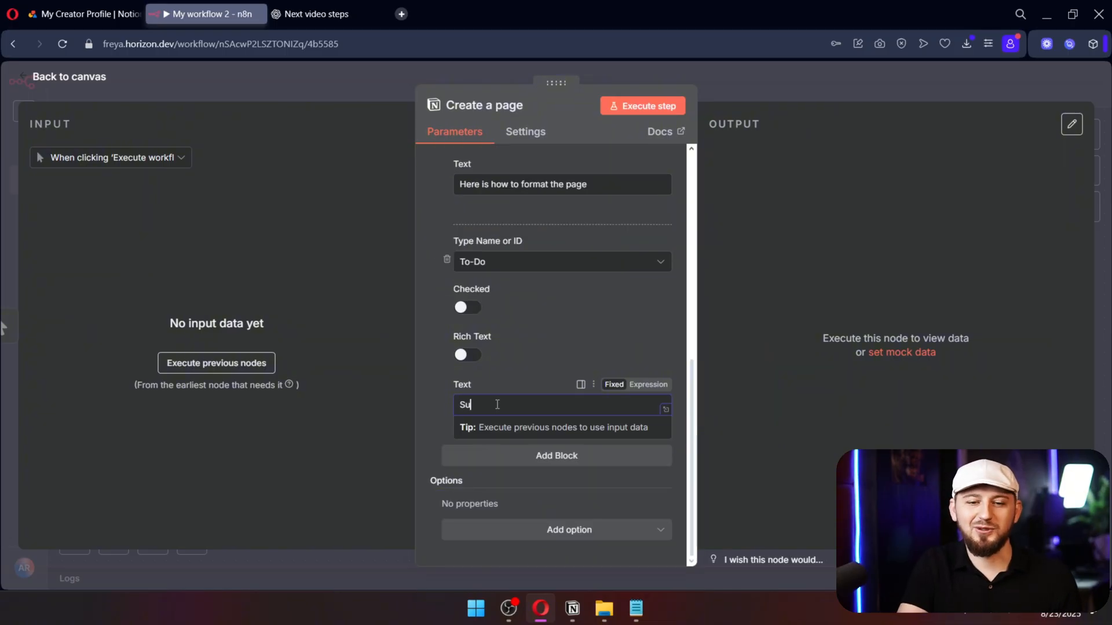
type("bscribe Now")
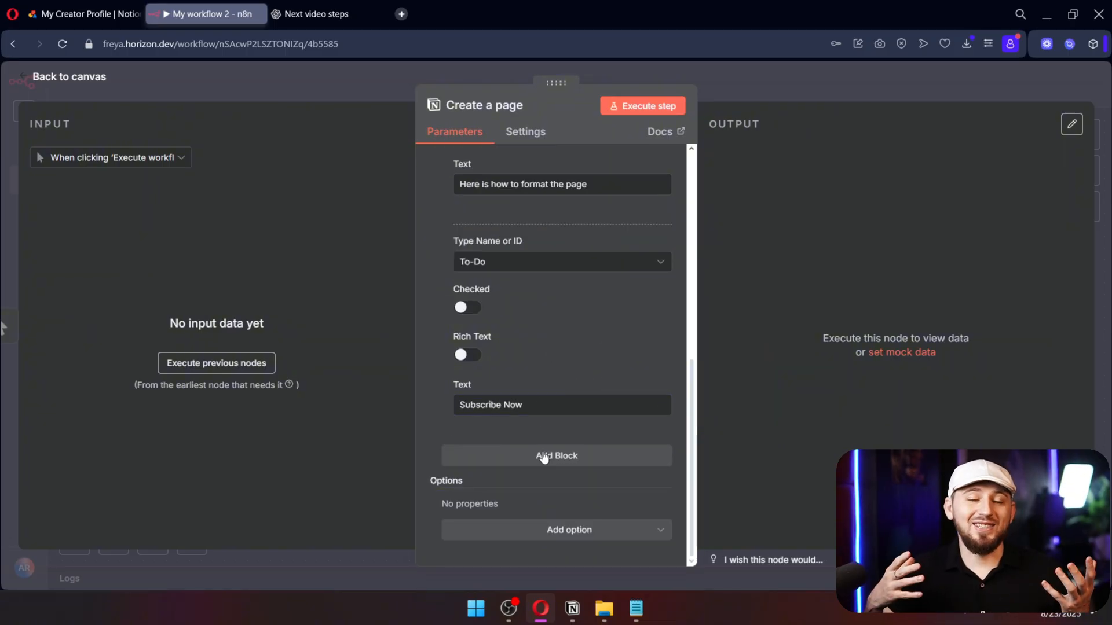
left_click(642, 106)
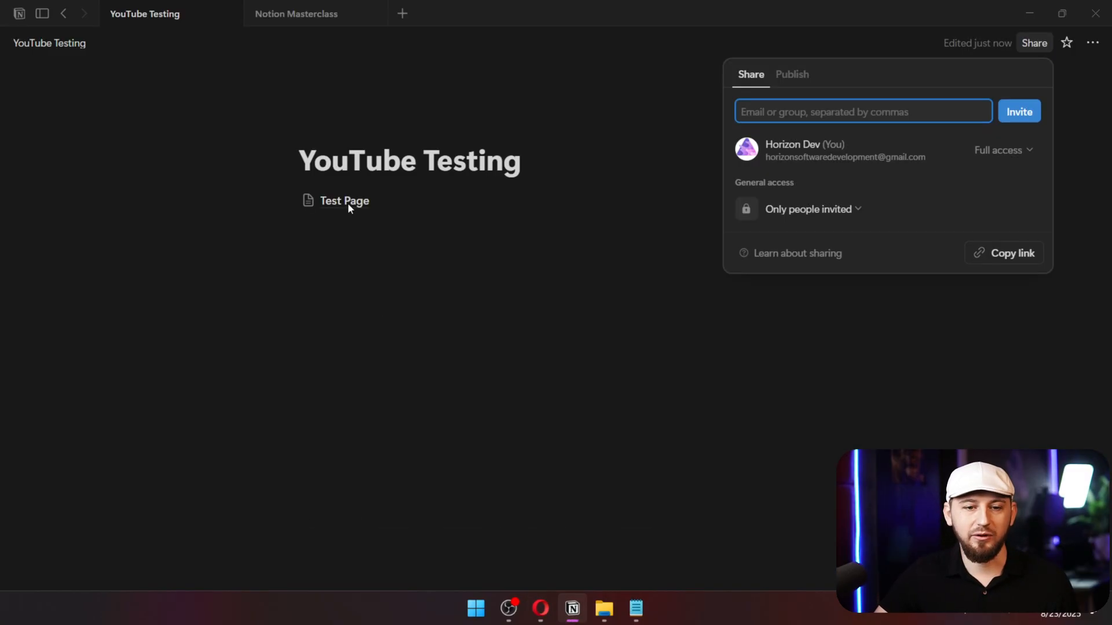
Open Test Page in Notion to check the generated heading and Subscribe Now to-do.
left_click(344, 200)
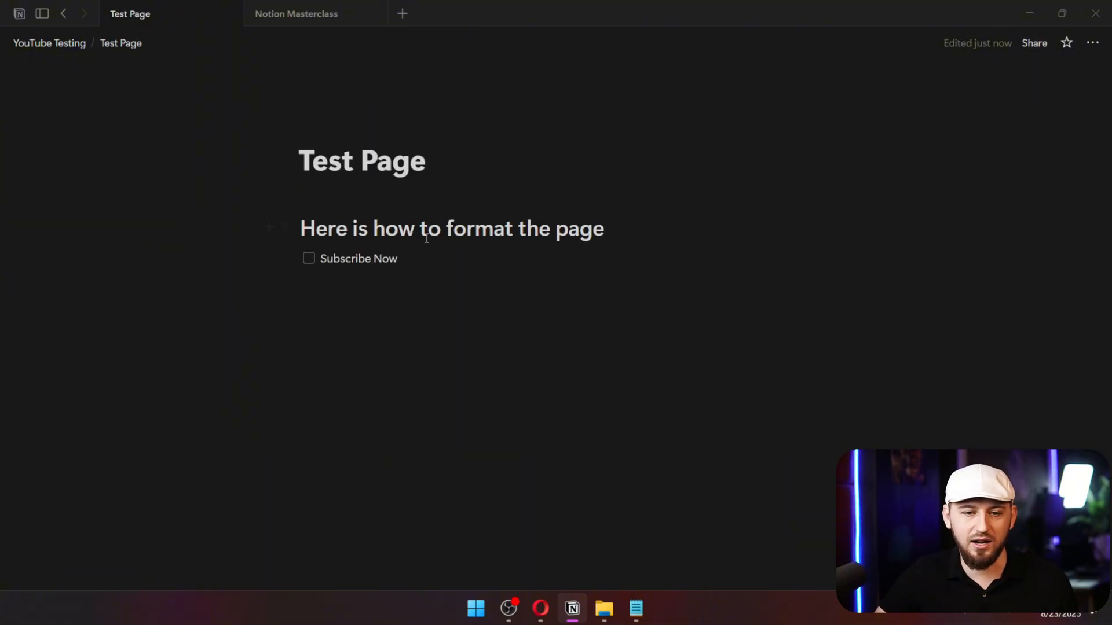
mouse_move(526, 312)
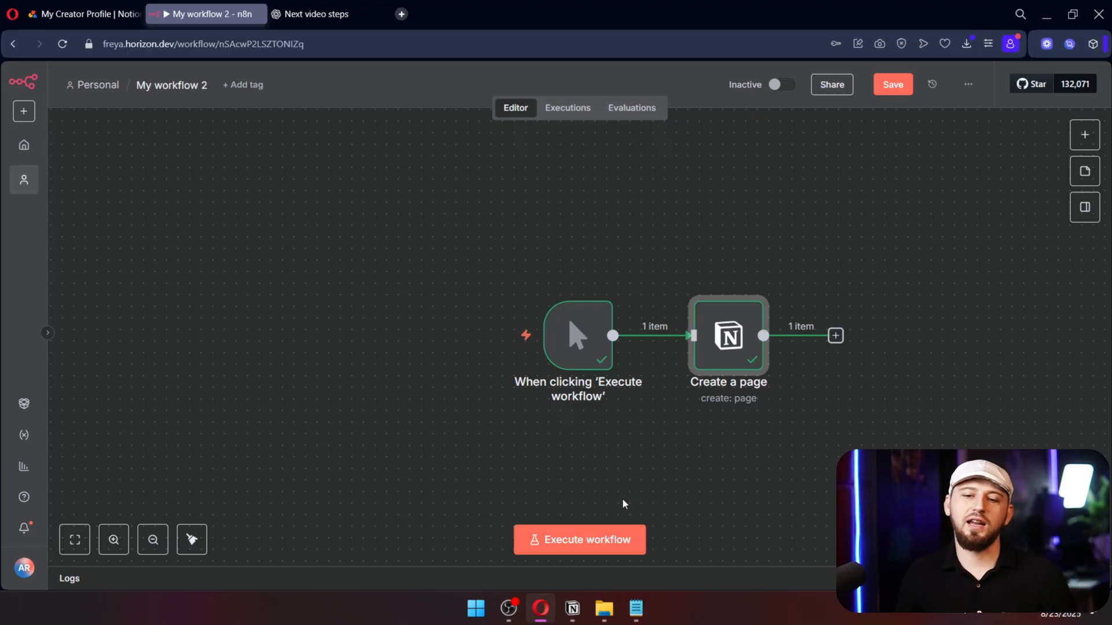
Search 'no' for a next node after Create a page and browse the Notion actions list, then return to Notion.
left_click(835, 335)
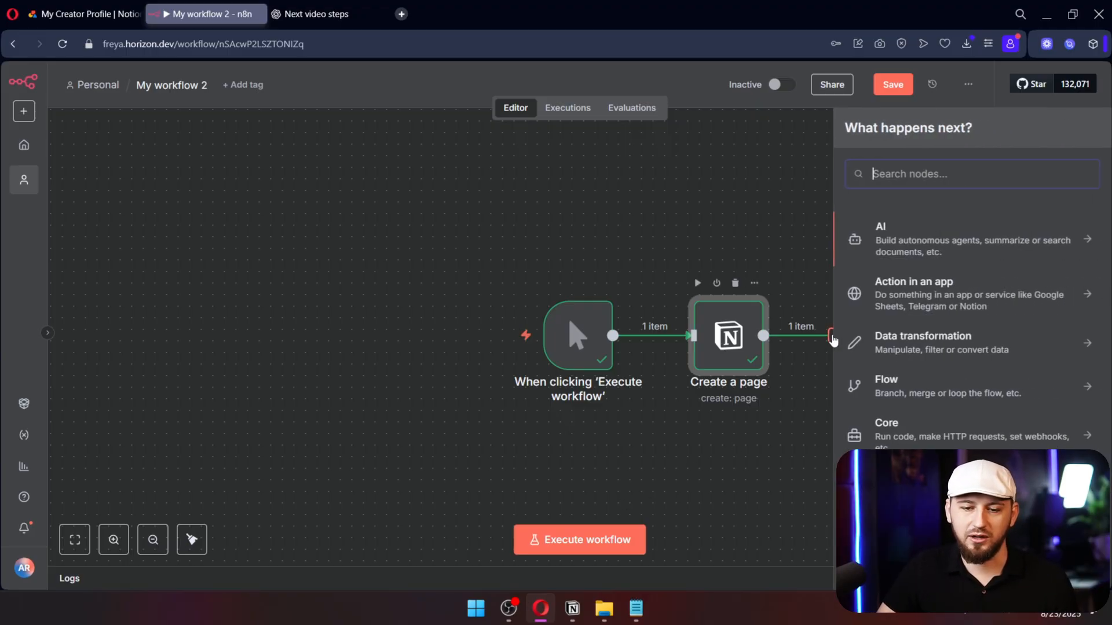
type("no")
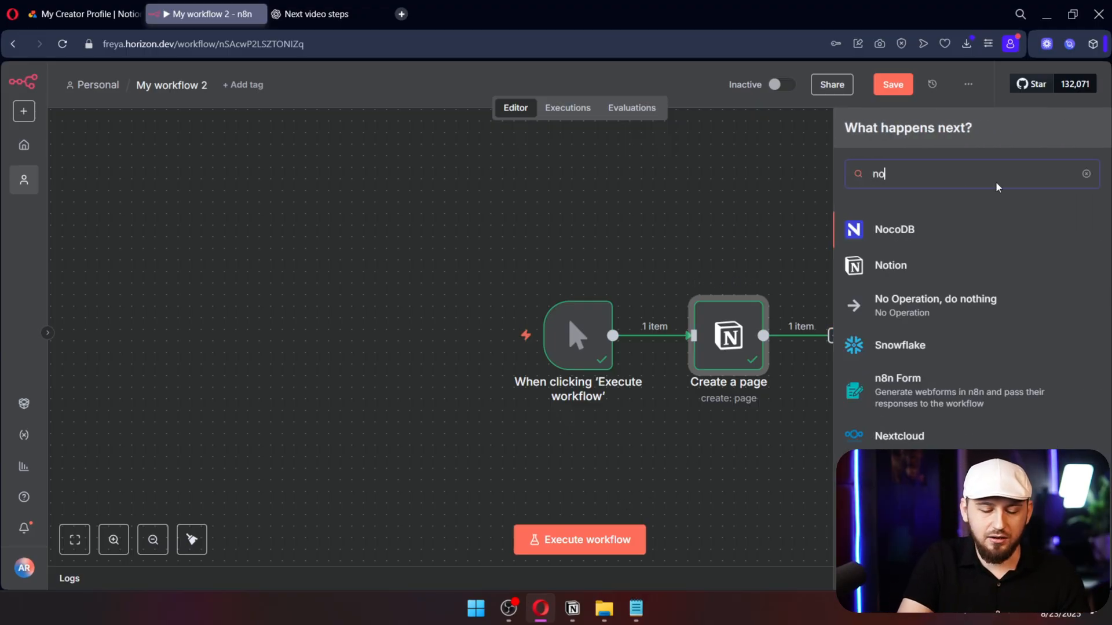
left_click(890, 264)
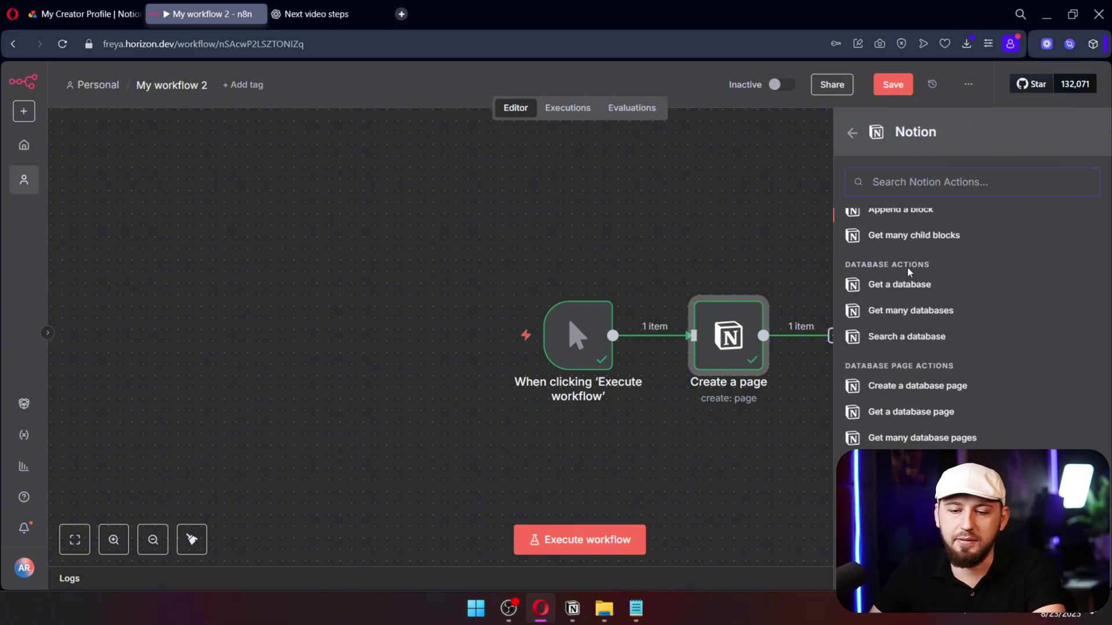
scroll("down", 3)
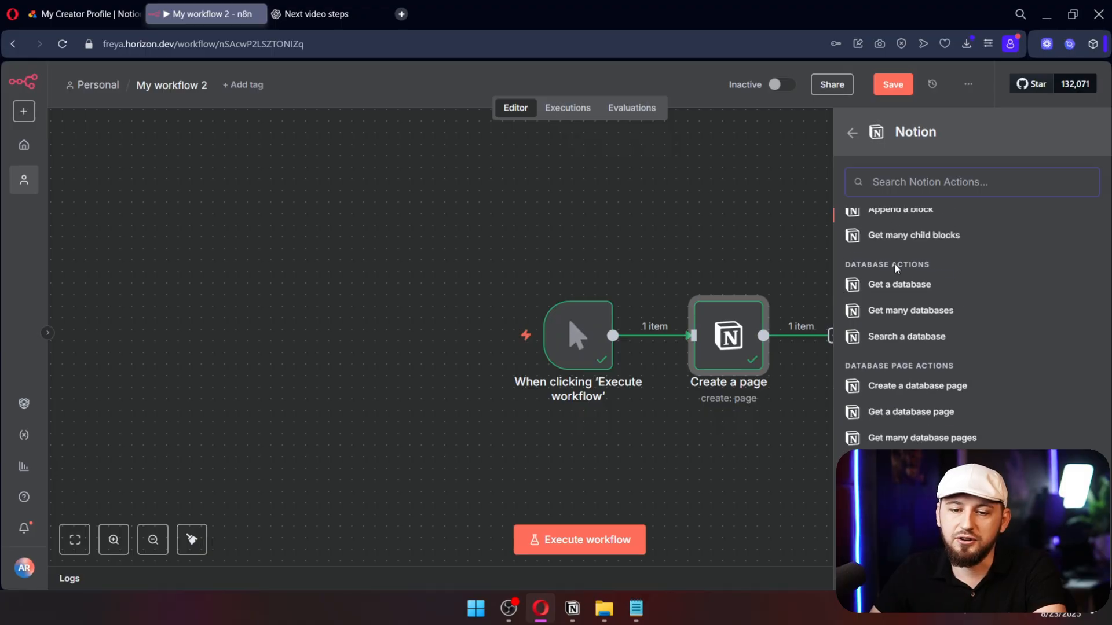
scroll("down", 3)
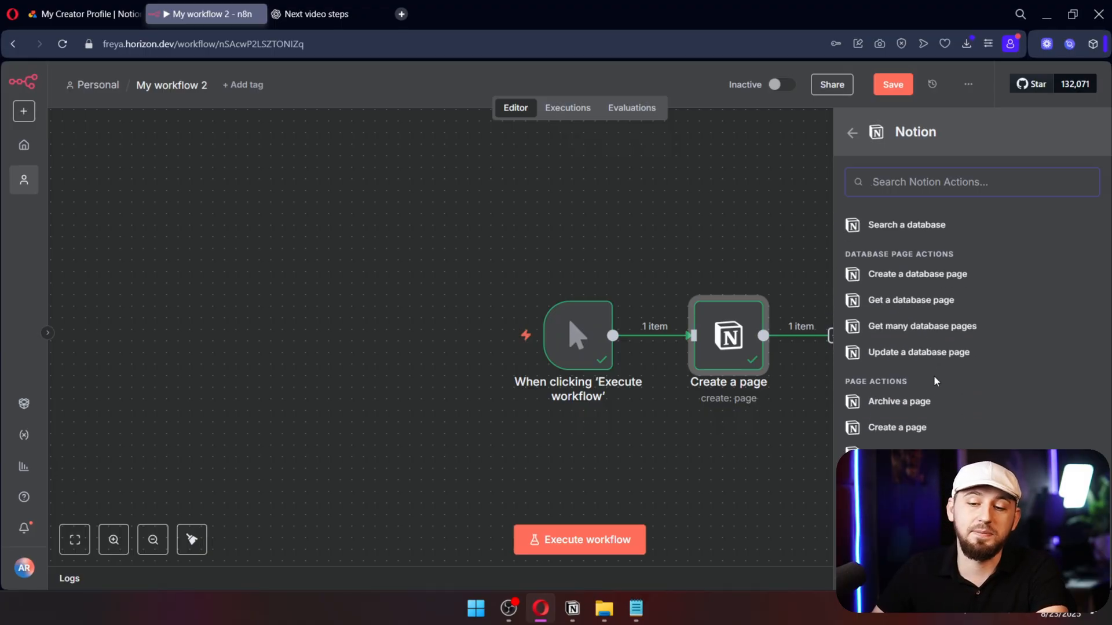
scroll("up", 3)
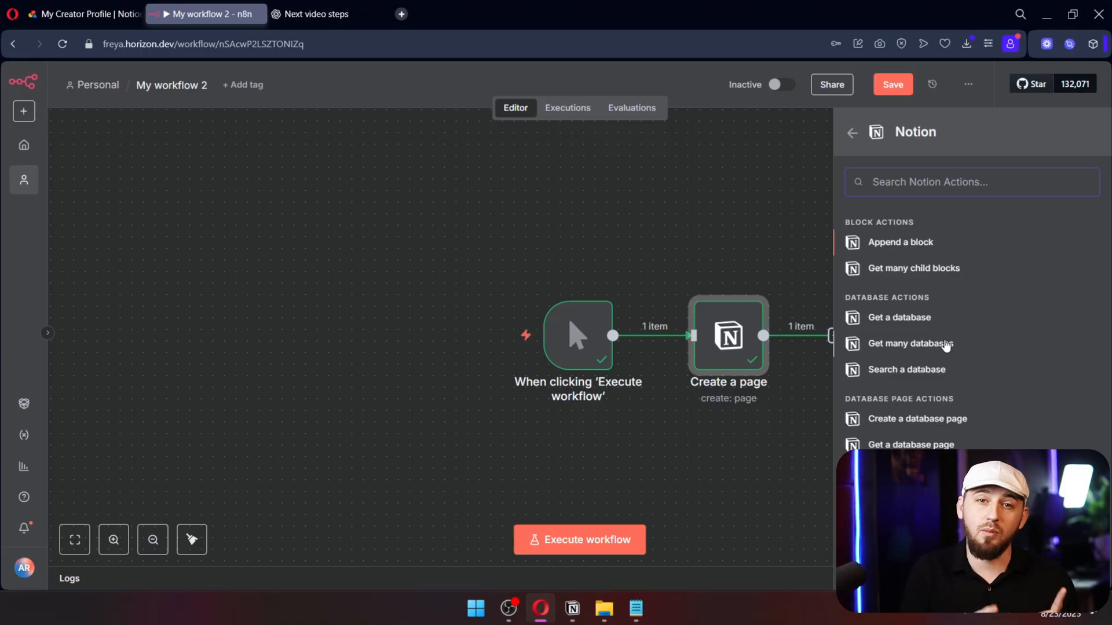
left_click(571, 608)
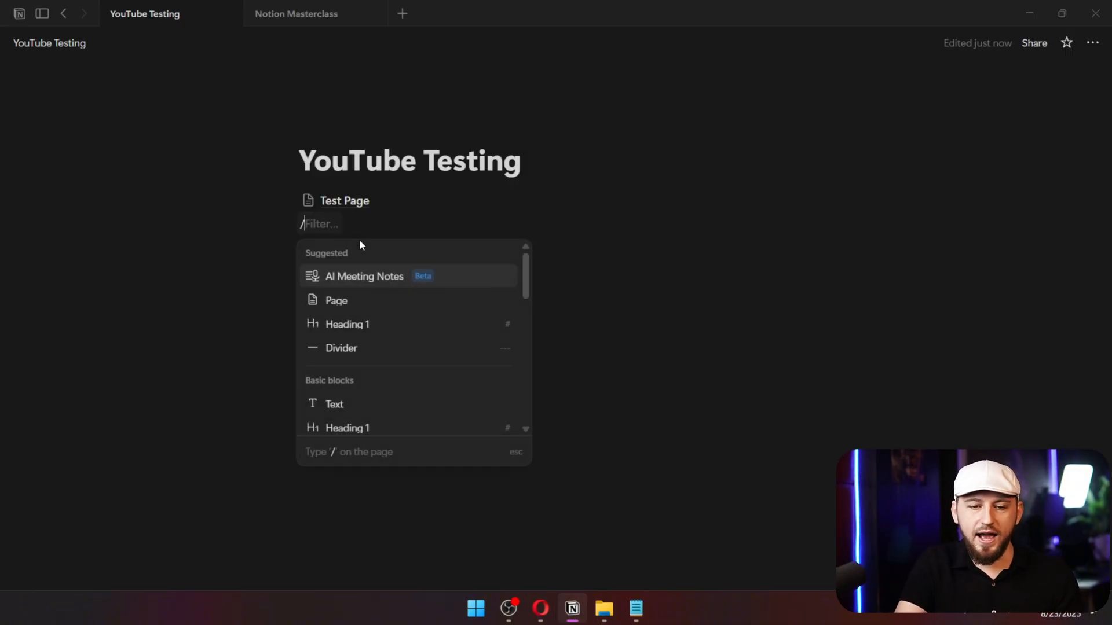
Add a new blank page and a table-view database under YouTube Testing.
left_click(336, 301)
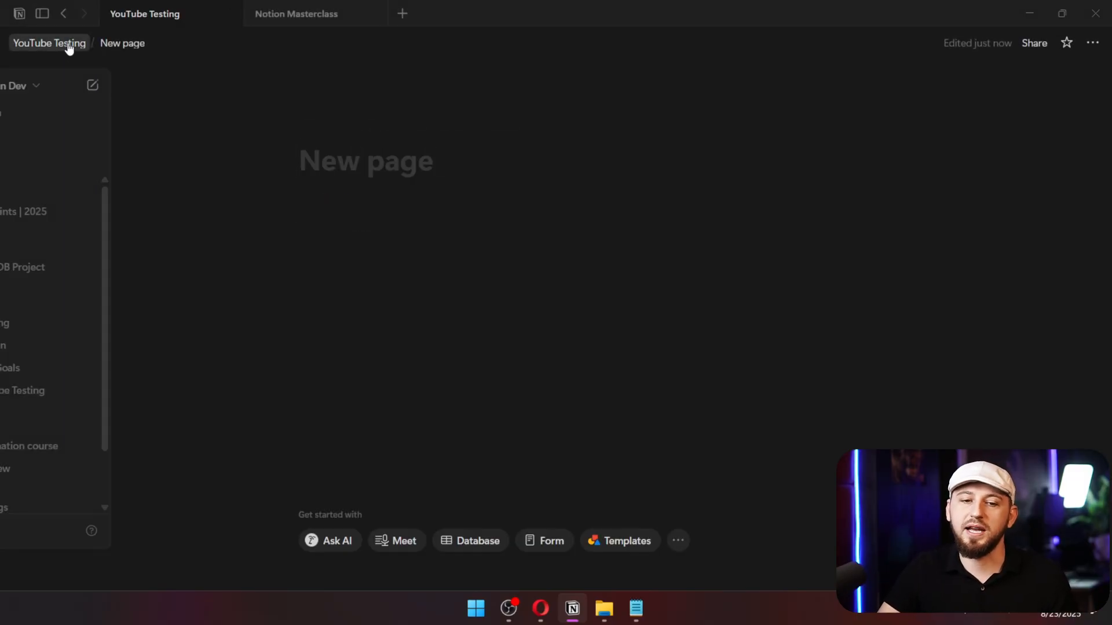
left_click(48, 43)
type("/")
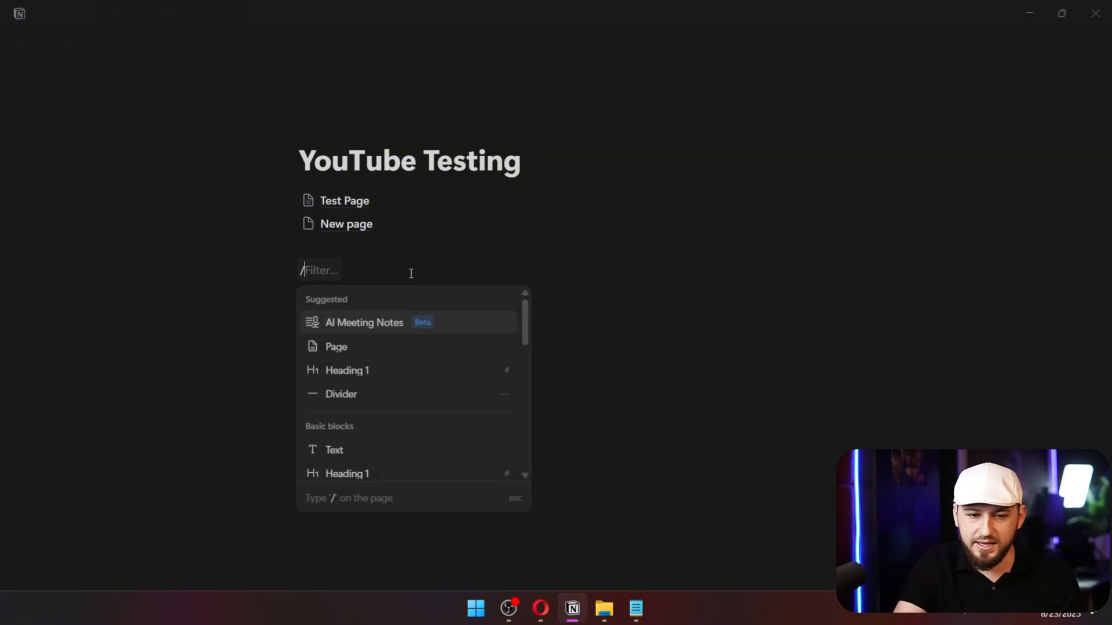
type("databs")
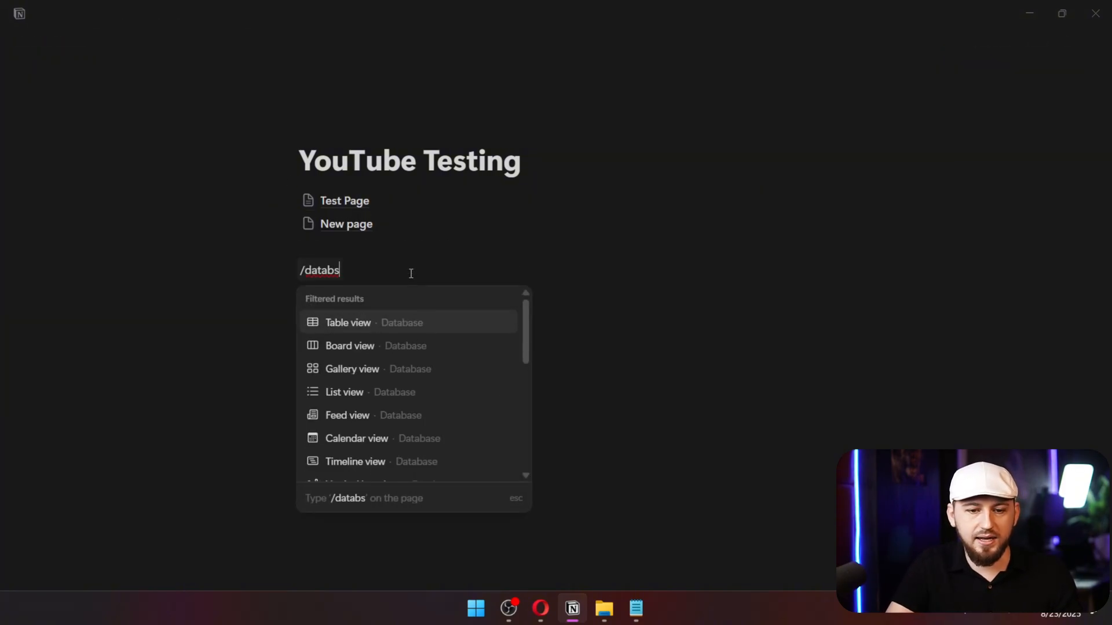
key("Backspace")
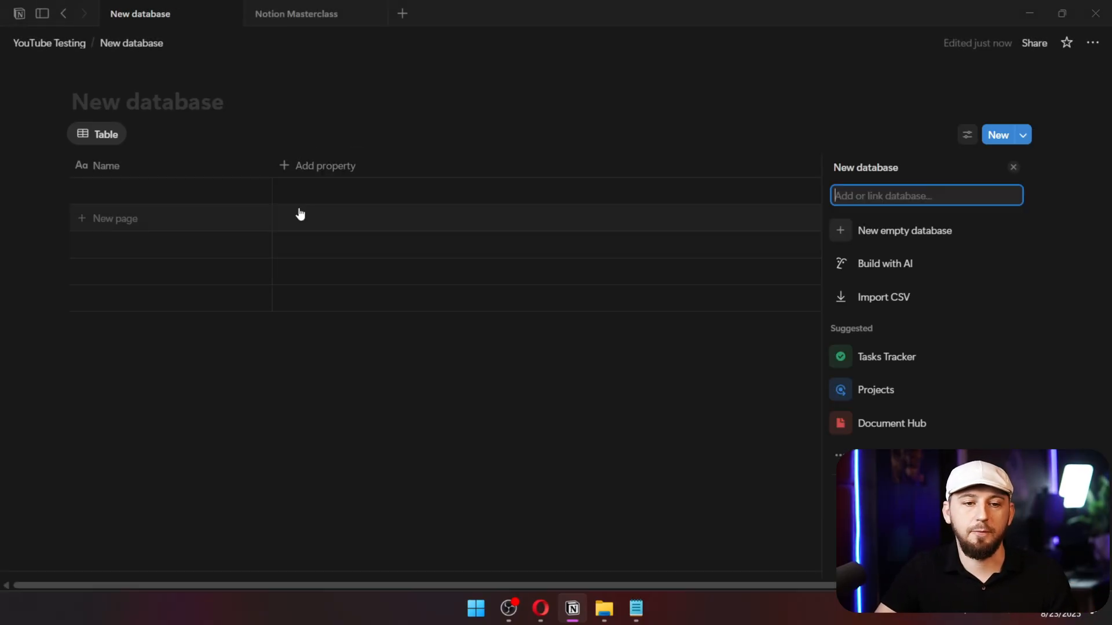
left_click(49, 42)
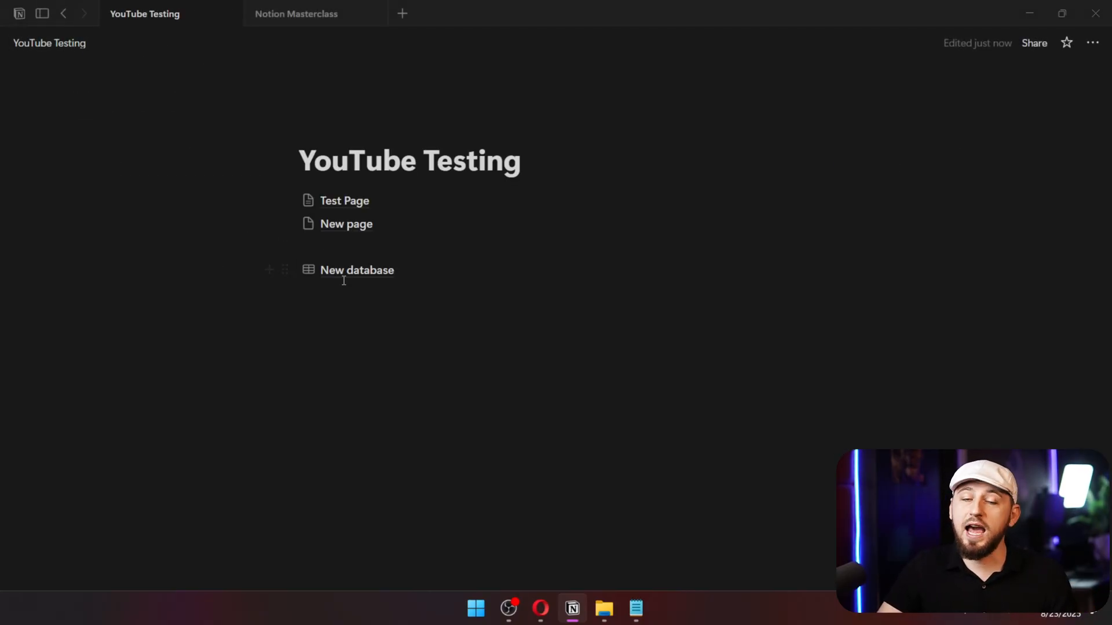
mouse_move(356, 269)
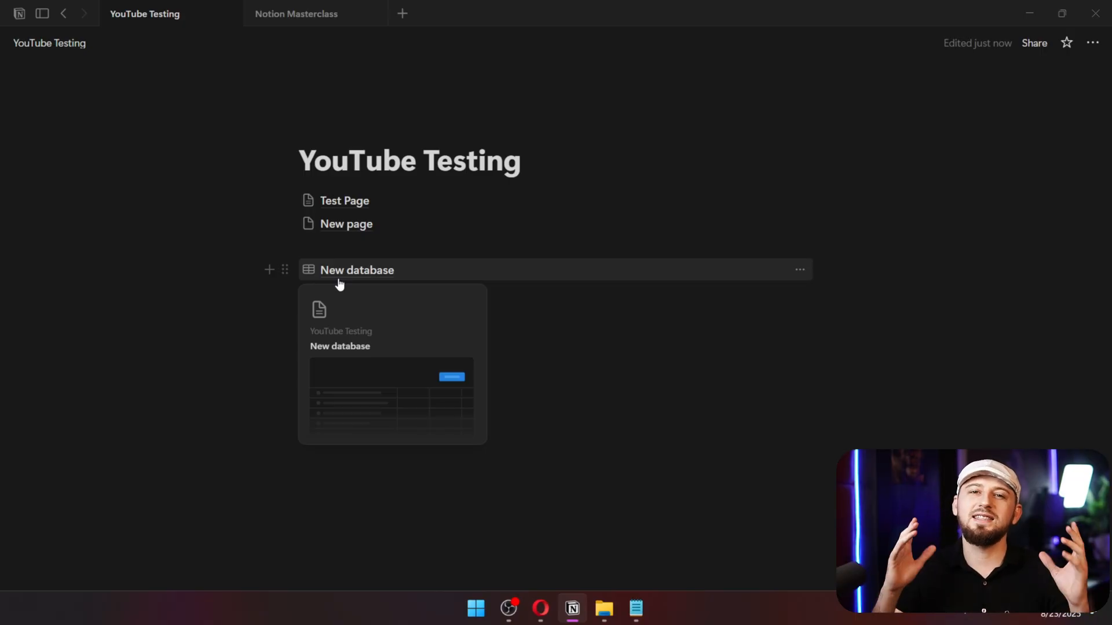
Open the new database, name it Excel and start adding a property.
left_click(357, 269)
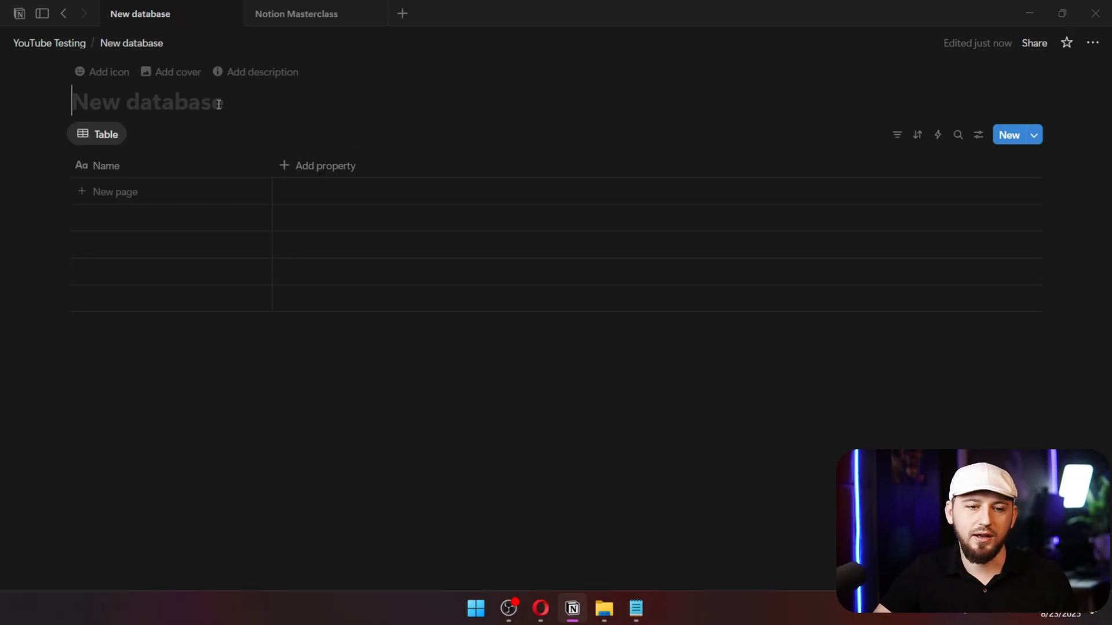
type("Excel")
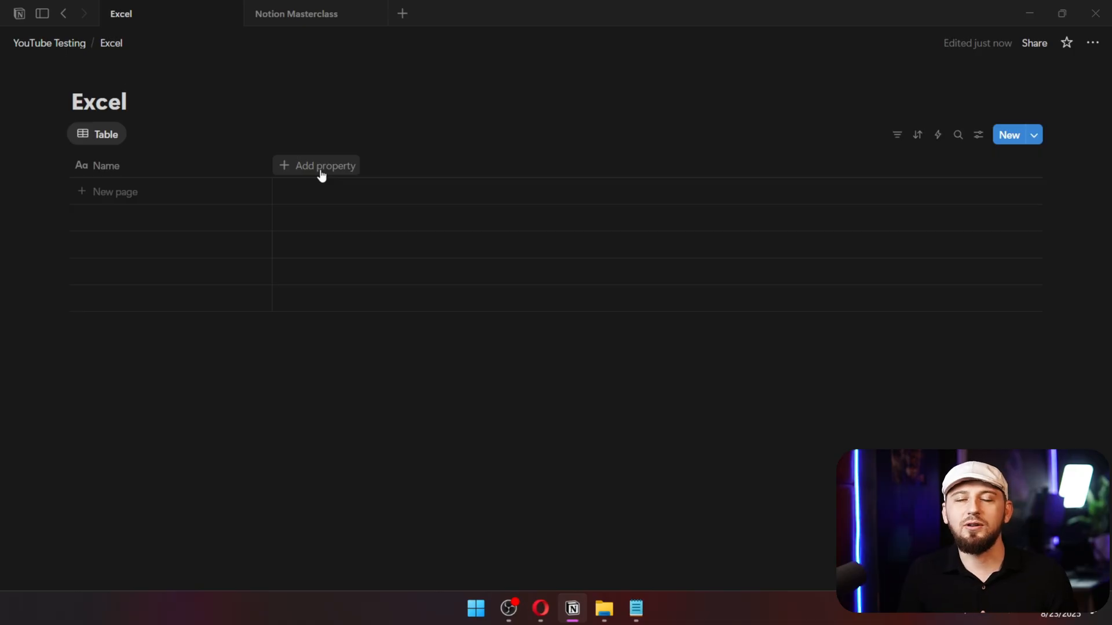
left_click(124, 102)
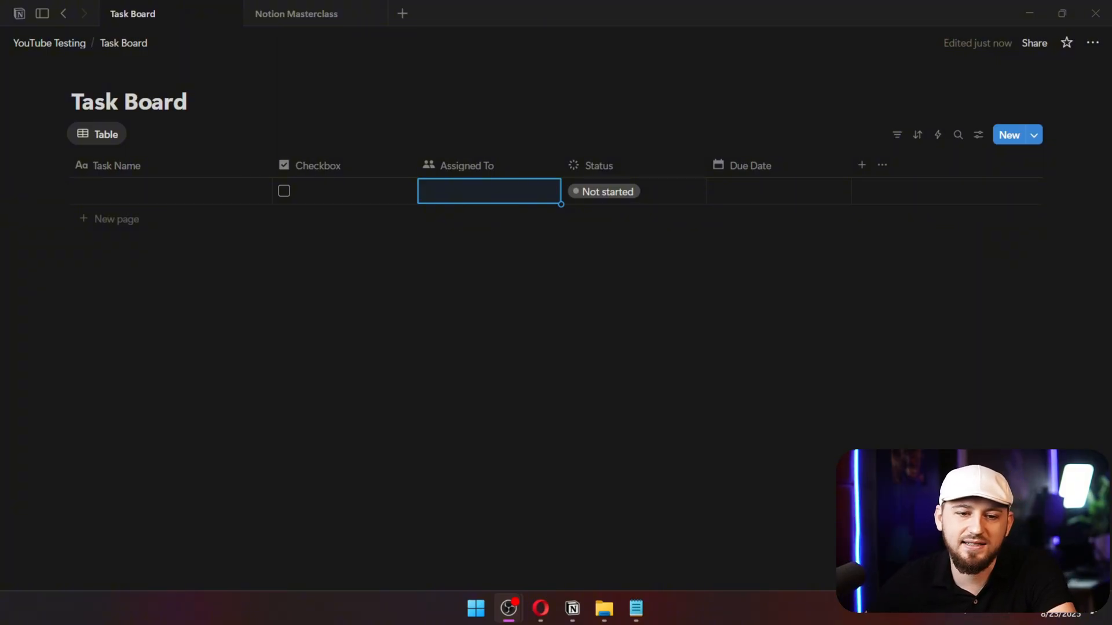
mouse_move(340, 170)
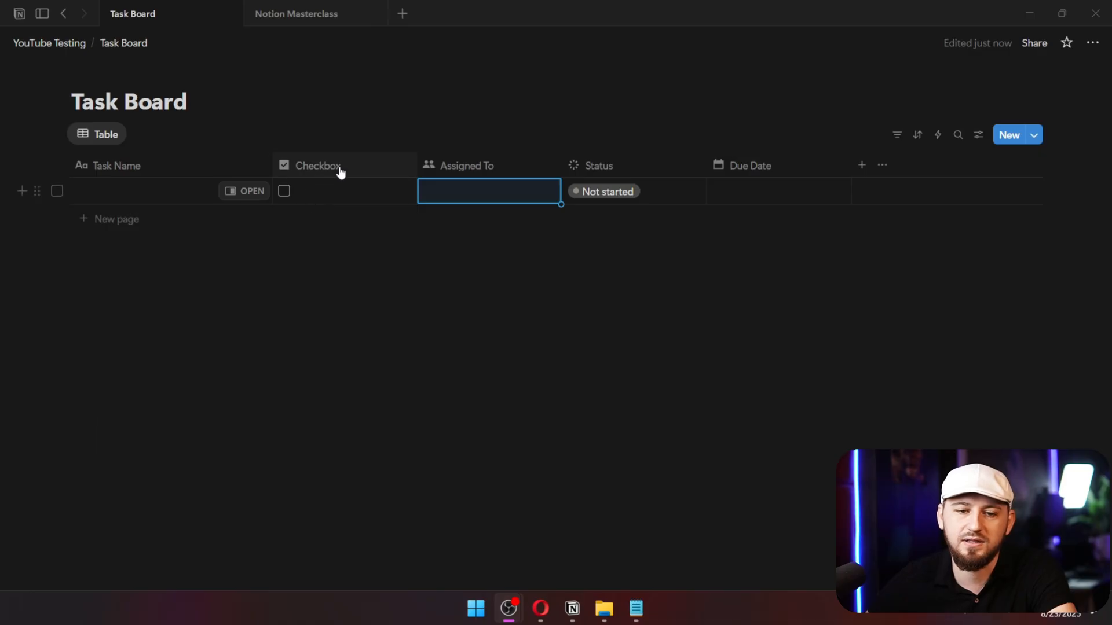
mouse_move(651, 166)
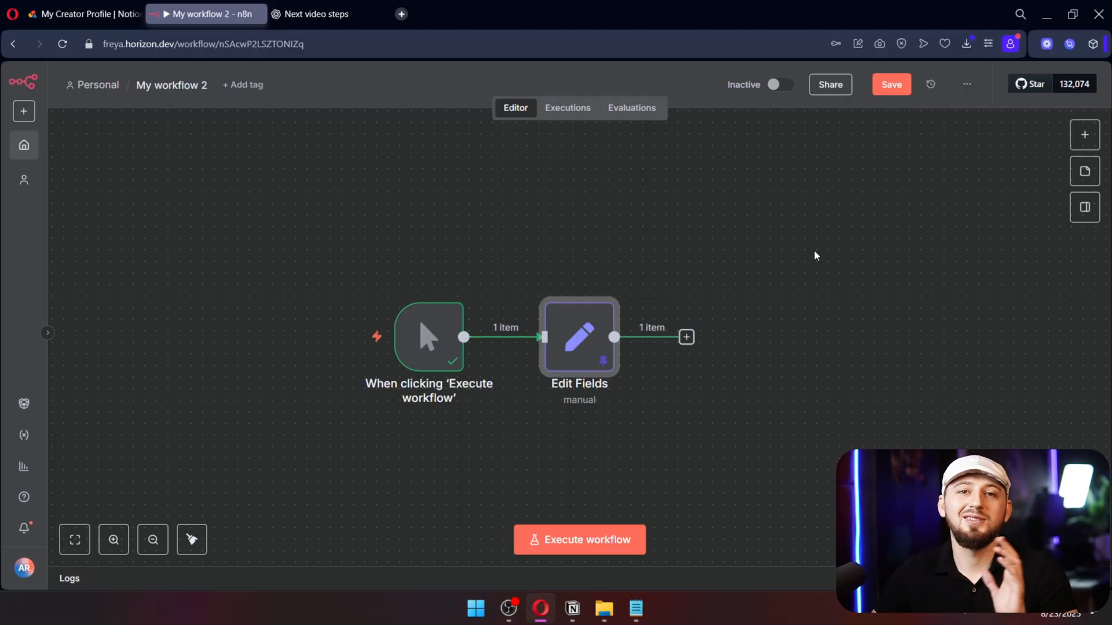
mouse_move(579, 328)
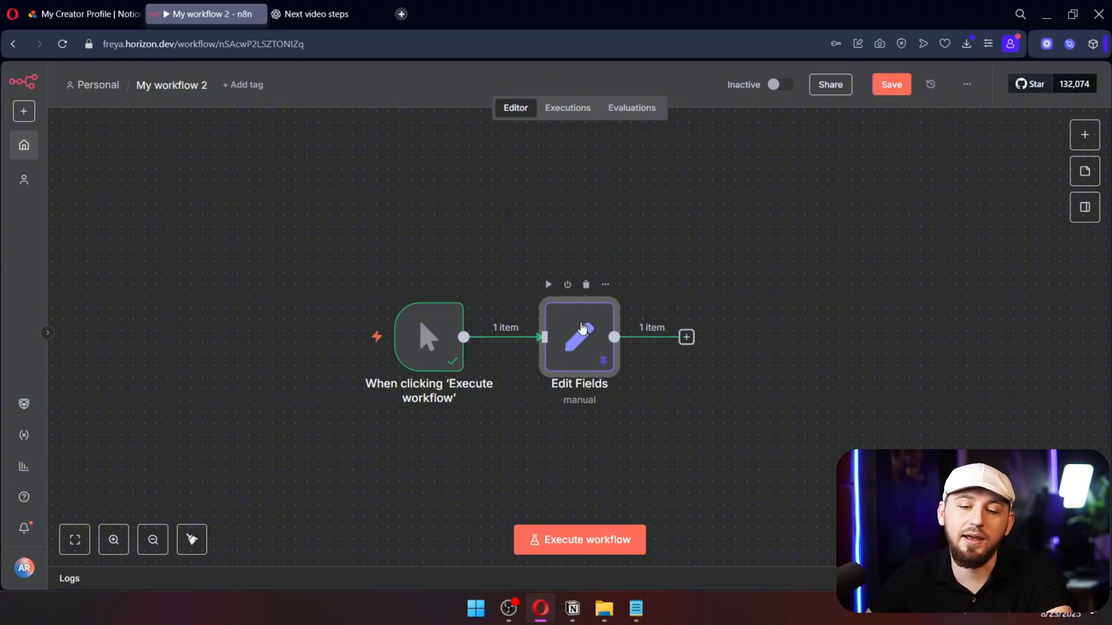
double_click(579, 337)
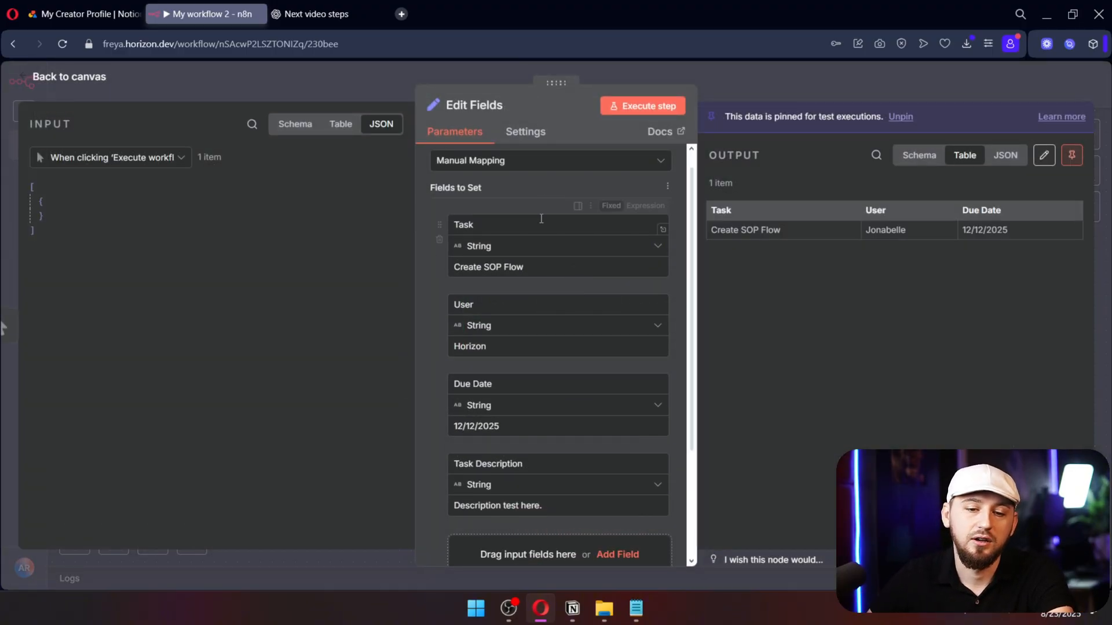
scroll("down", 3)
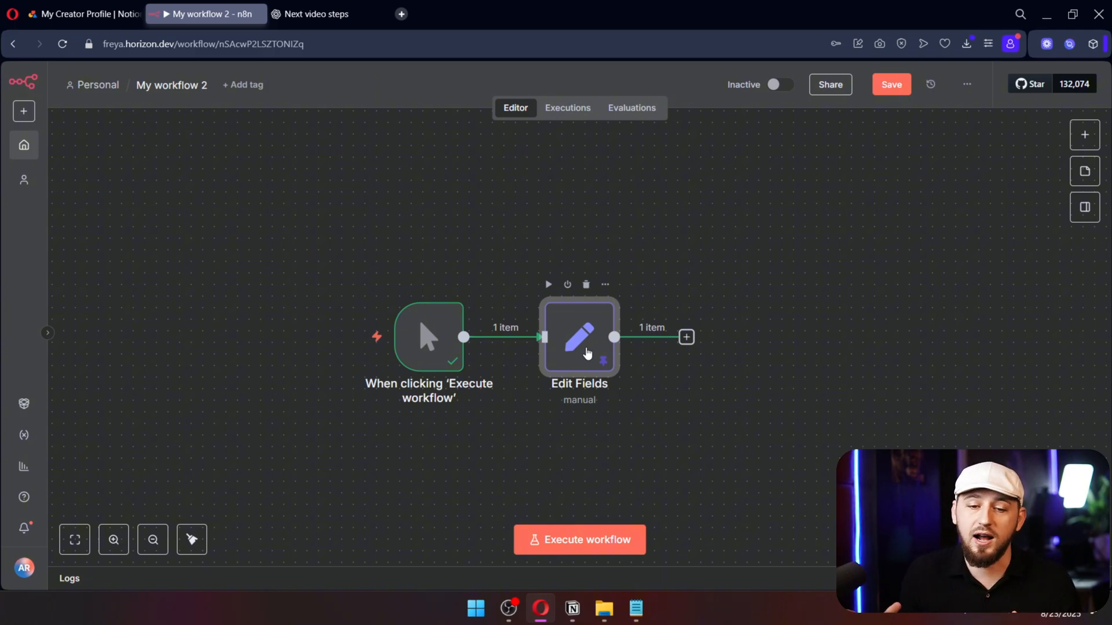
mouse_move(587, 358)
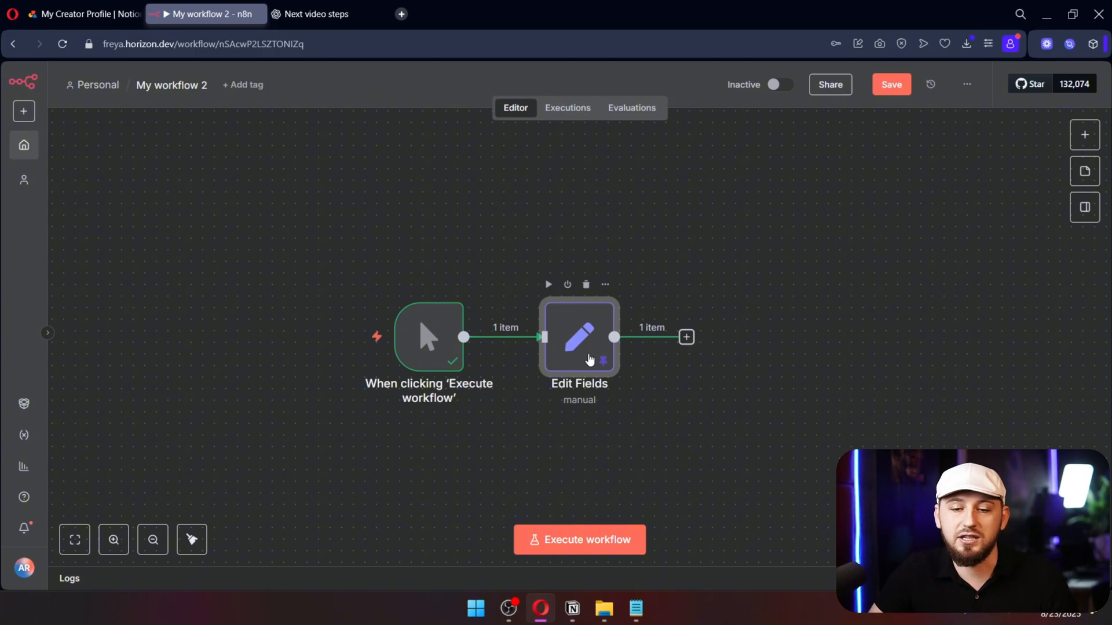
double_click(580, 337)
type("notion")
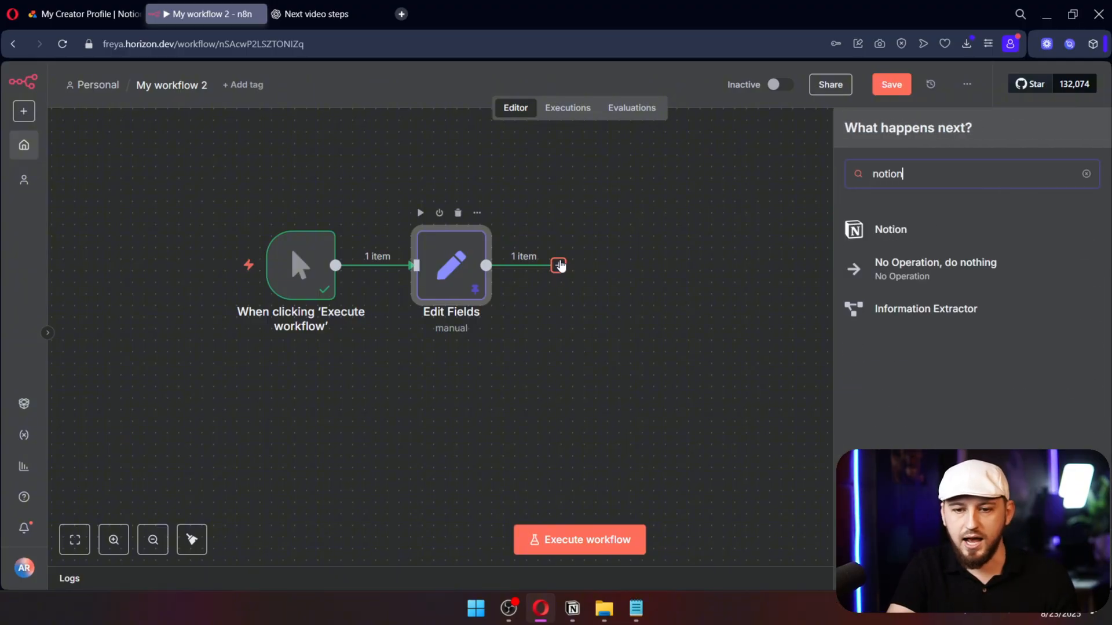
Add a Notion 'Get many users' step with Return All on and pick out the first user's id from its output.
left_click(890, 230)
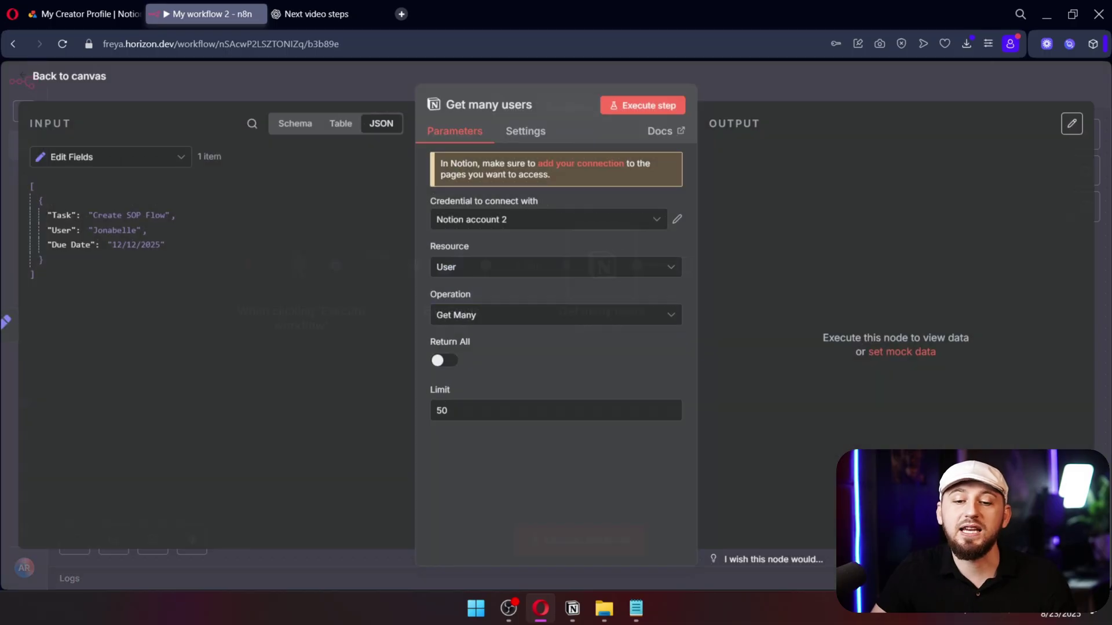
mouse_move(458, 361)
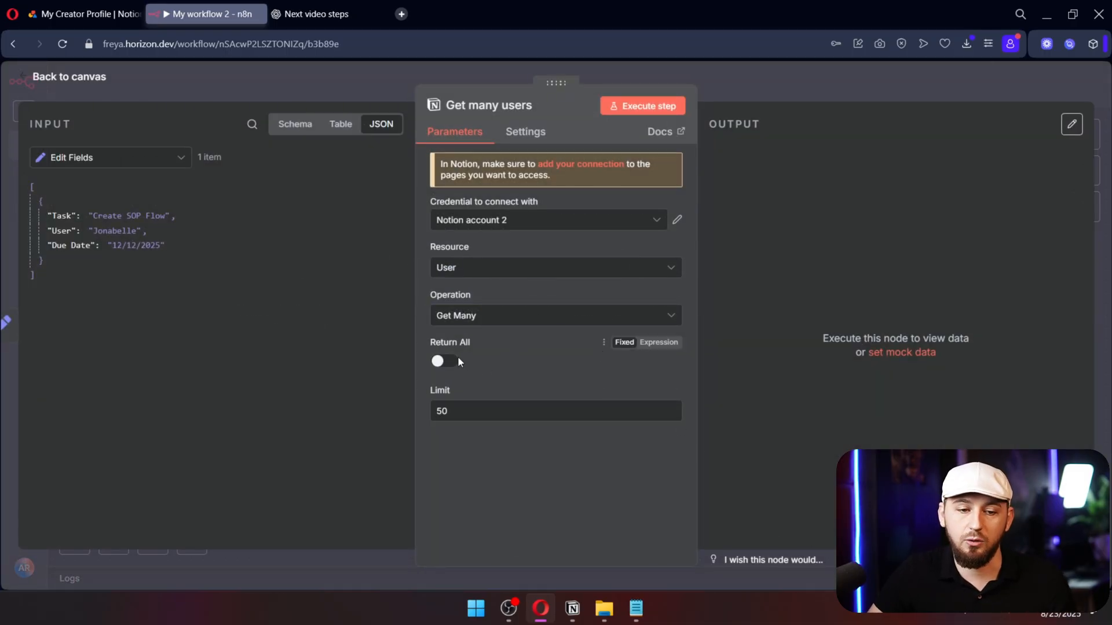
left_click(444, 361)
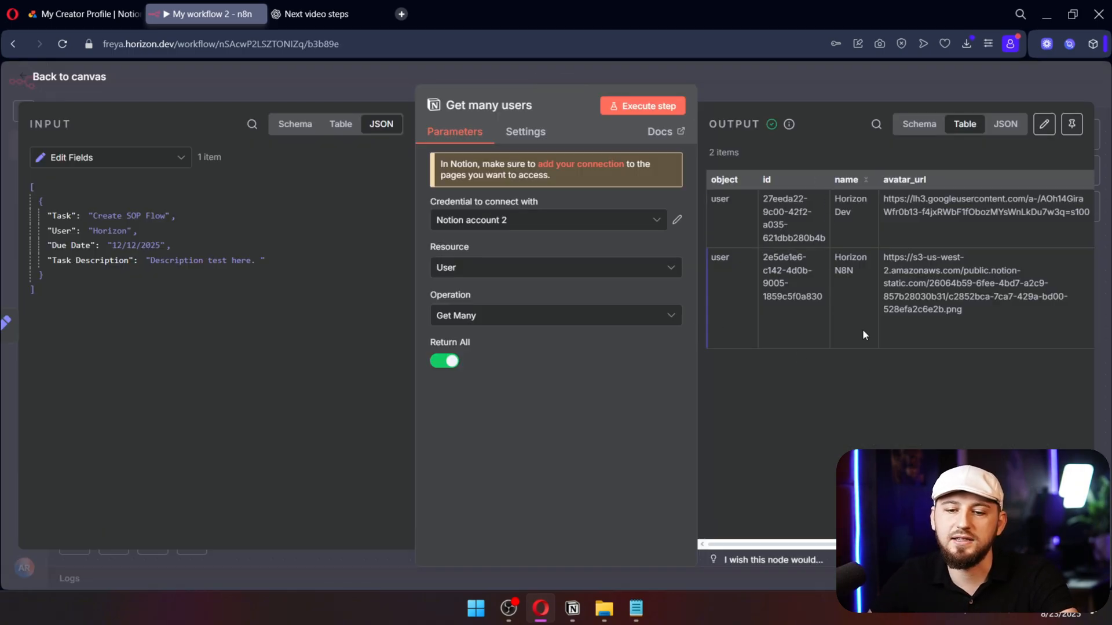
double_click(851, 263)
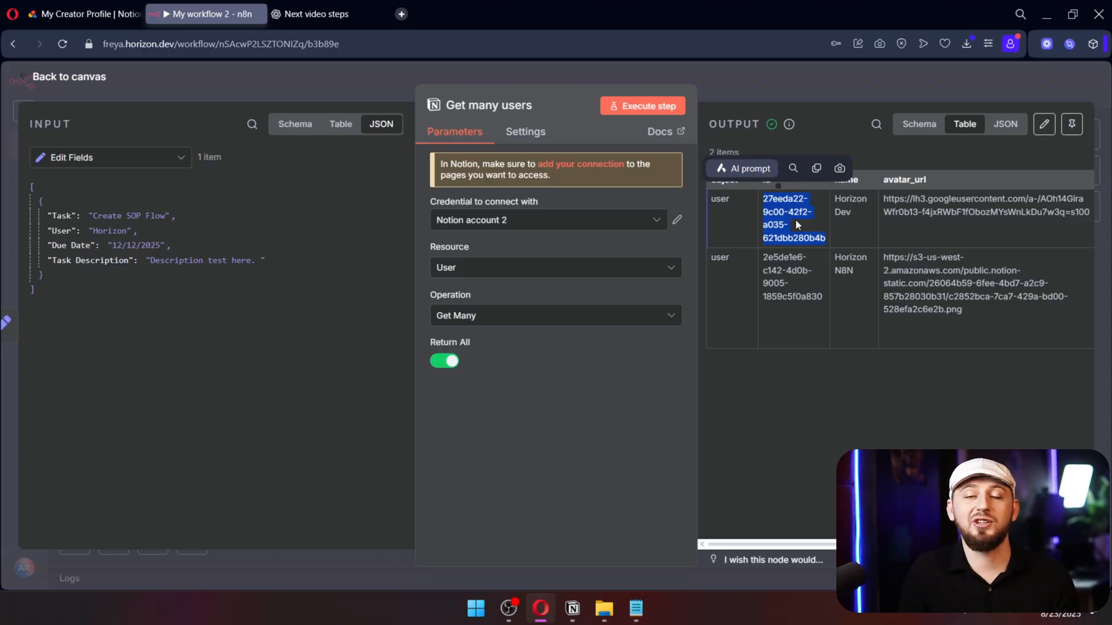
mouse_move(789, 124)
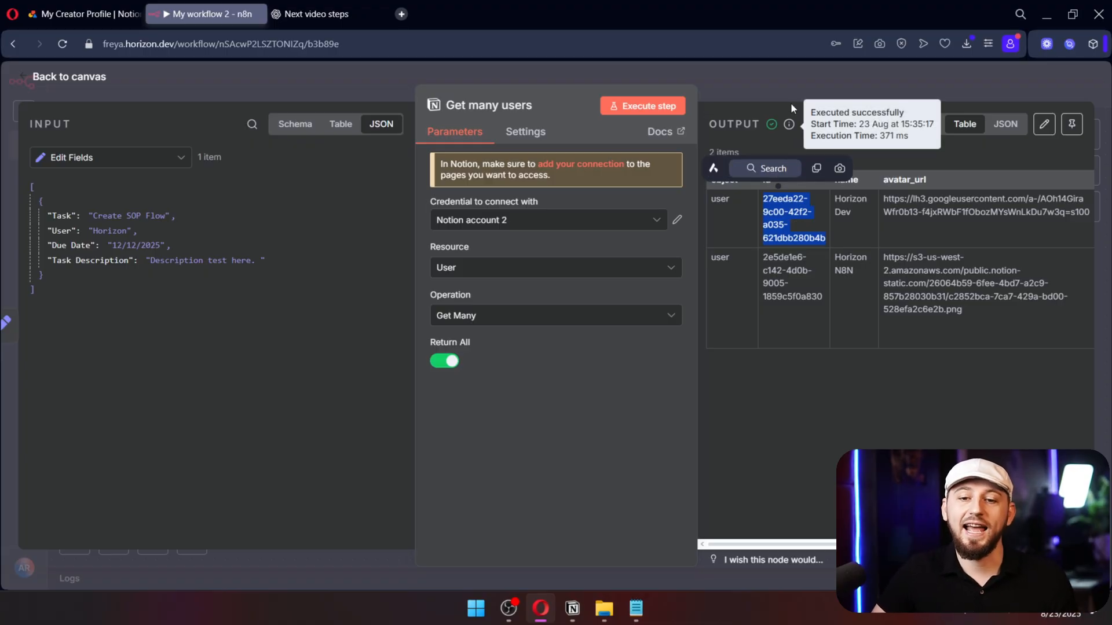
left_click(69, 77)
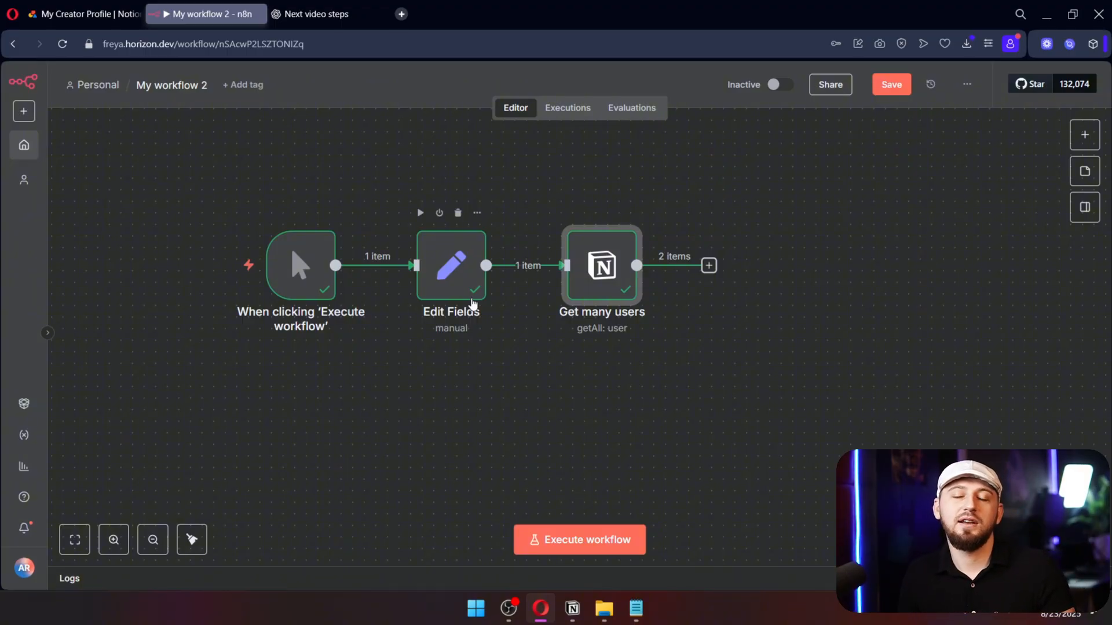
Set Edit Fields' User value to the first user's id and delete the Get many users node.
double_click(450, 266)
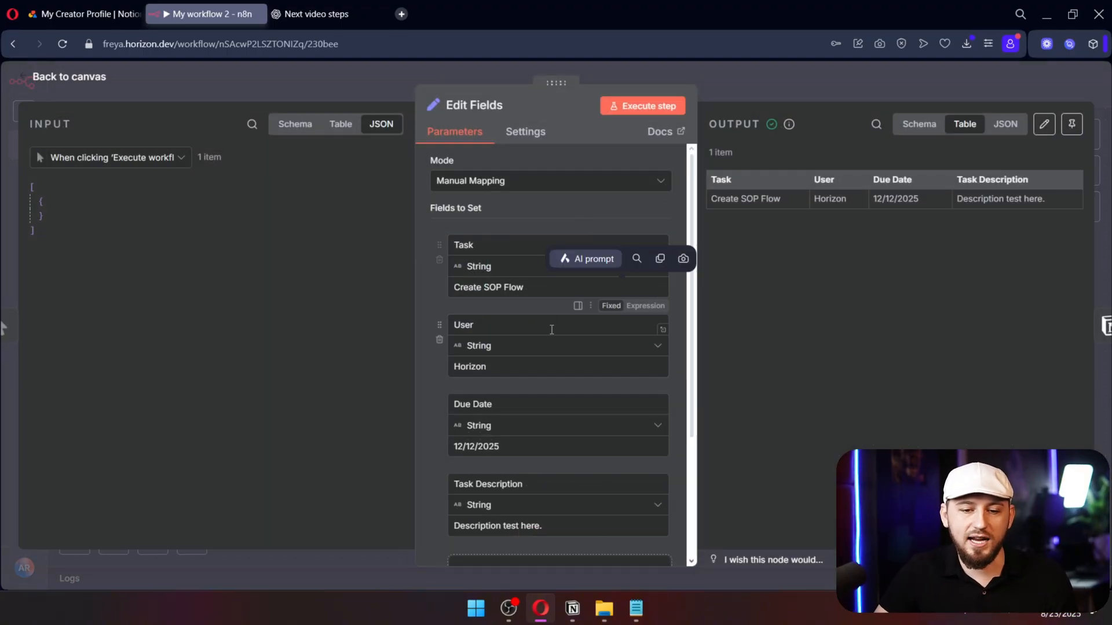
double_click(469, 368)
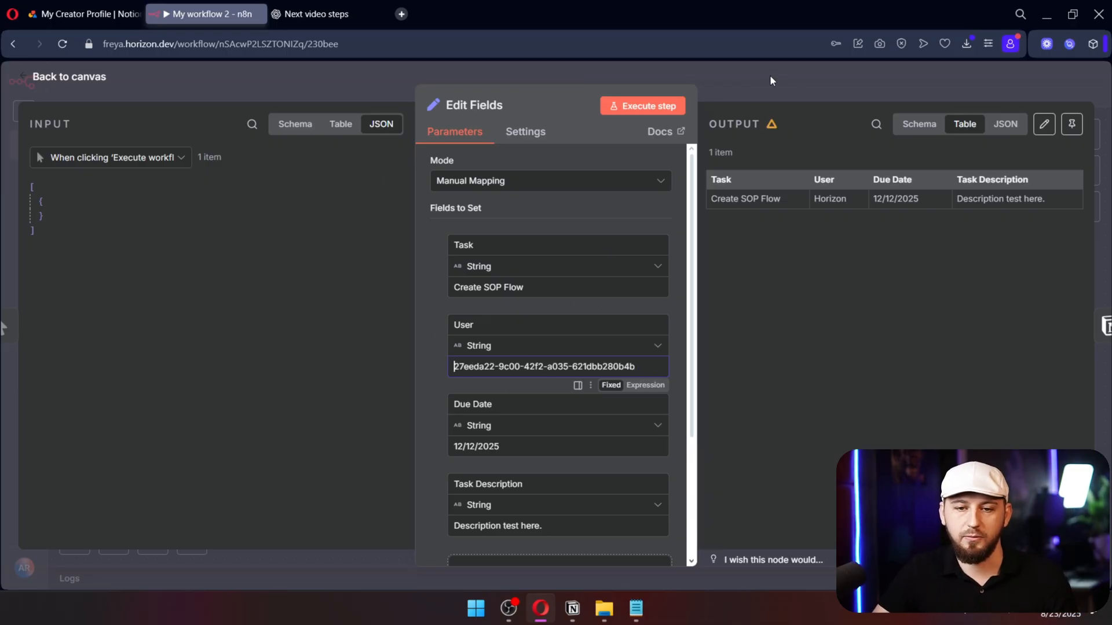
left_click(69, 77)
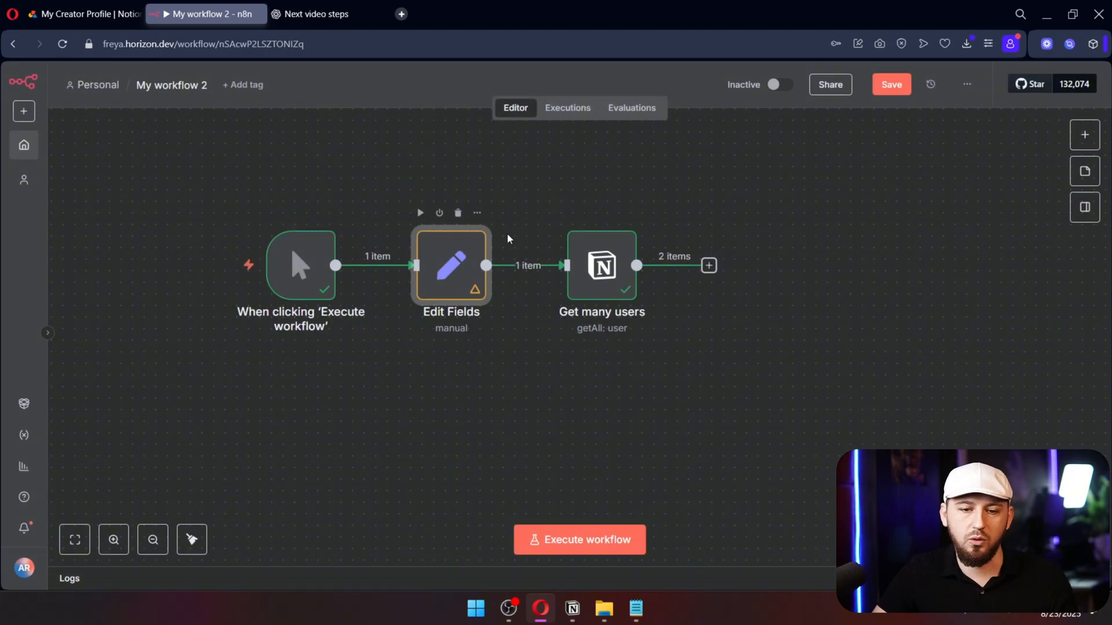
double_click(451, 265)
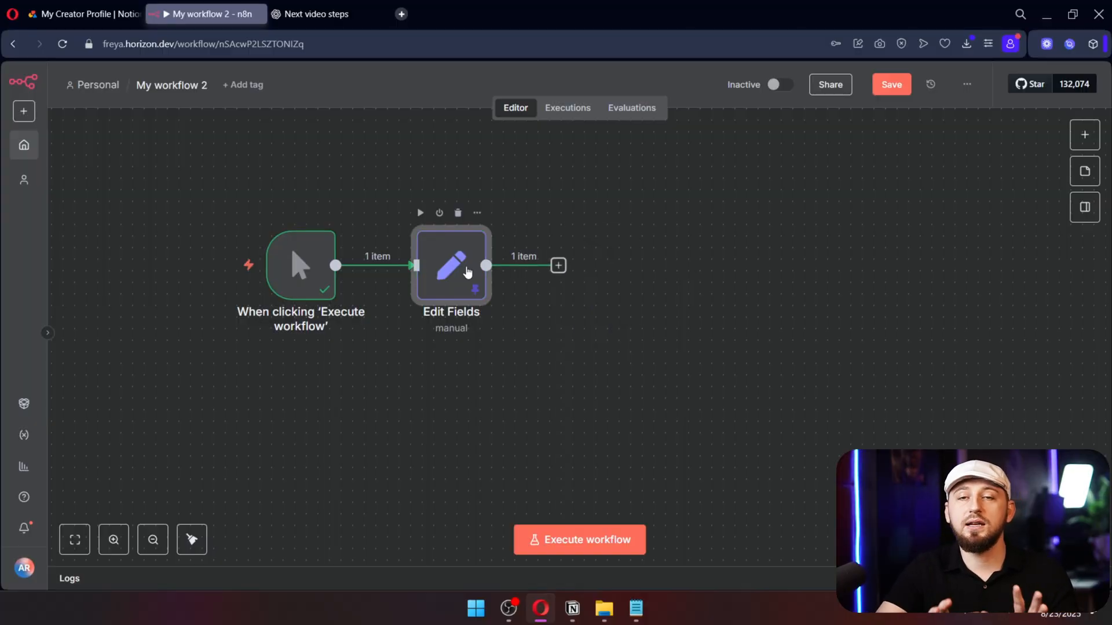
Add a Notion 'Create a database page' step targeting the Task Board database.
left_click(558, 266)
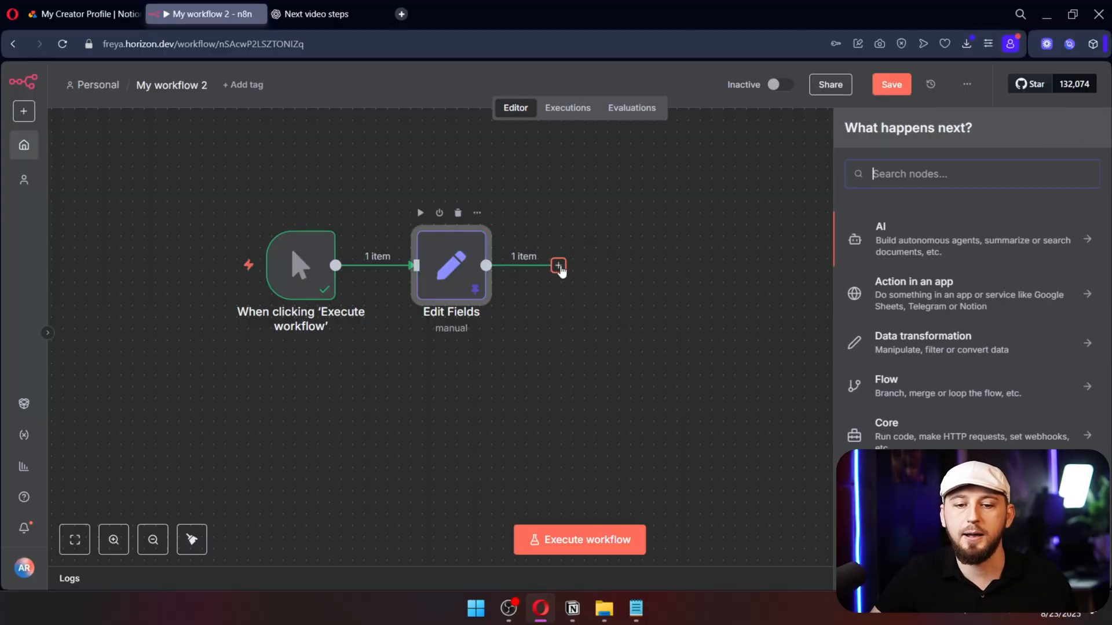
type("notion")
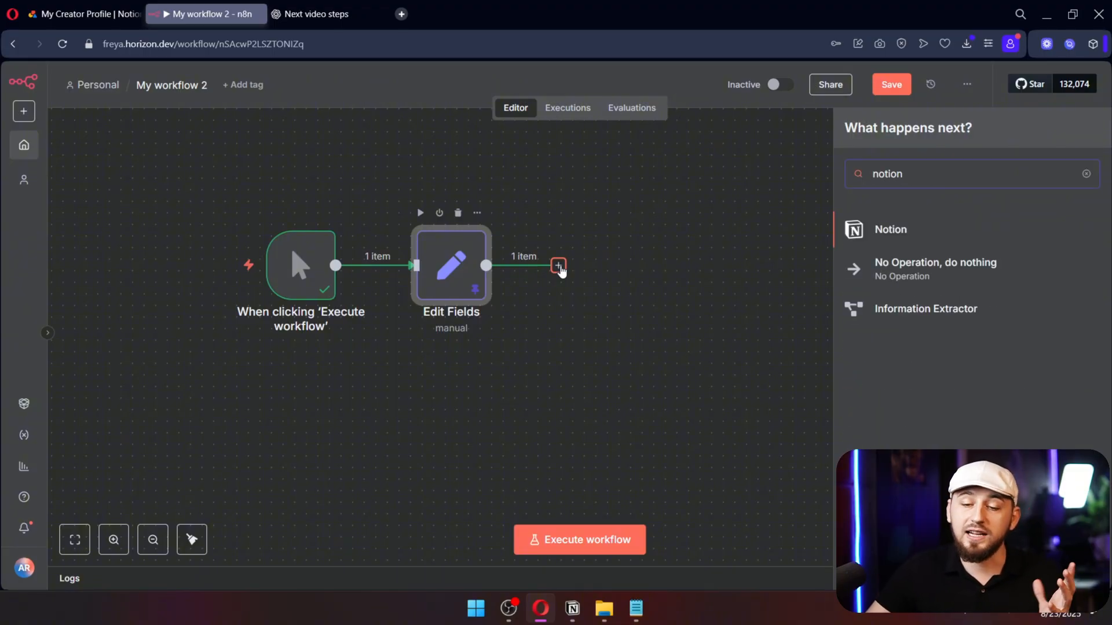
left_click(889, 229)
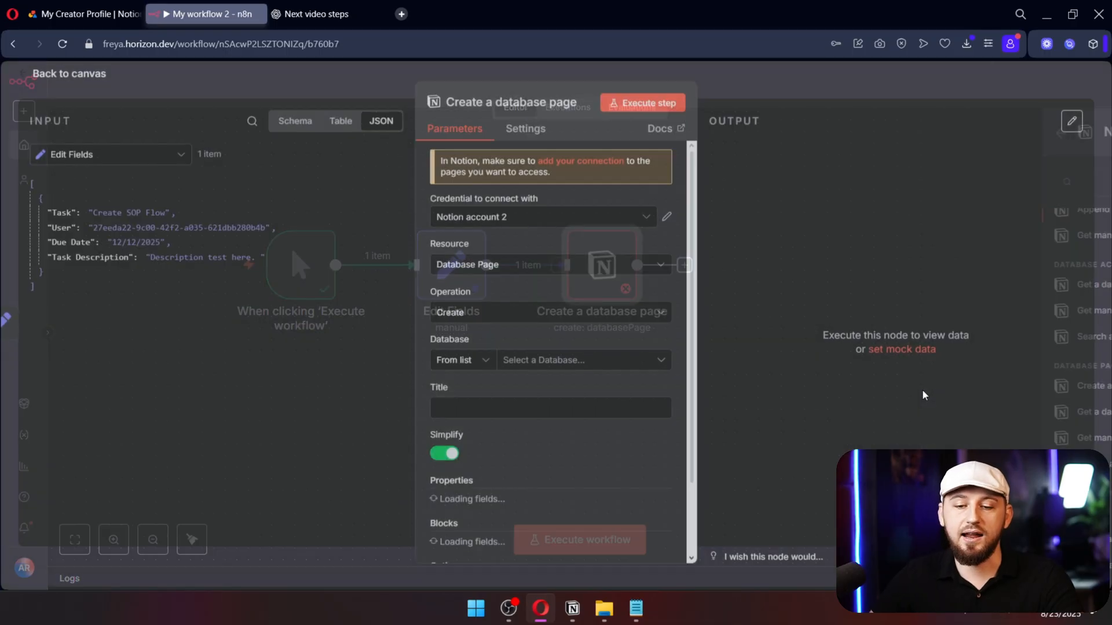
left_click(582, 359)
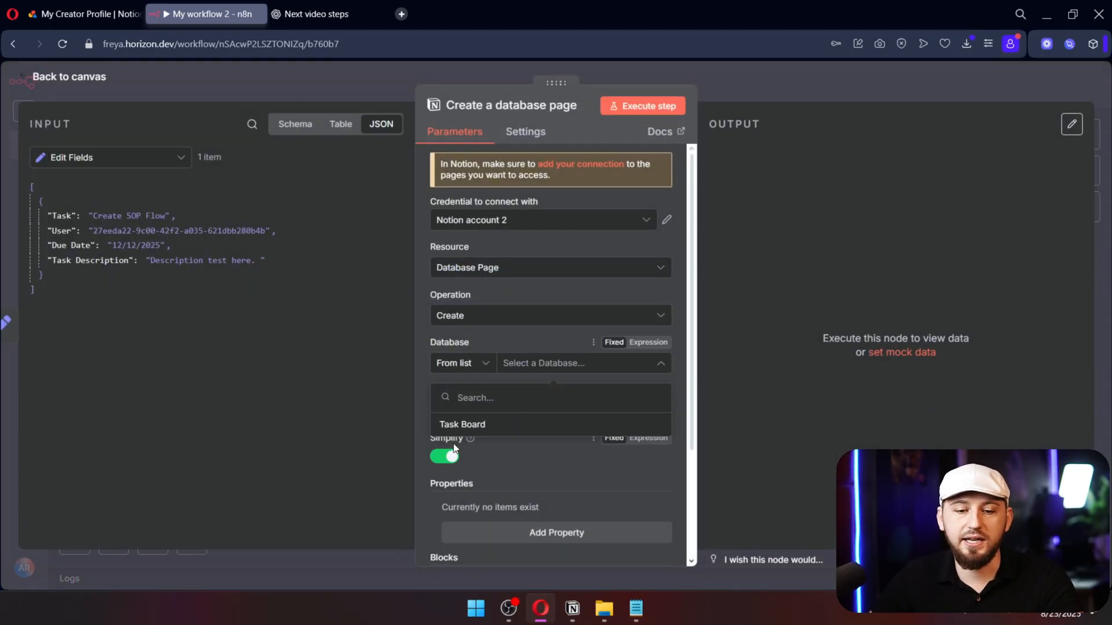
left_click(462, 424)
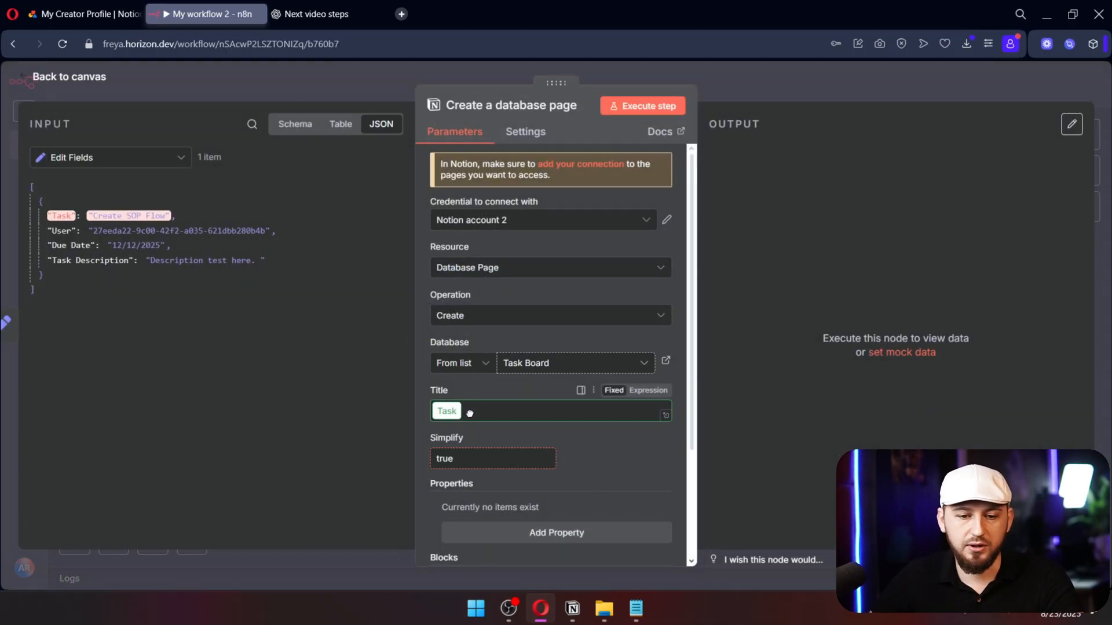
Map the page Title and set Assigned To from the incoming User field, plus Due Date.
scroll("down", 3)
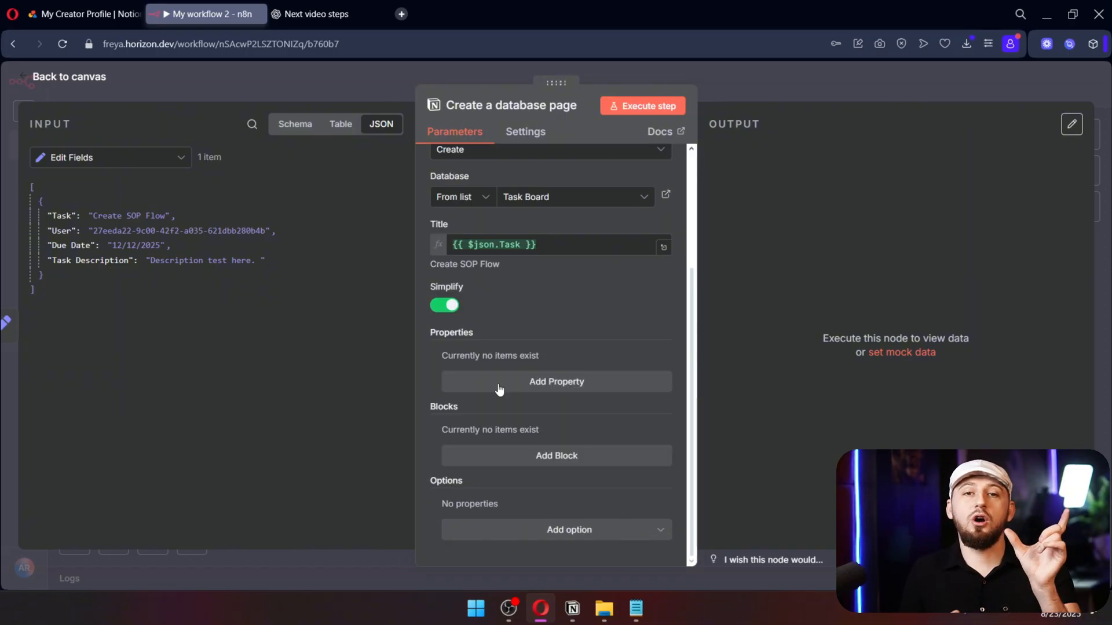
left_click(571, 609)
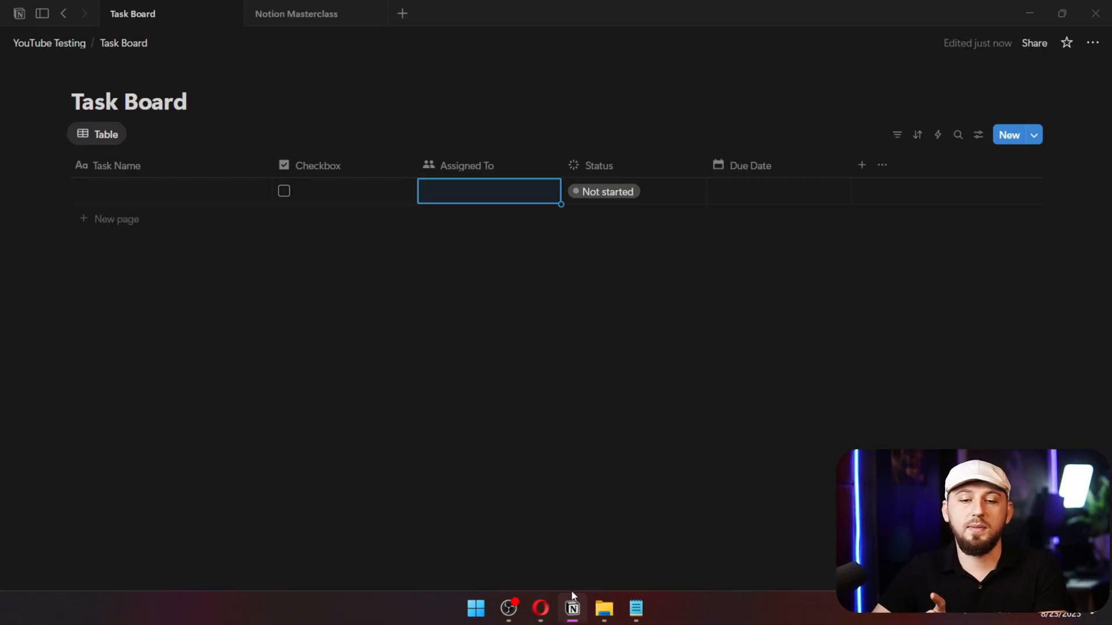
mouse_move(747, 189)
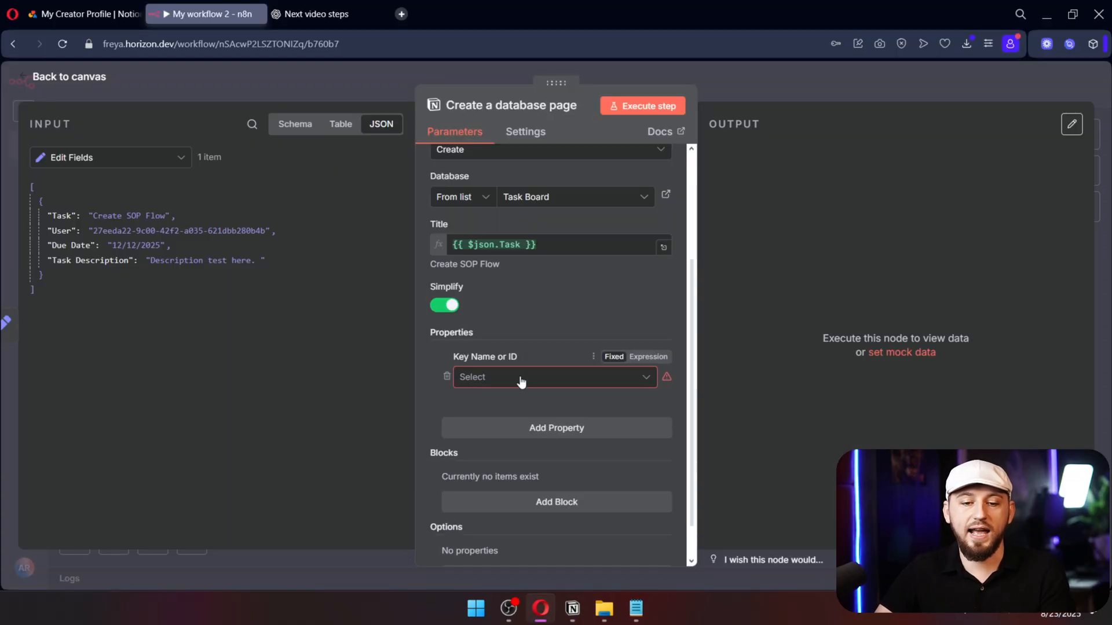
left_click(553, 376)
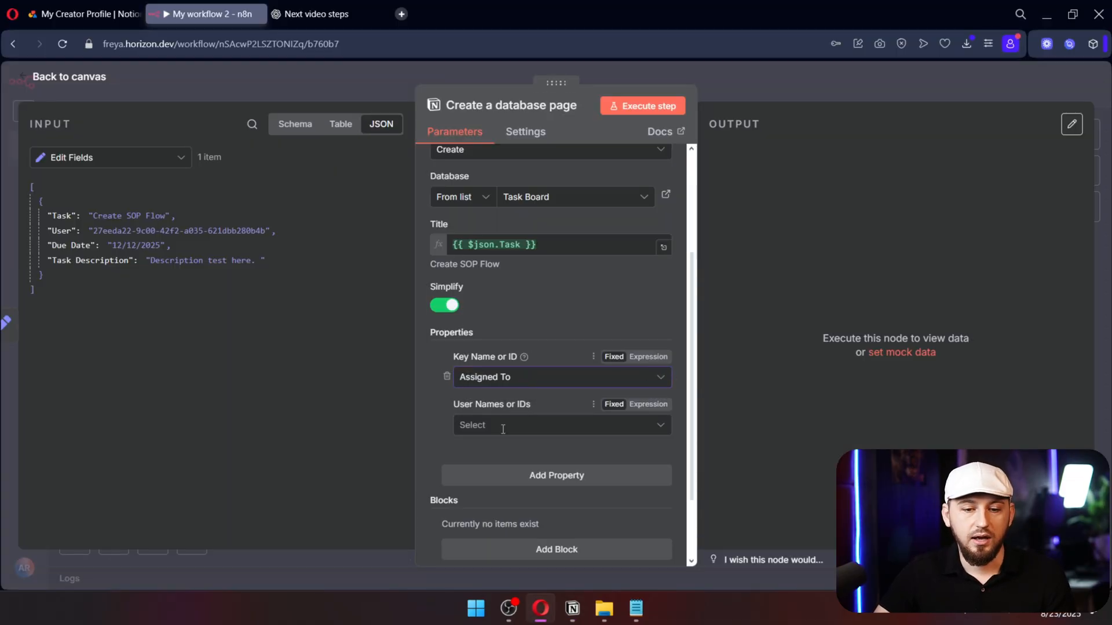
left_click(561, 425)
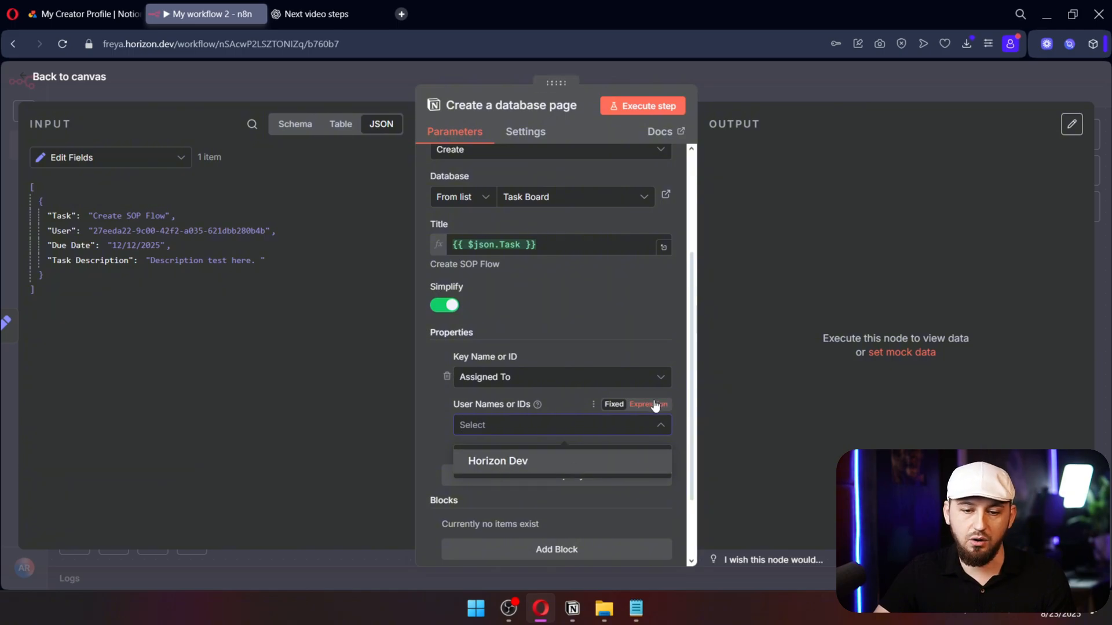
left_click(648, 404)
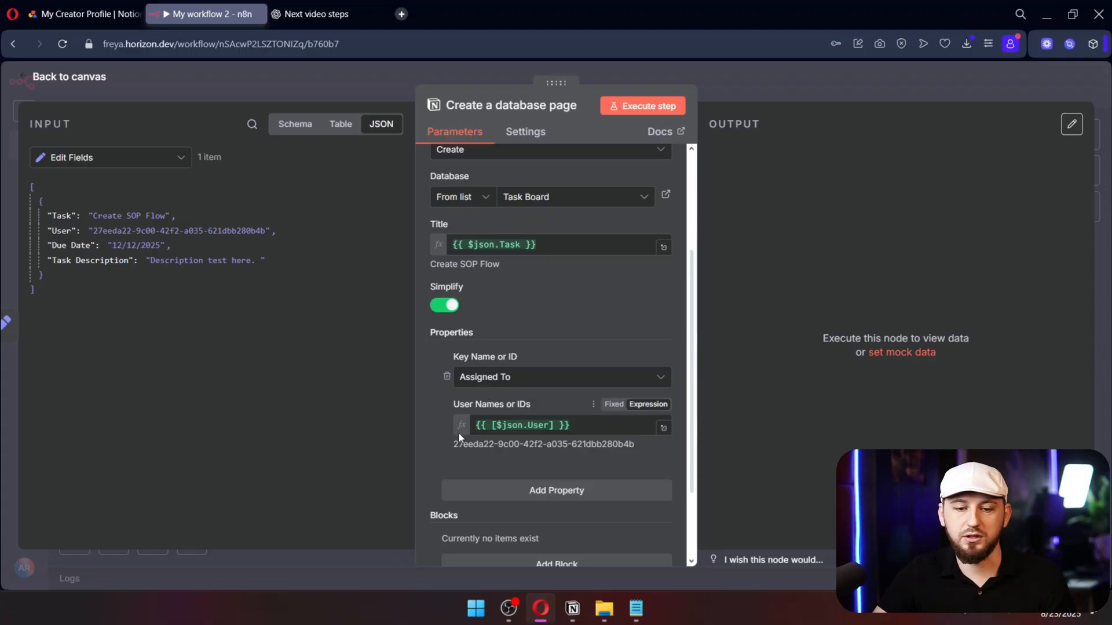
scroll("down", 3)
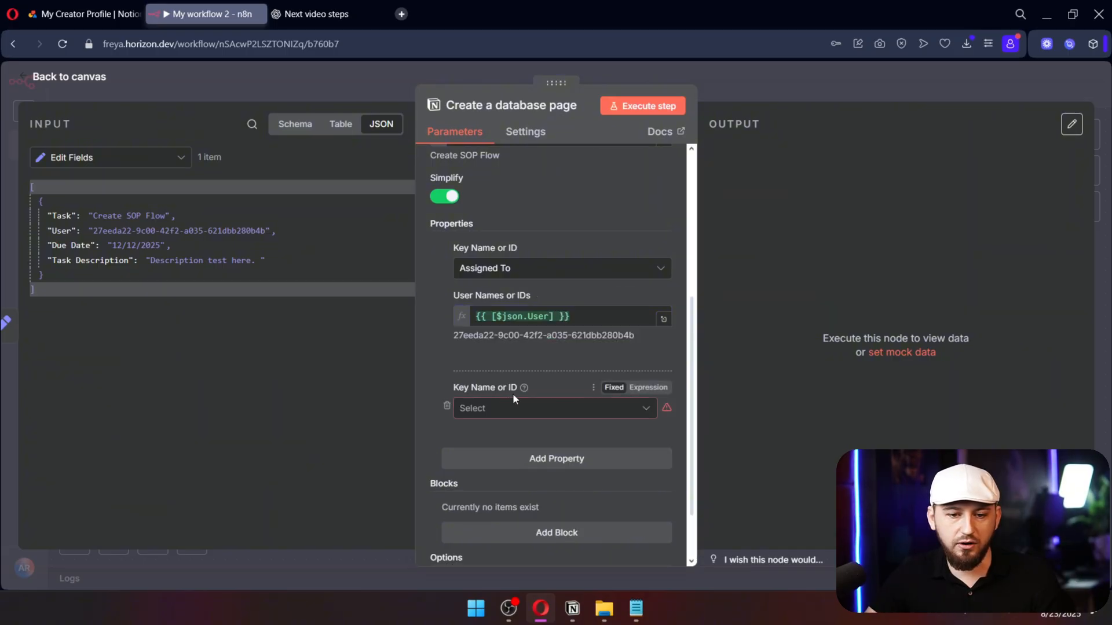
scroll("down", 3)
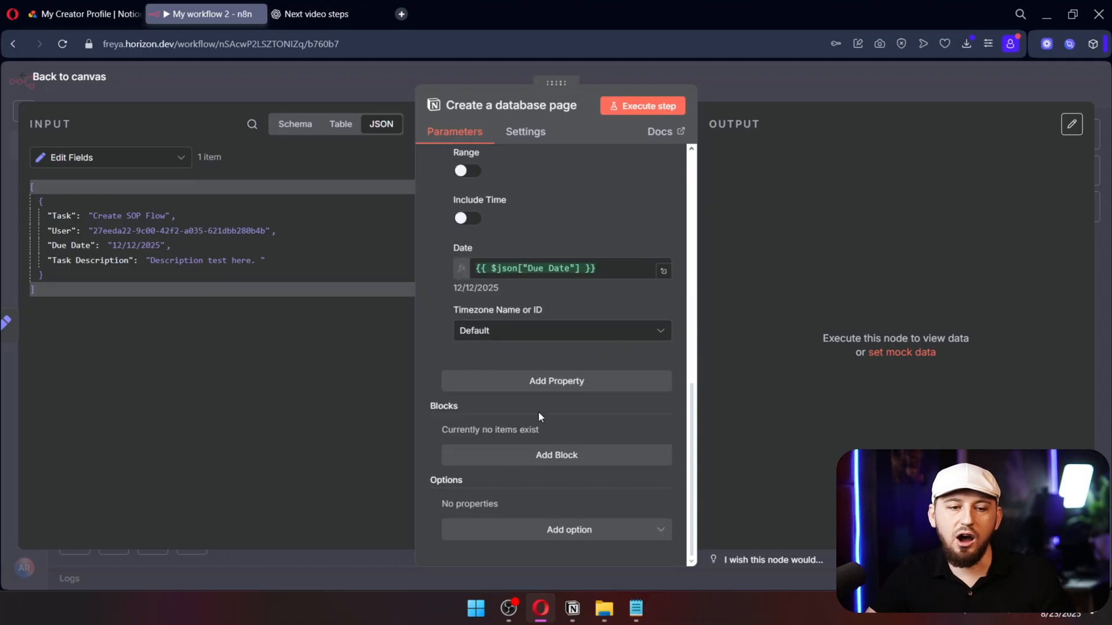
mouse_move(527, 428)
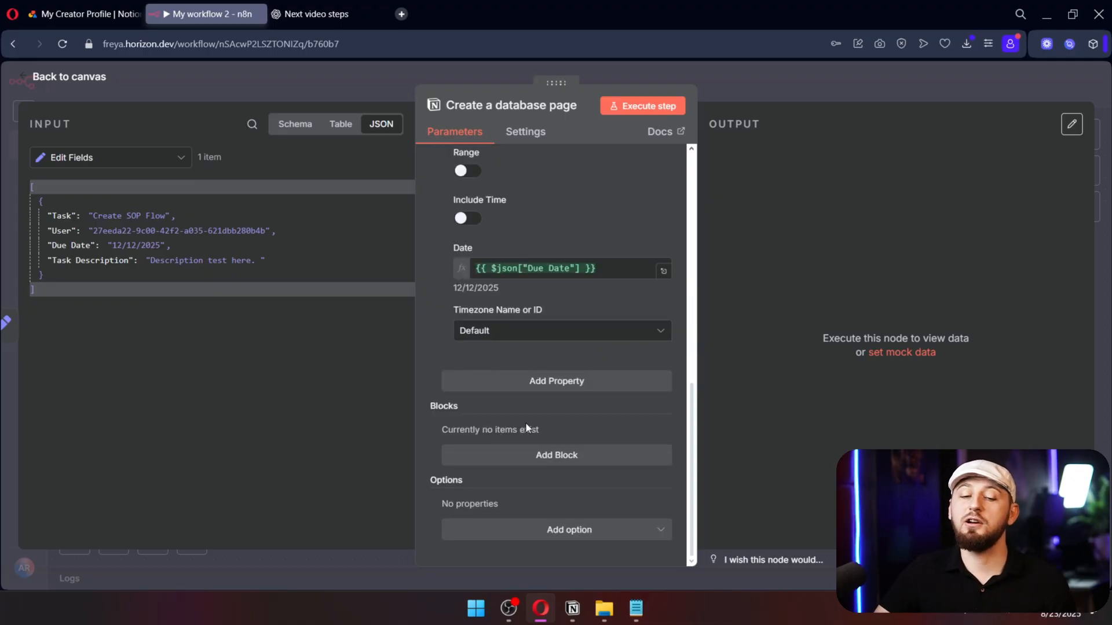
Add a Paragraph block from the description, execute the step creating 'Create SOP Flow'.
left_click(556, 454)
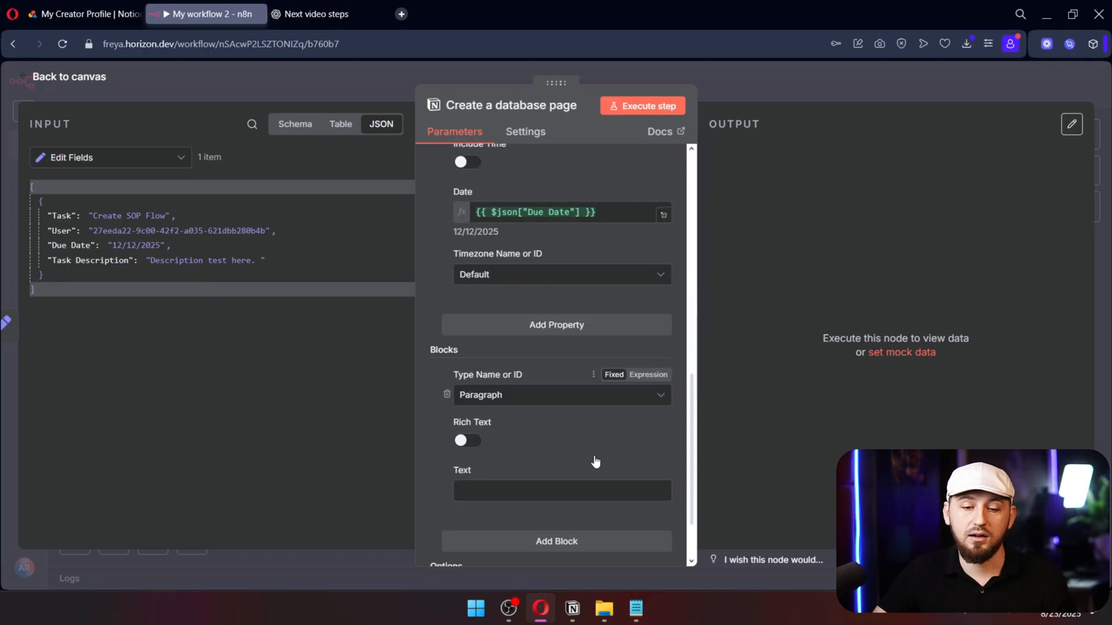
scroll("down", 3)
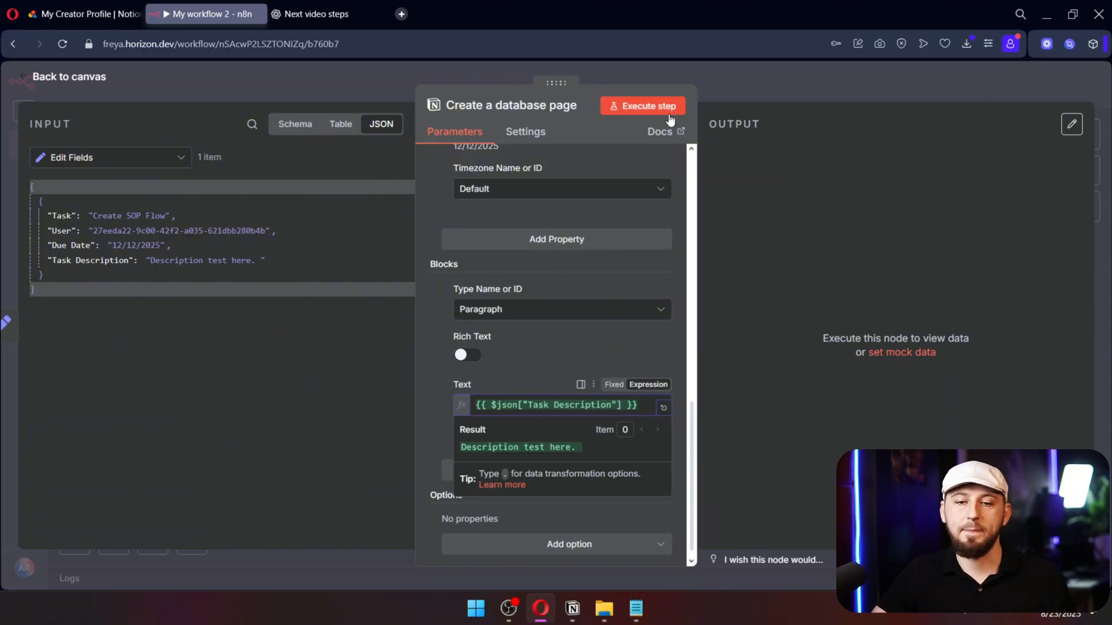
left_click(643, 105)
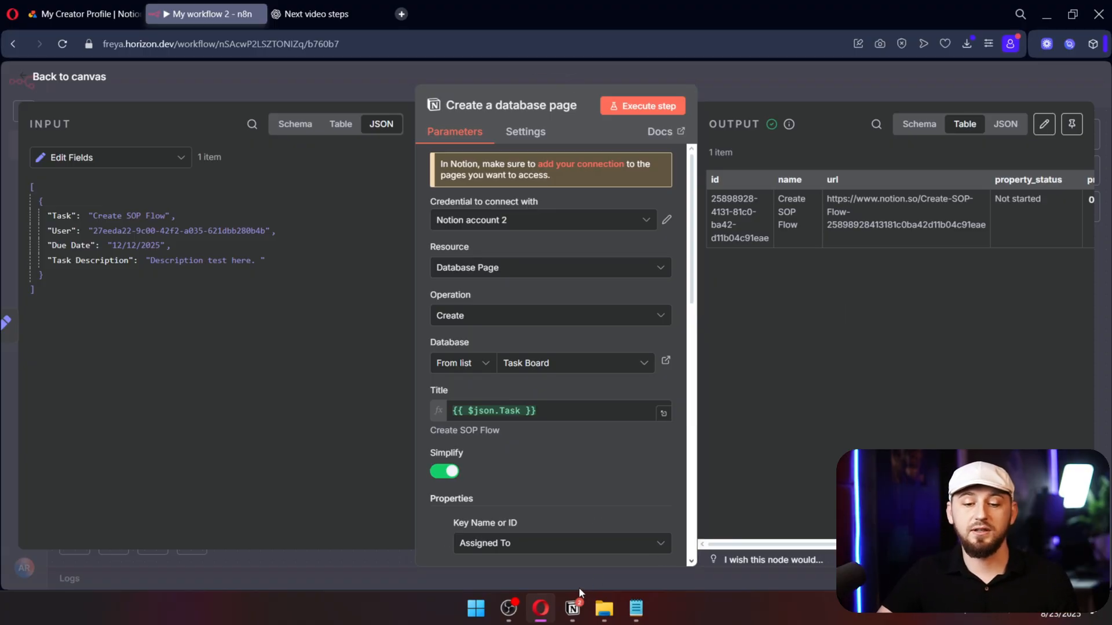
left_click(571, 608)
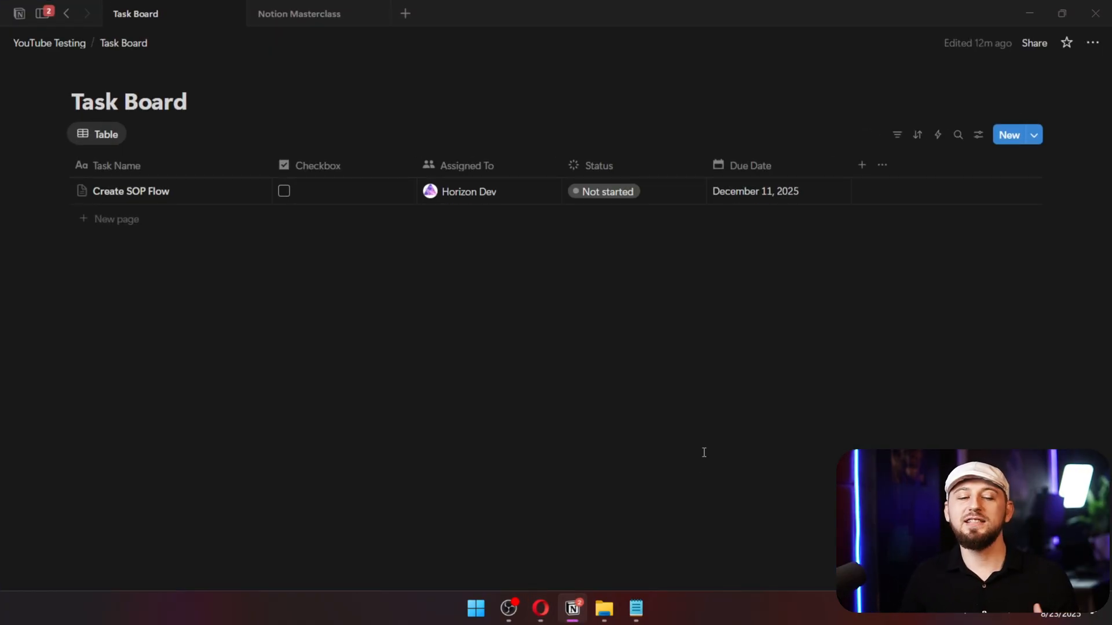
Tick the Create SOP Flow task's checkbox and set its Status to In progress in Notion.
left_click(44, 14)
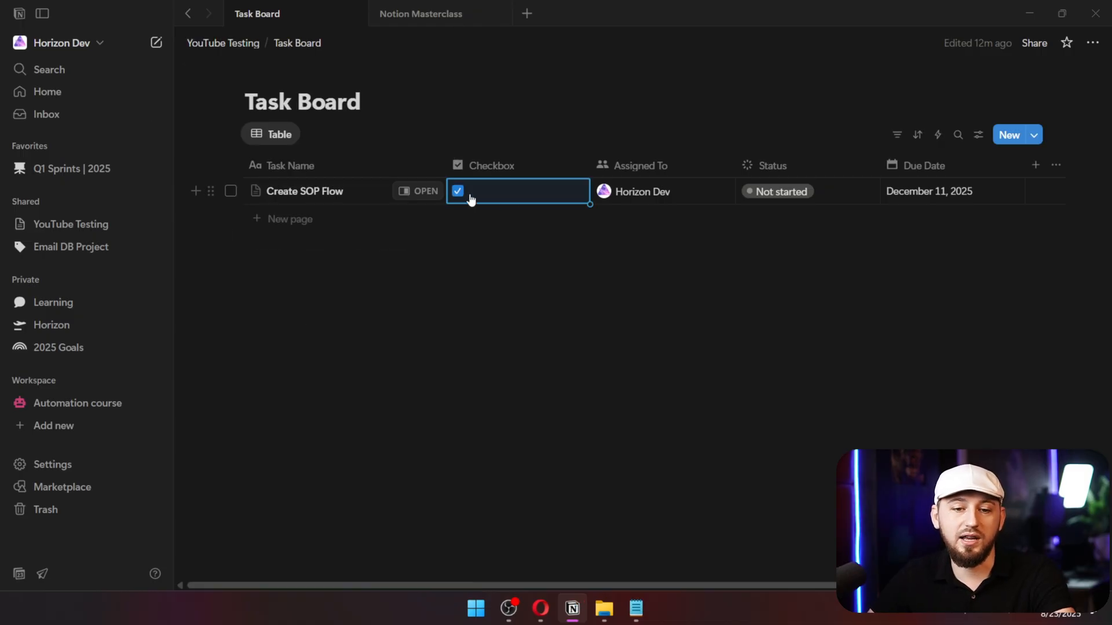
left_click(780, 191)
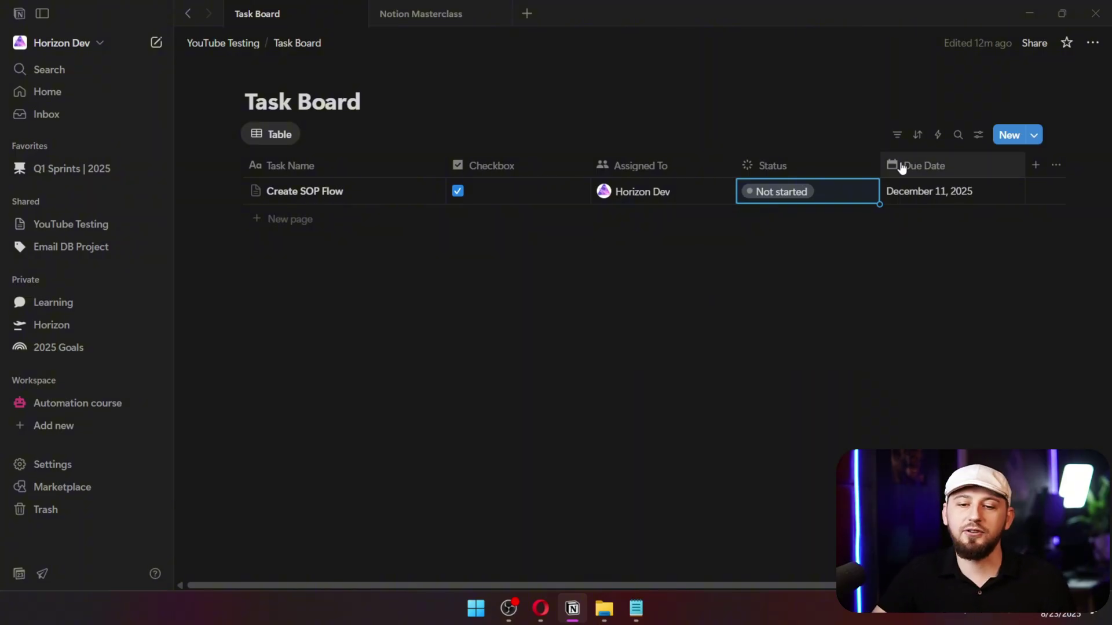
left_click(780, 191)
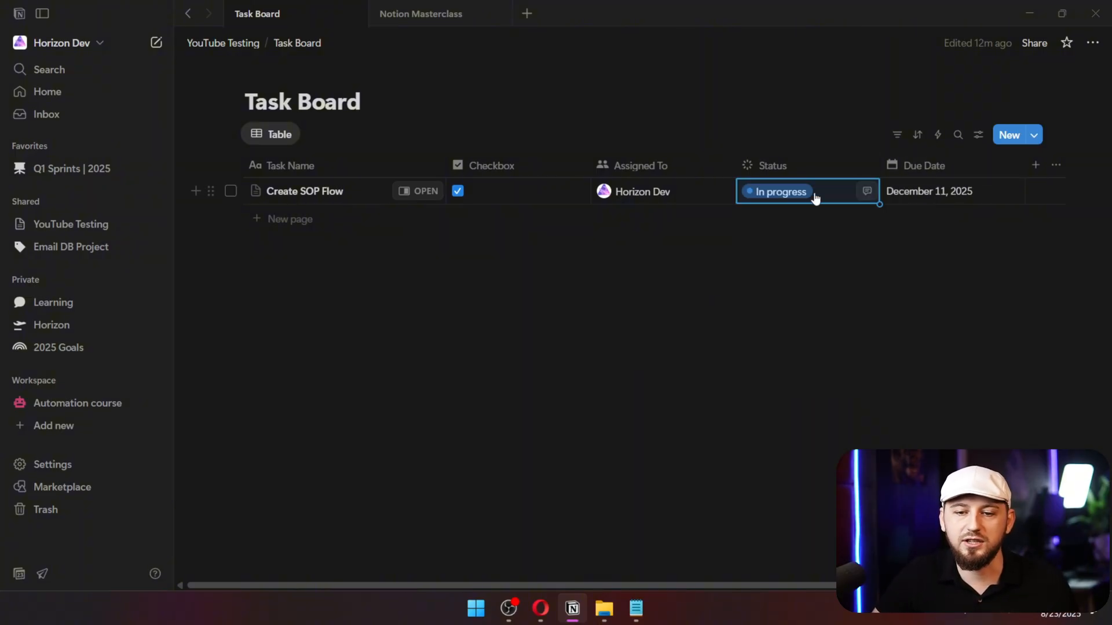
left_click(776, 191)
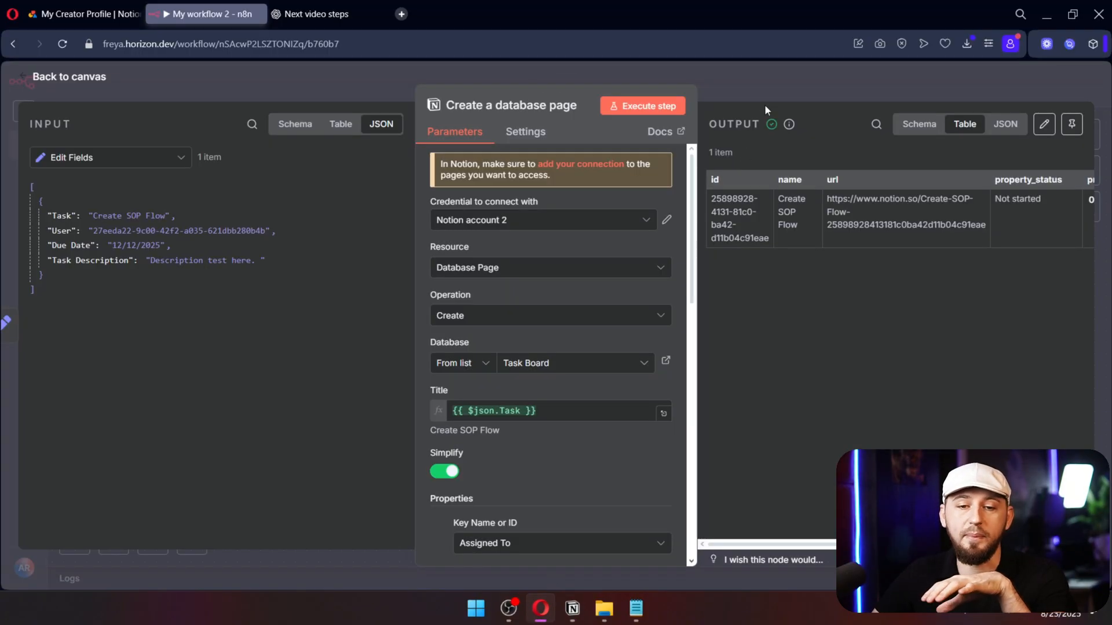
Clear the canvas and start a fresh workflow with a Notion trigger as first step.
left_click(69, 76)
type("notion")
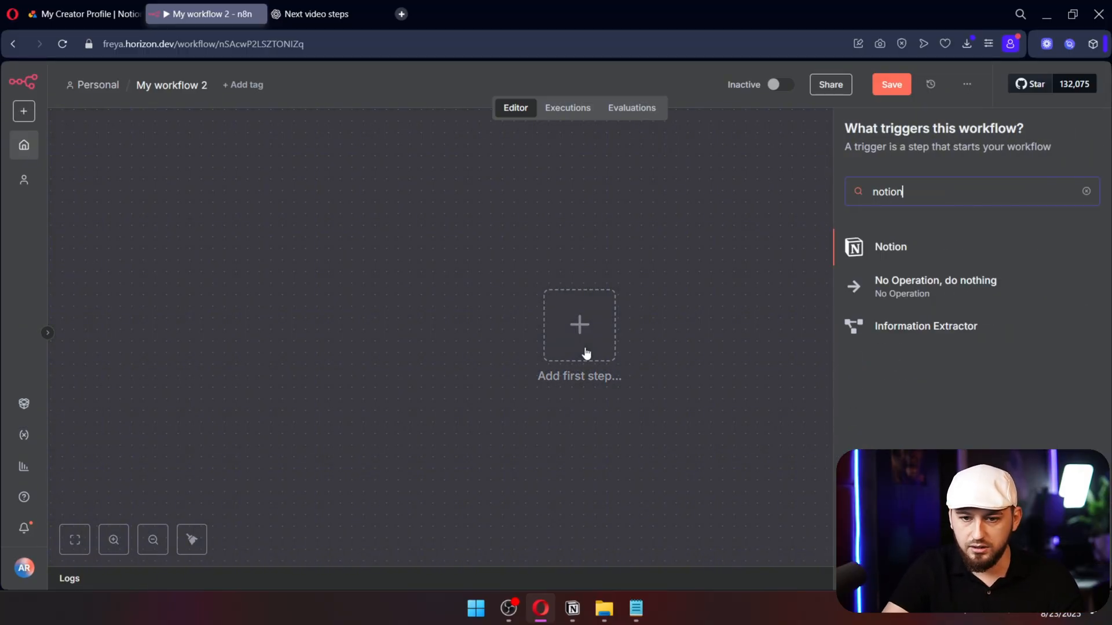
left_click(890, 246)
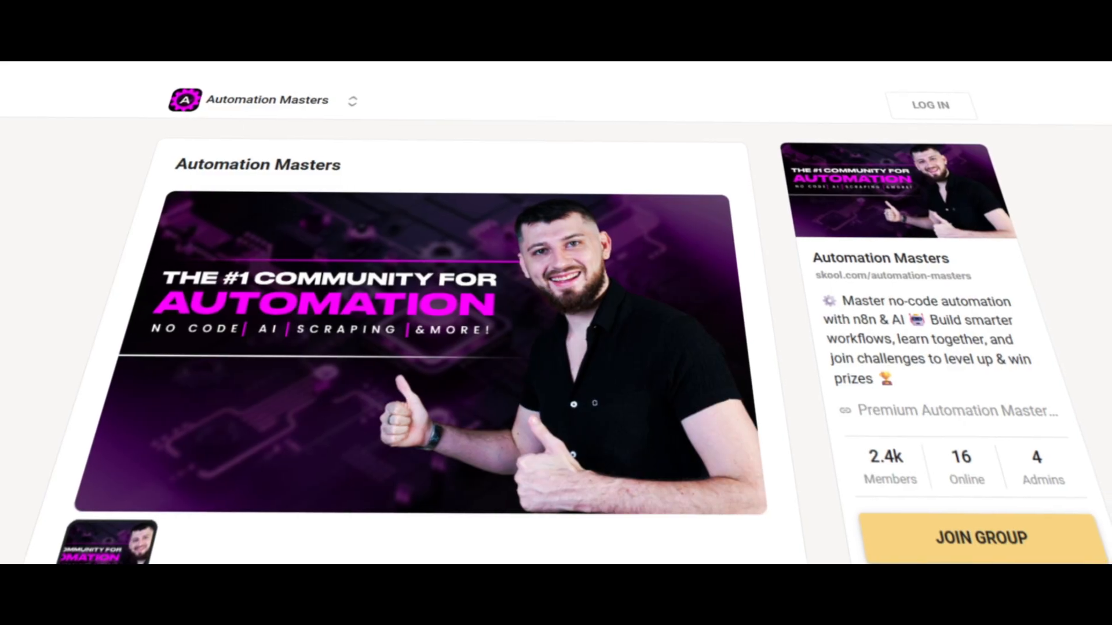
Watch Task Board for Page Updated events and fetch a test event returning Create SOP Flow.
left_click(206, 14)
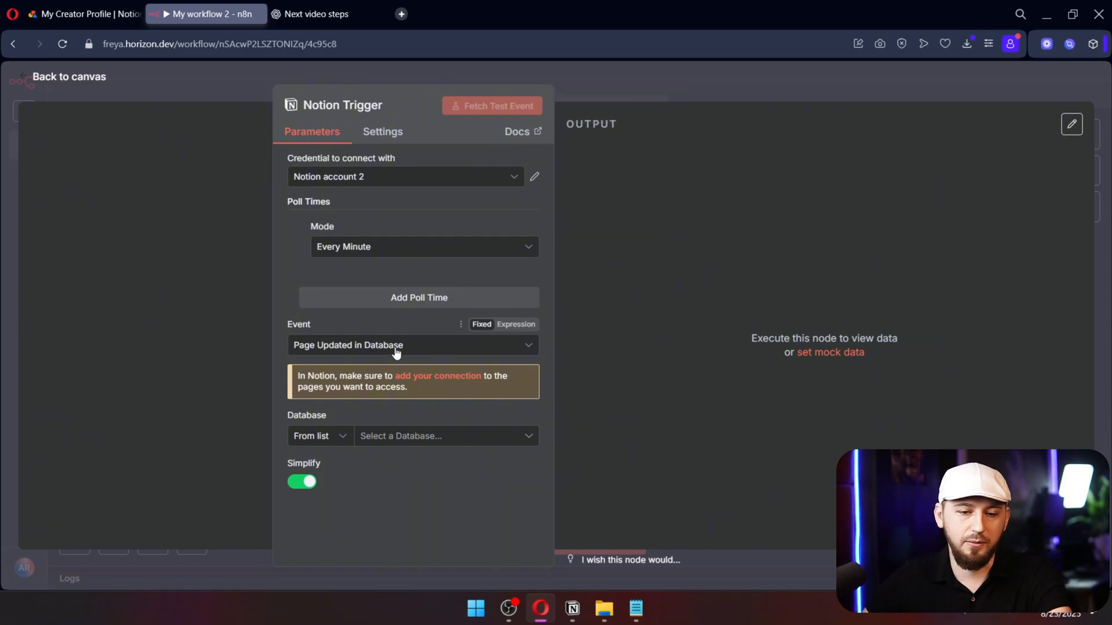
left_click(445, 437)
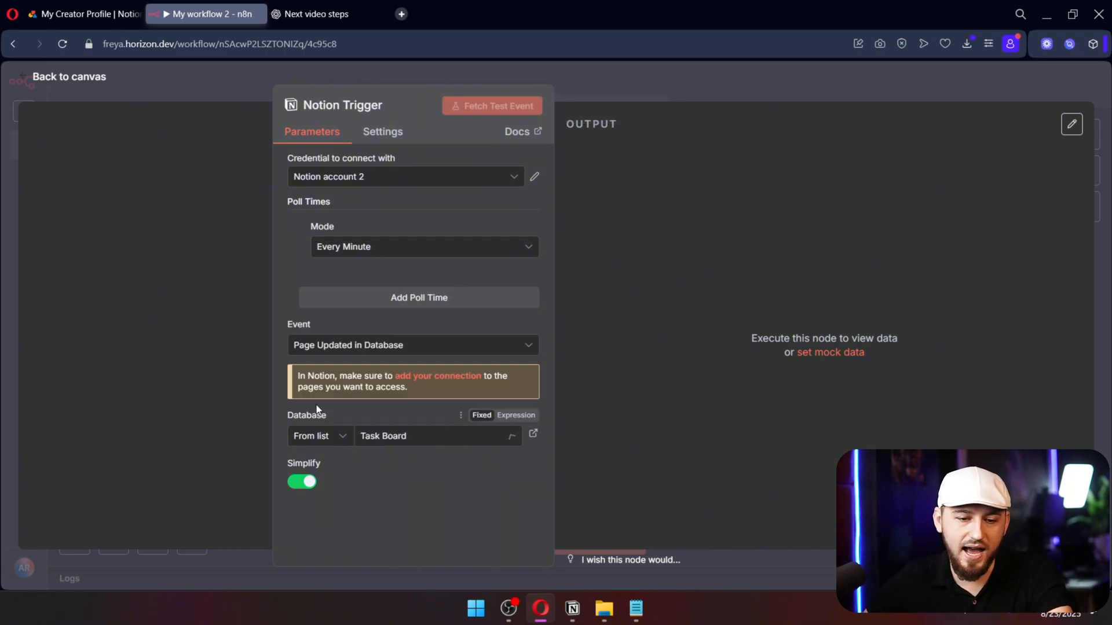
left_click(571, 608)
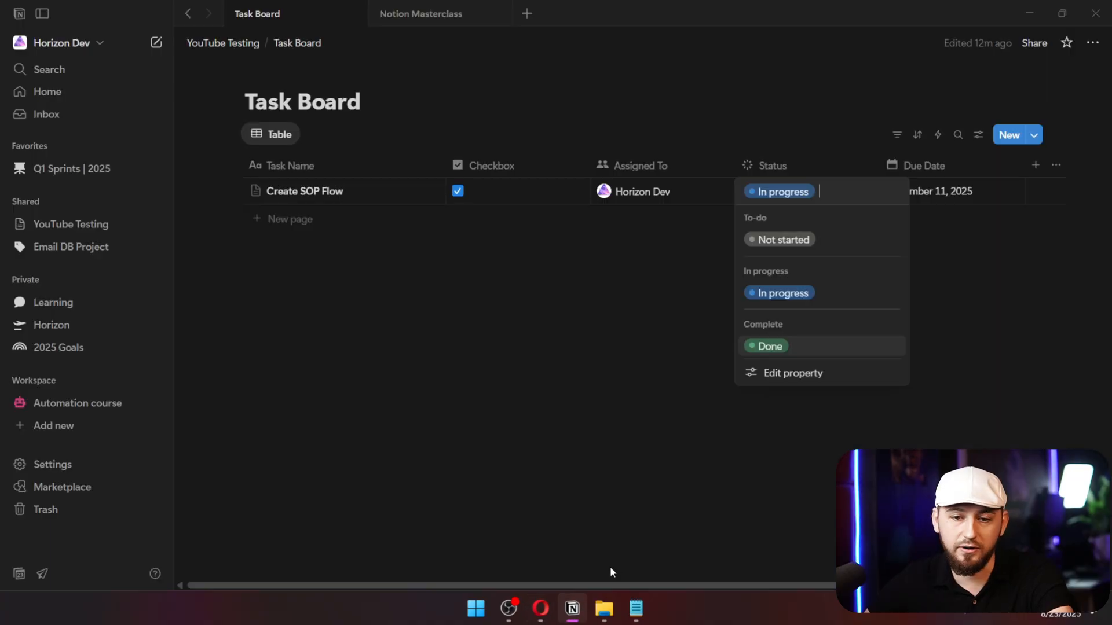
left_click(783, 240)
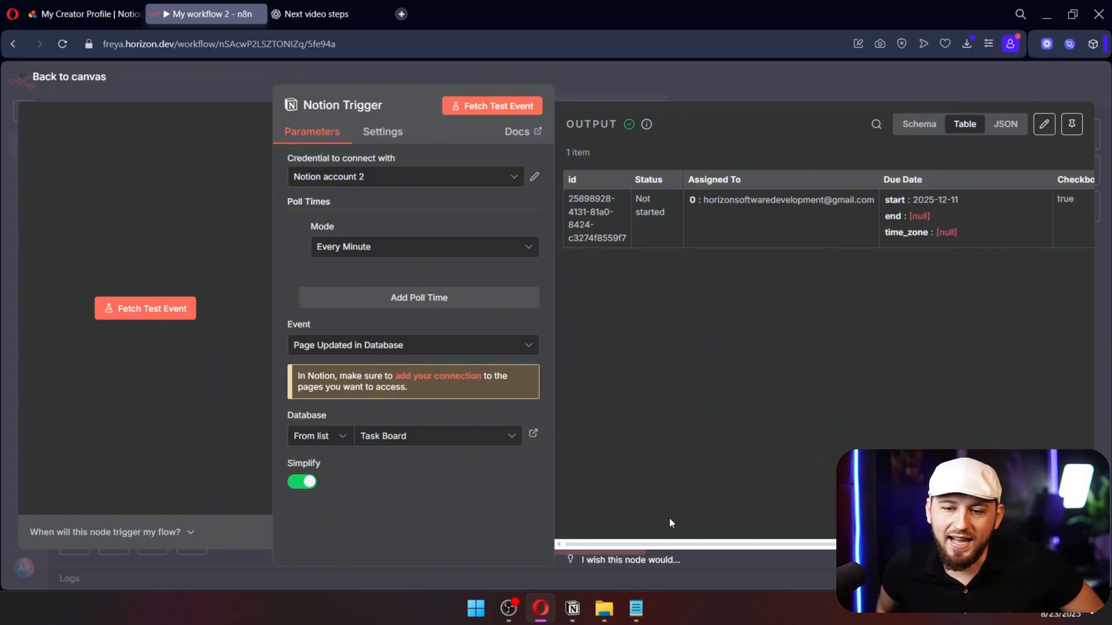
Add an If node after the Notion Trigger, receiving the Create SOP Flow item.
left_click(69, 76)
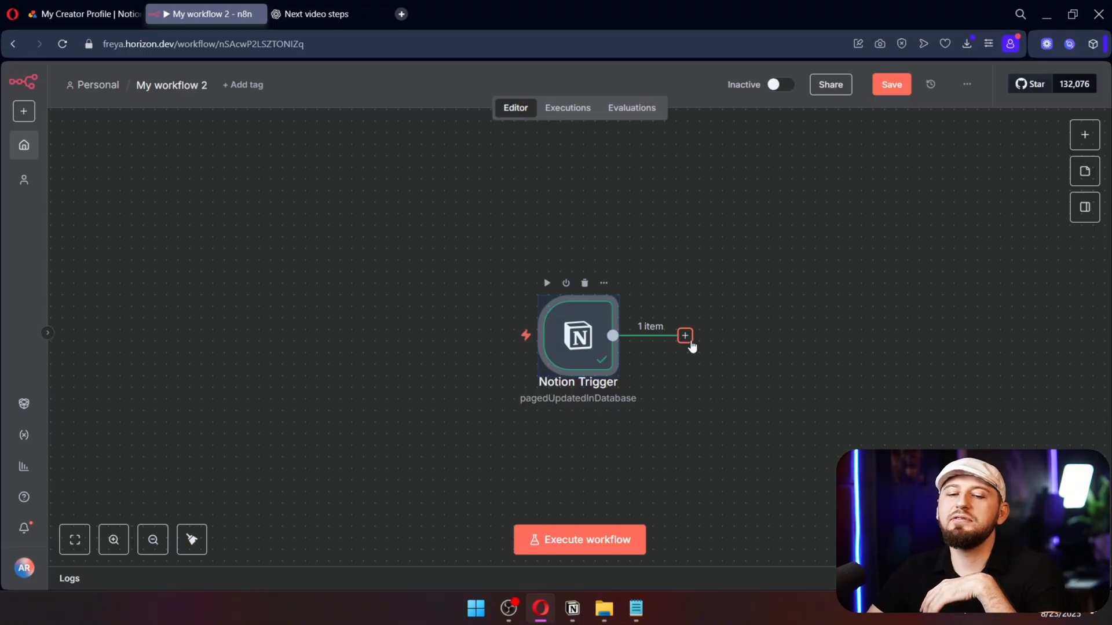
left_click(685, 336)
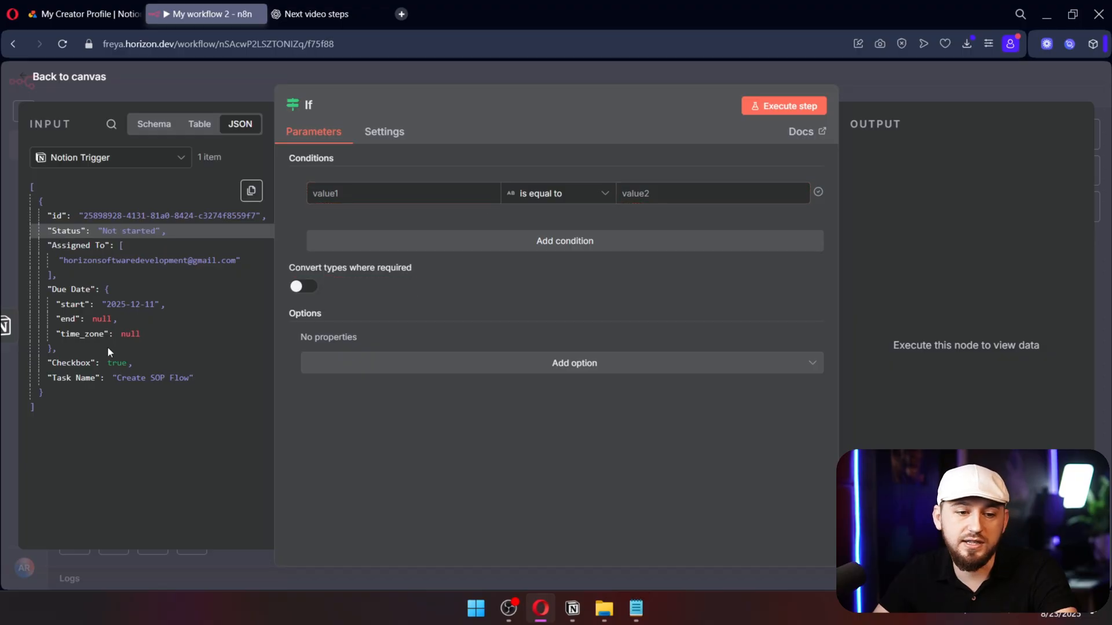
Set the If condition to {{$json.Checkbox}} as Boolean and add a Send Email Edit Fields node mapping Due Date start.
left_click(403, 193)
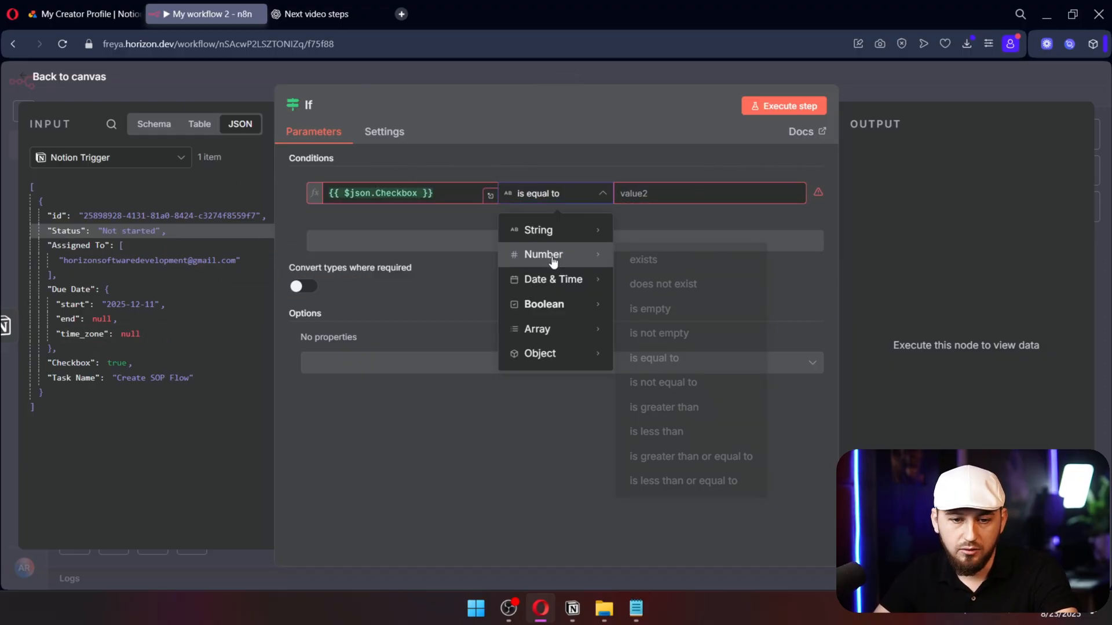
left_click(544, 303)
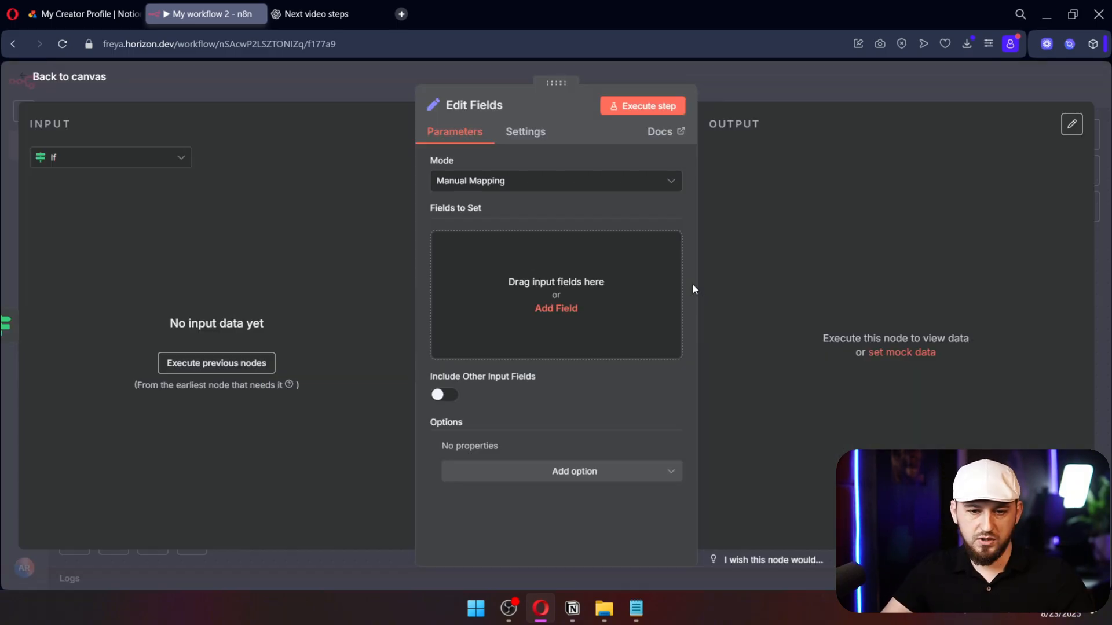
left_click(642, 106)
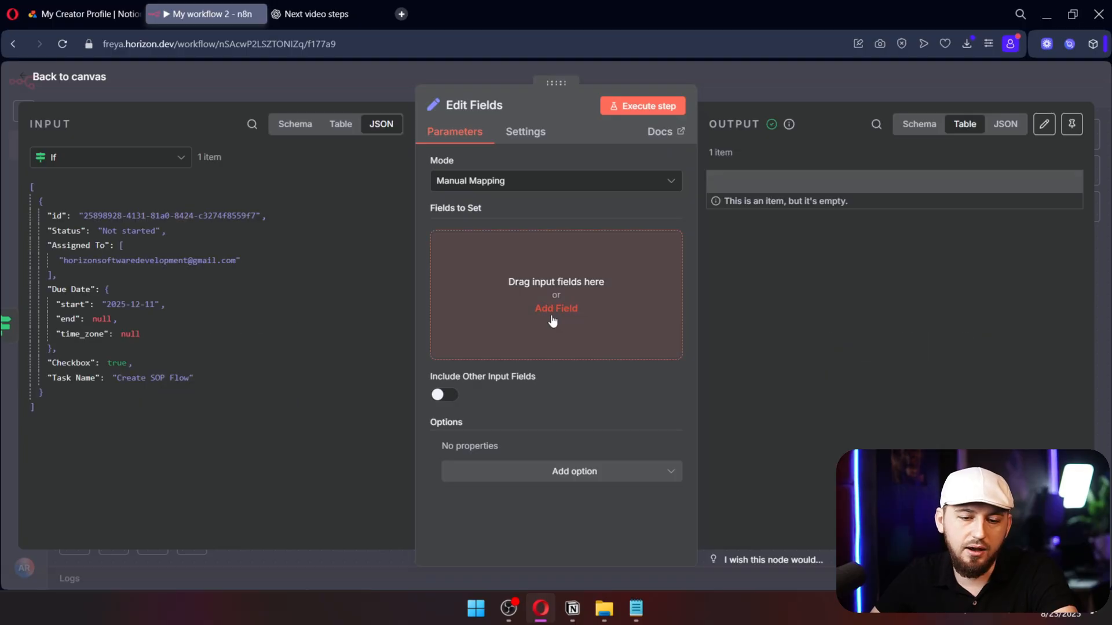
left_click(556, 309)
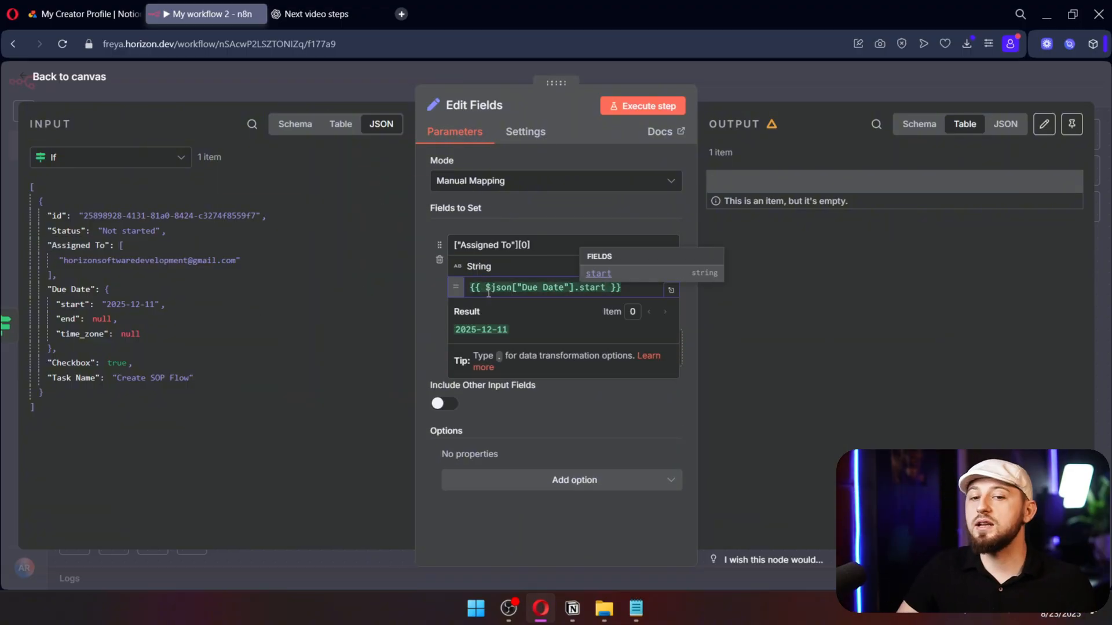
left_click(68, 77)
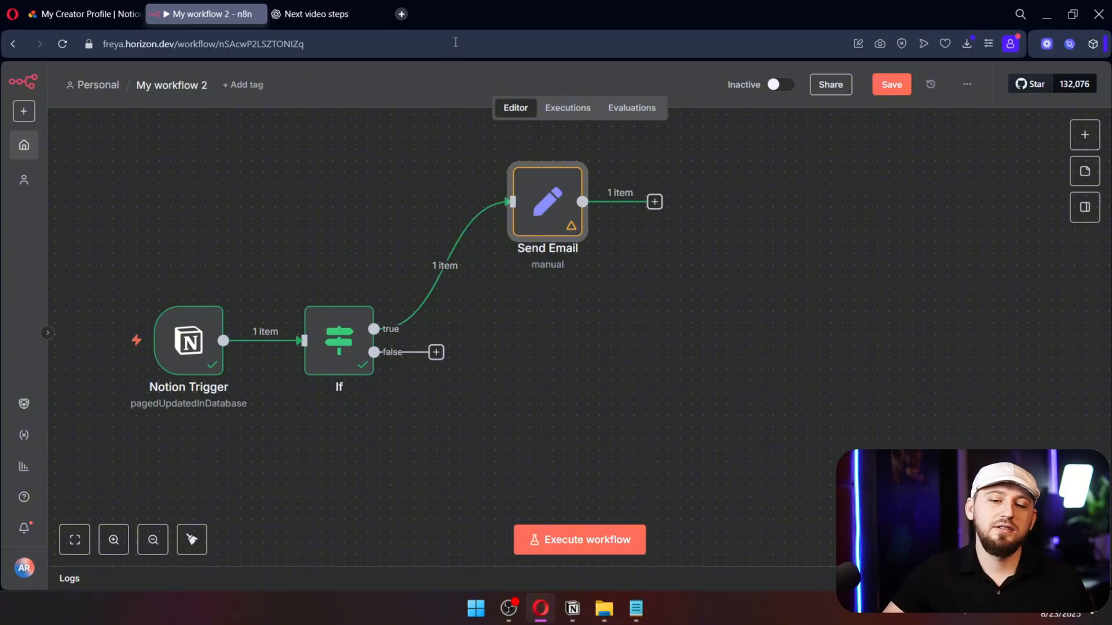
Add a Notion 'Update a database page' step after Send Email.
left_click(653, 202)
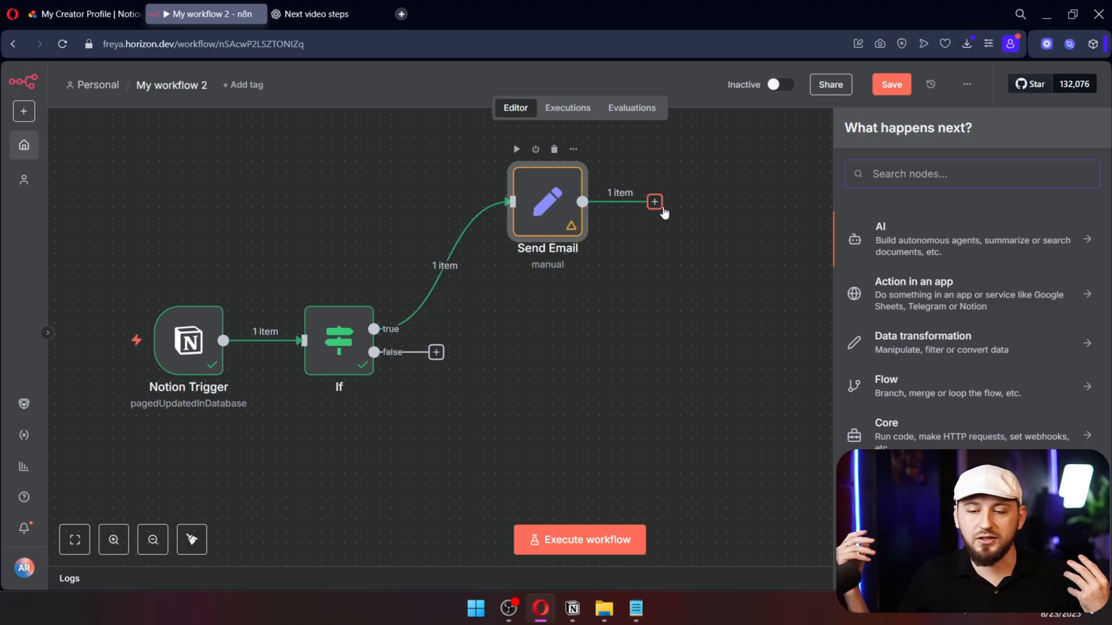
type("notion")
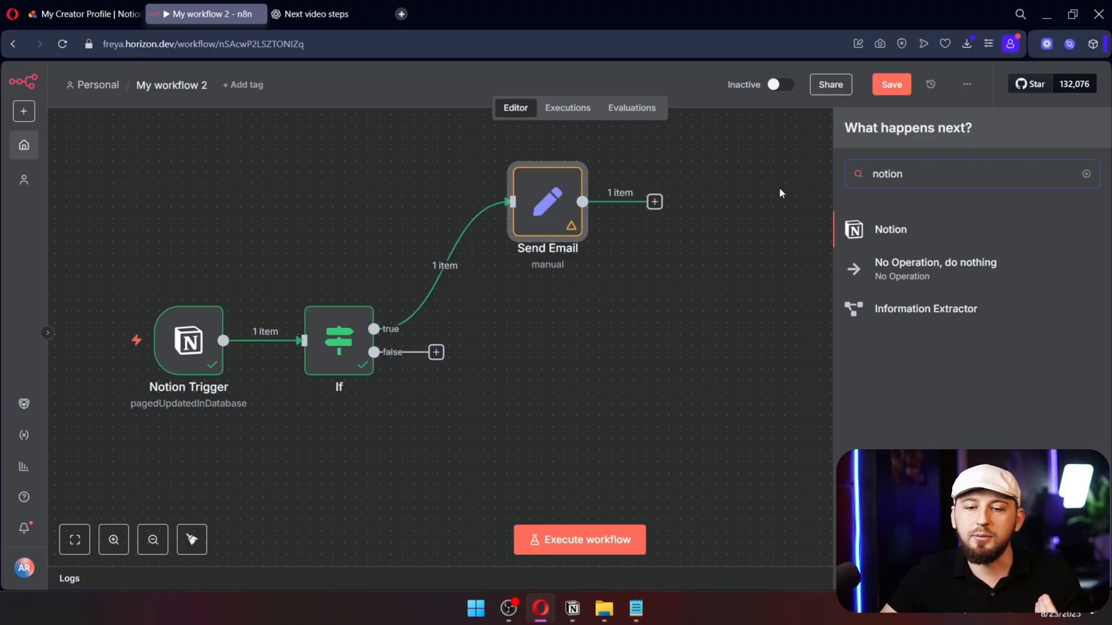
left_click(889, 230)
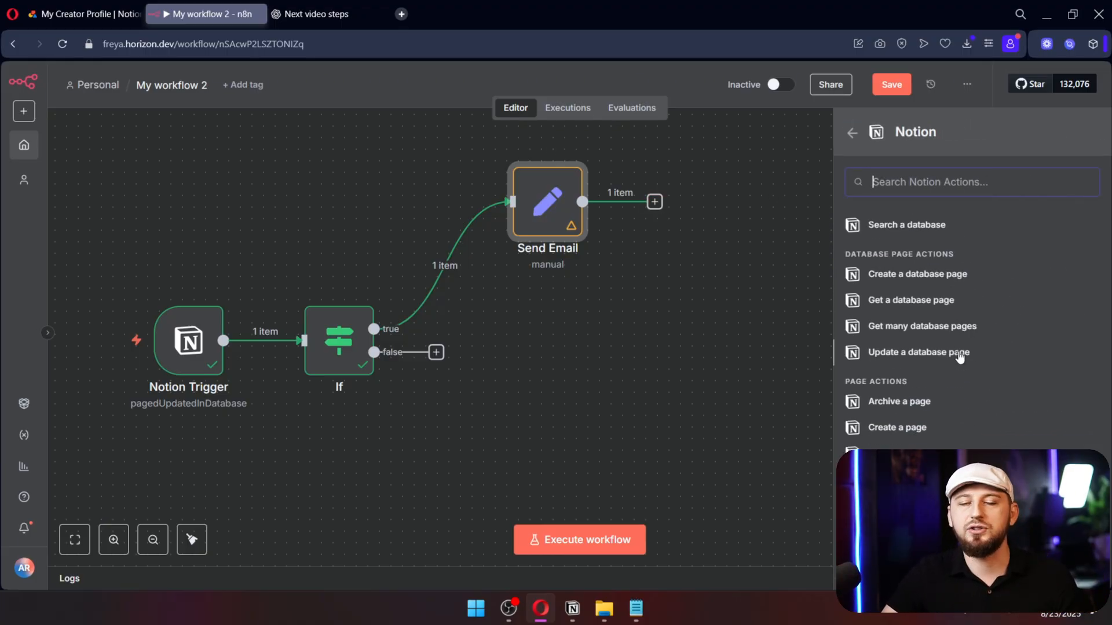
mouse_move(969, 364)
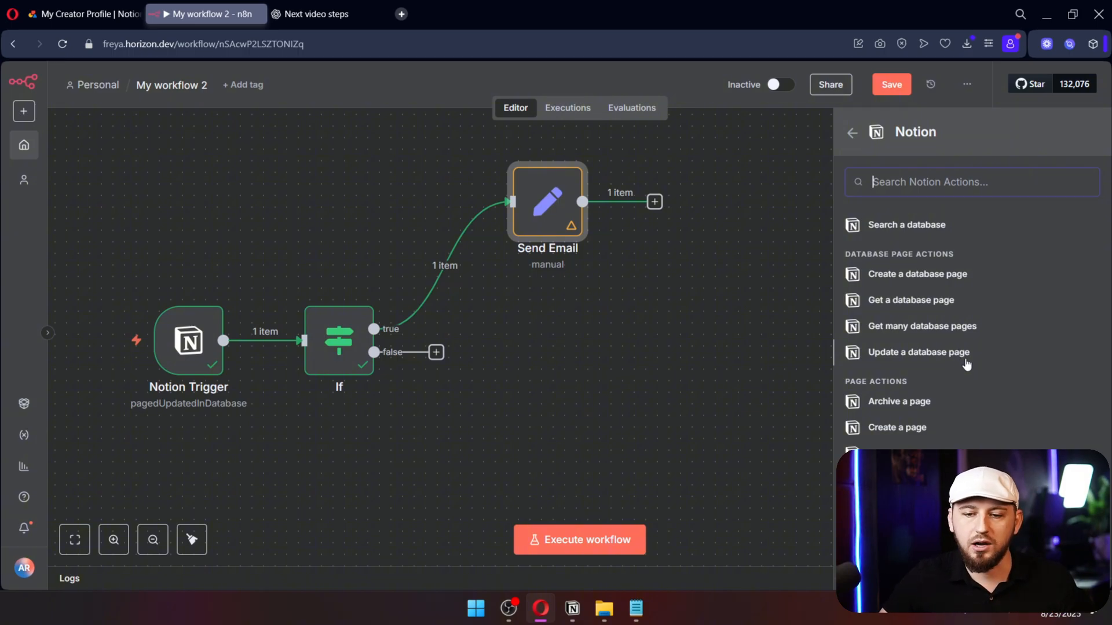
left_click(917, 352)
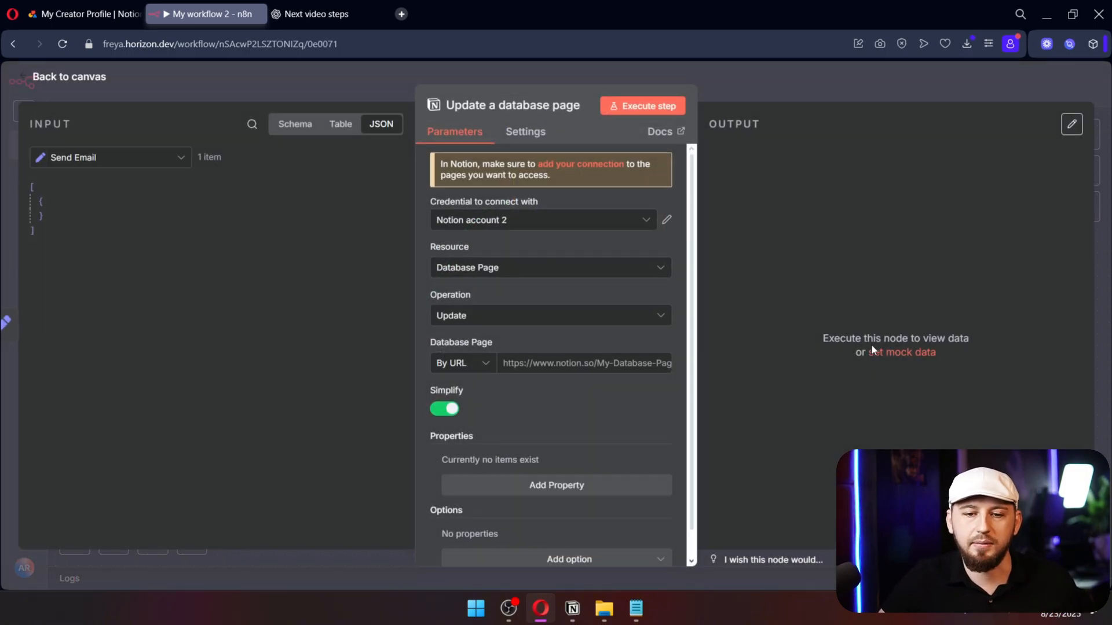
Target the Notion Trigger page id, set Status to Done, and run the update successfully.
left_click(110, 158)
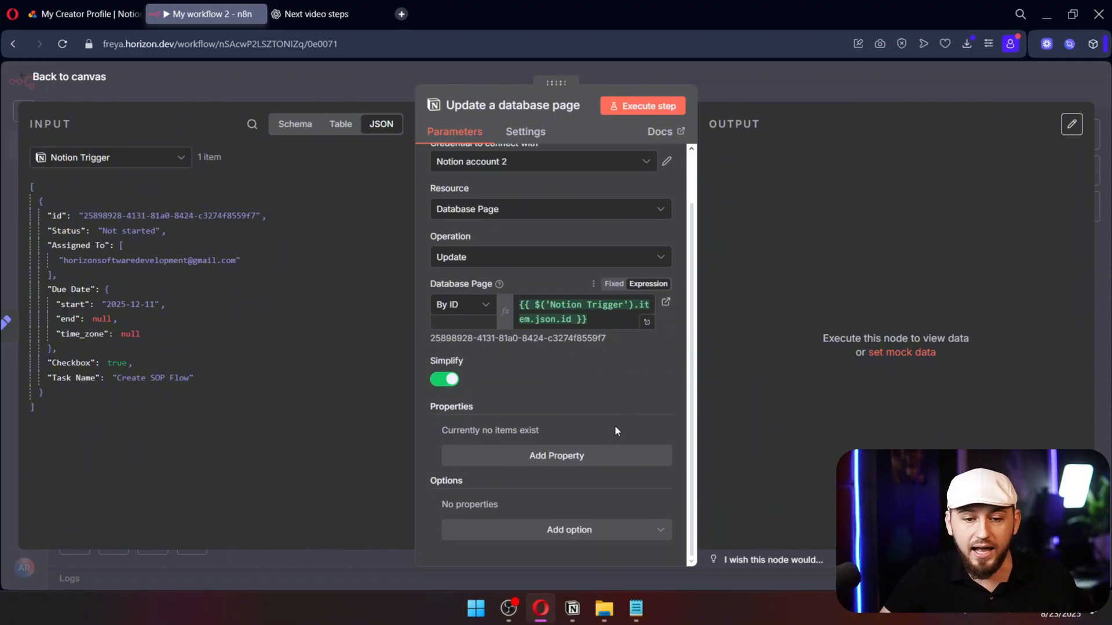
left_click(557, 456)
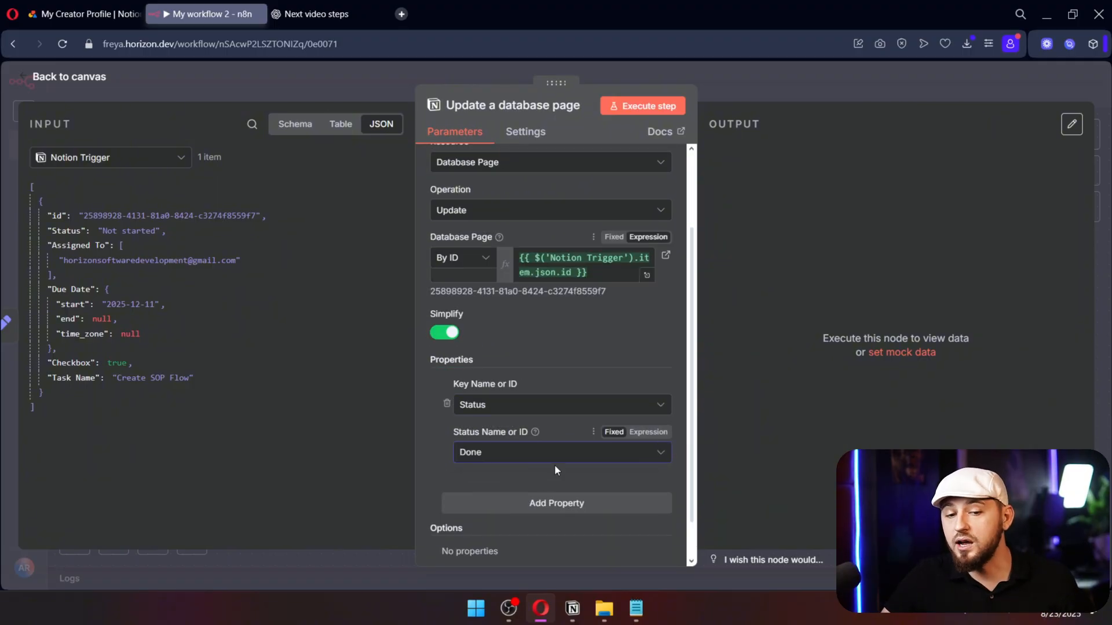
left_click(641, 105)
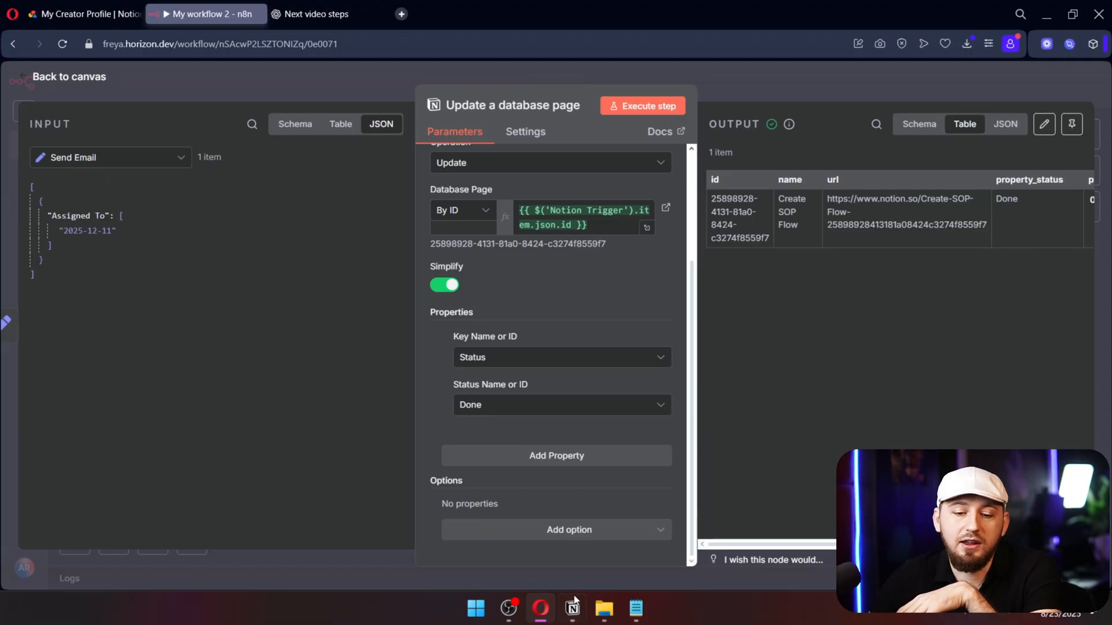
left_click(571, 608)
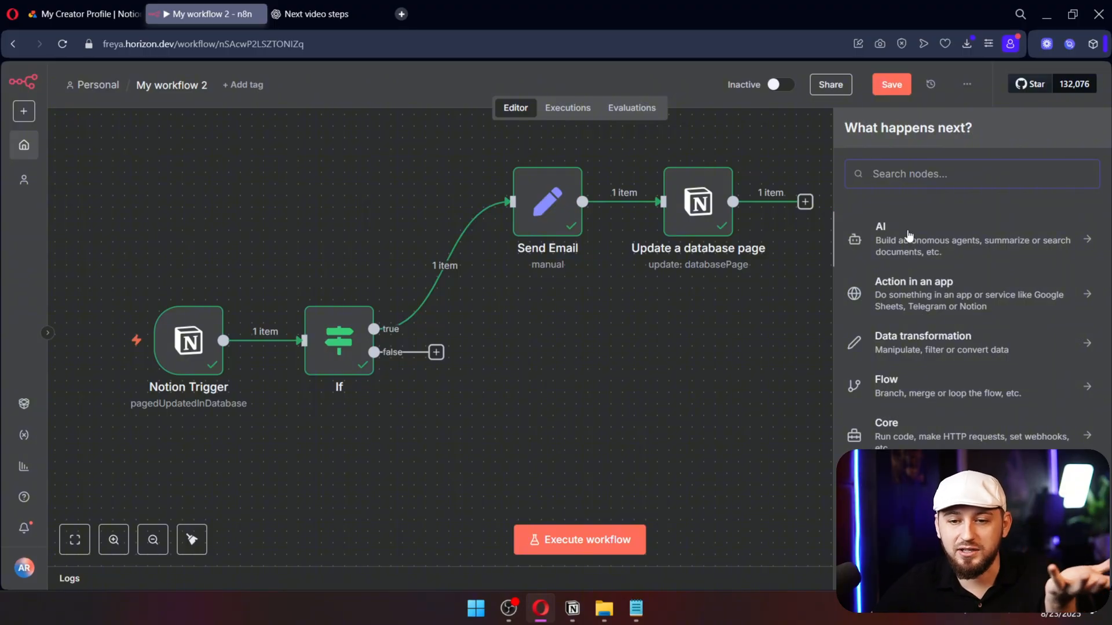
Add a Notion 'Append a block' step on {{$json.id}} with paragraph 'The client was contacted on 3/3/2020' and run it.
type("notion")
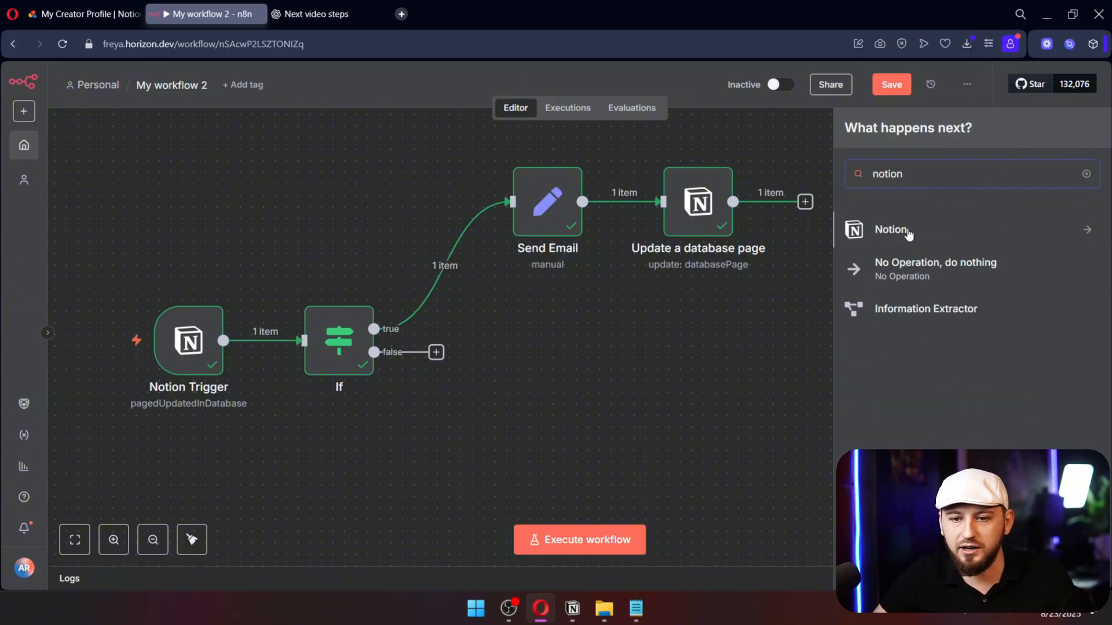
left_click(889, 230)
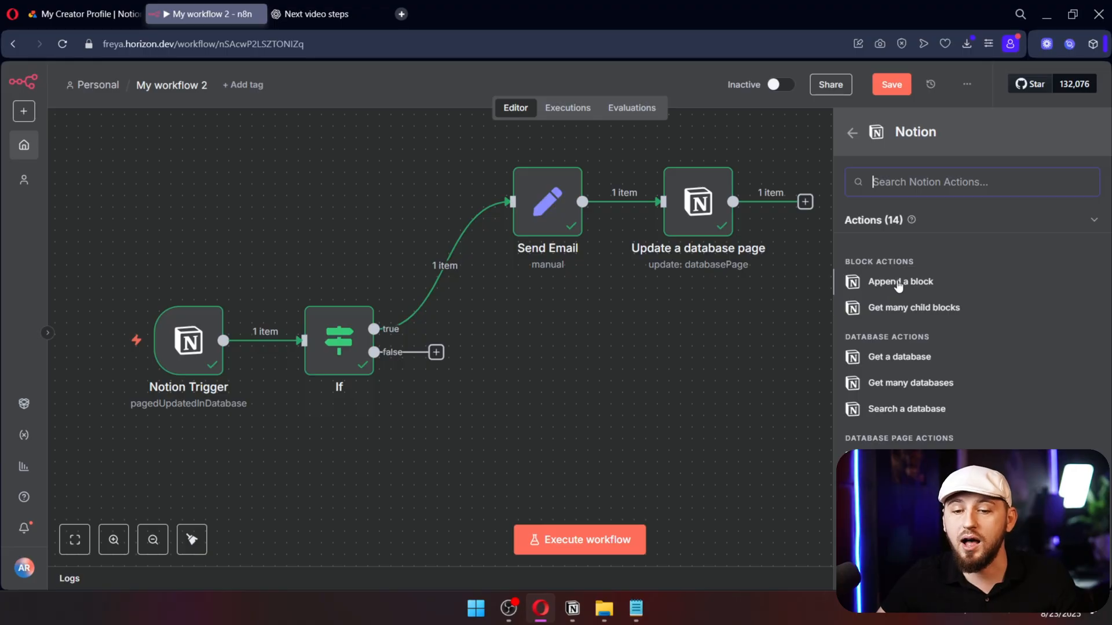
left_click(900, 281)
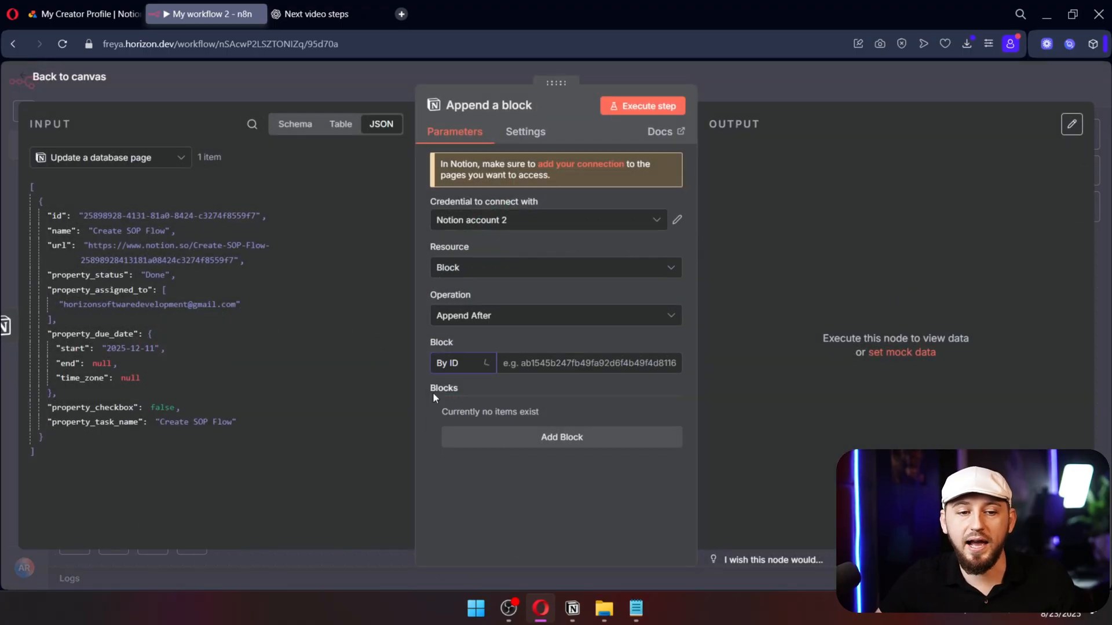
left_click(560, 437)
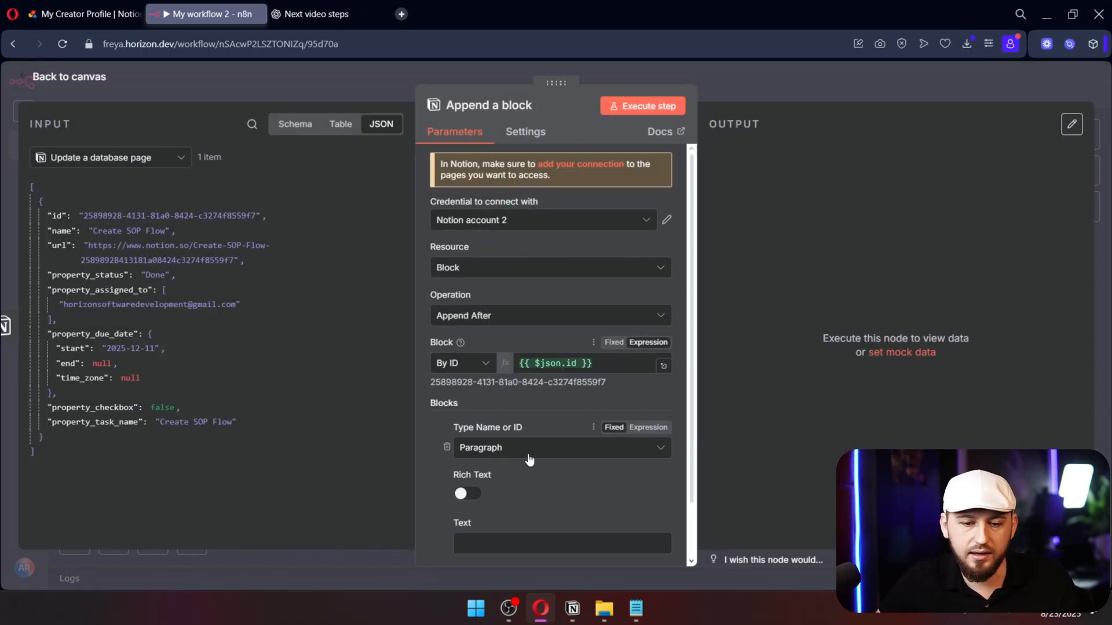
left_click(560, 447)
type("The client was contacted on 3/3/2020")
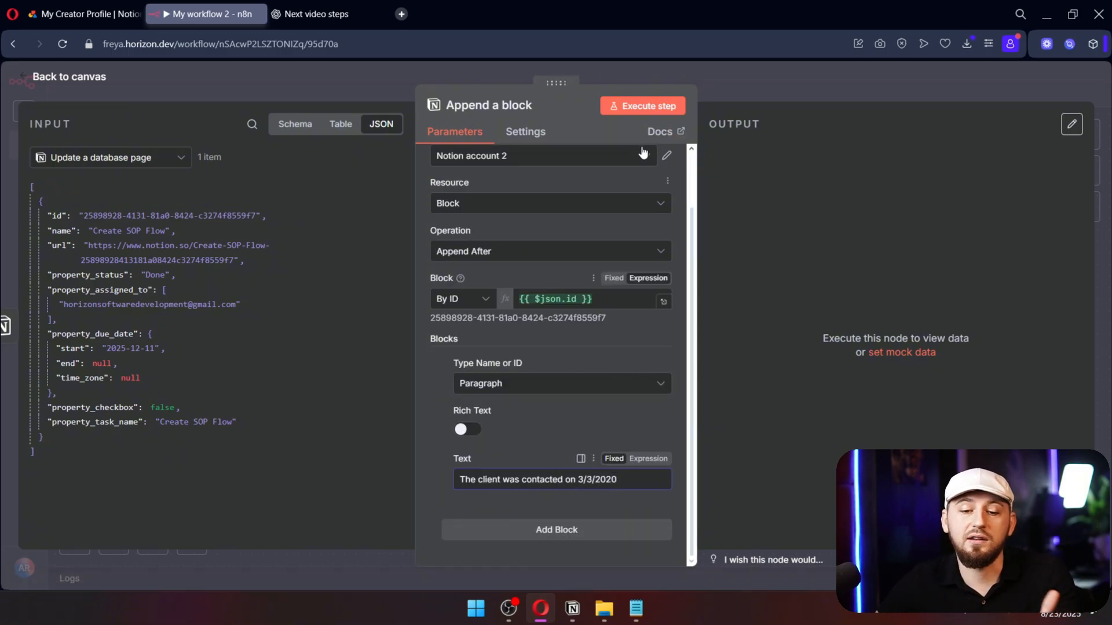
left_click(641, 105)
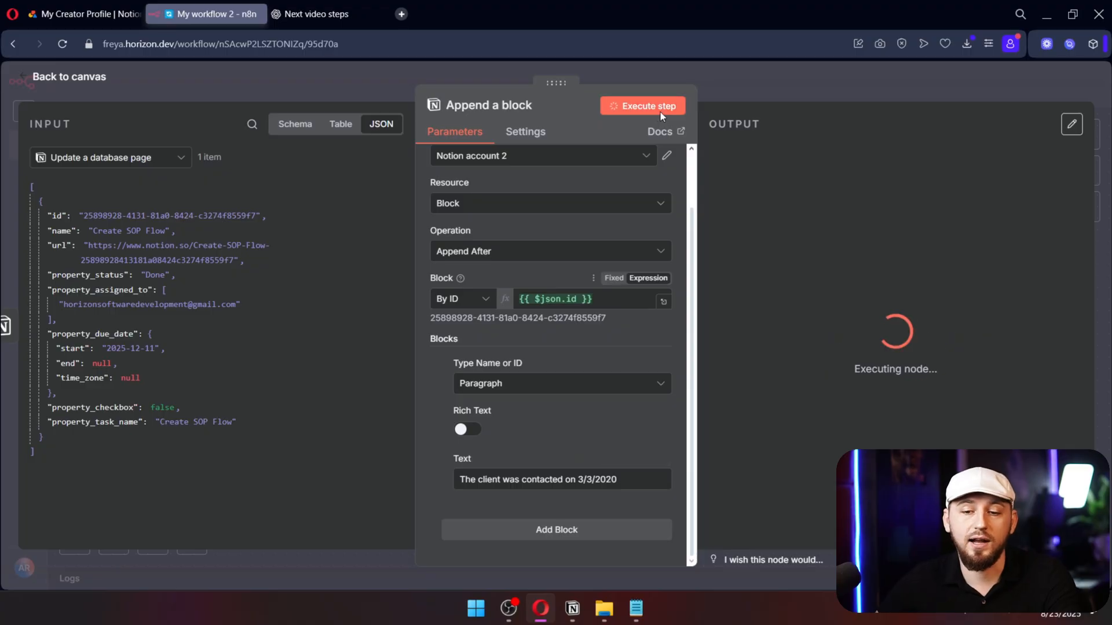
Verify the appended sentence 'The client was contacted on 3/3/2020' on the Create SOP Flow page in Notion.
left_click(571, 608)
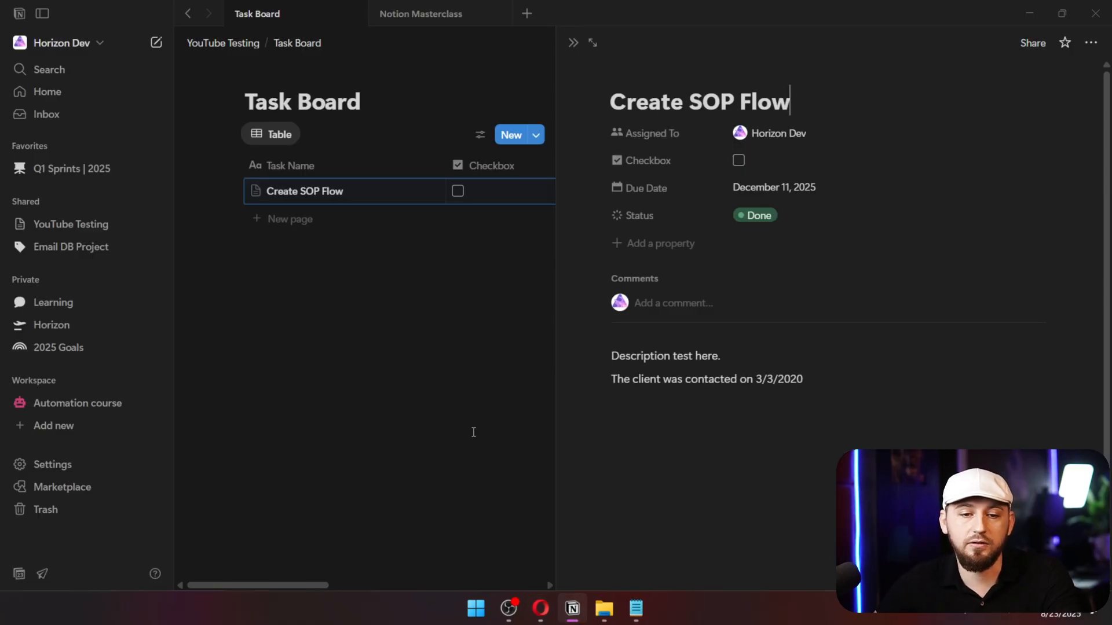
triple_click(706, 379)
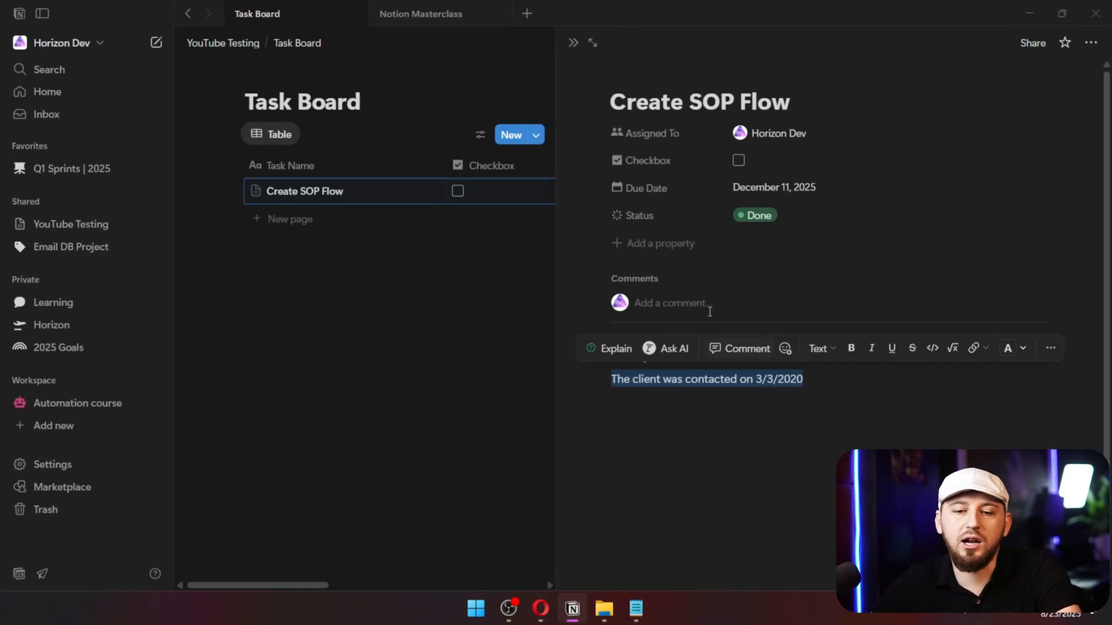
mouse_move(549, 415)
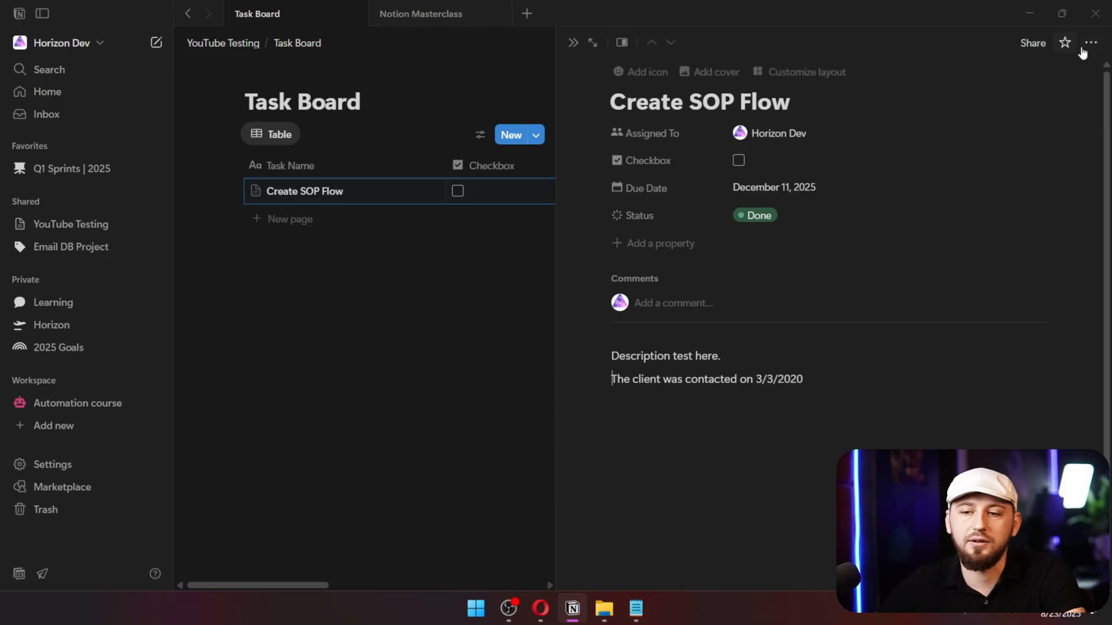
left_click(591, 43)
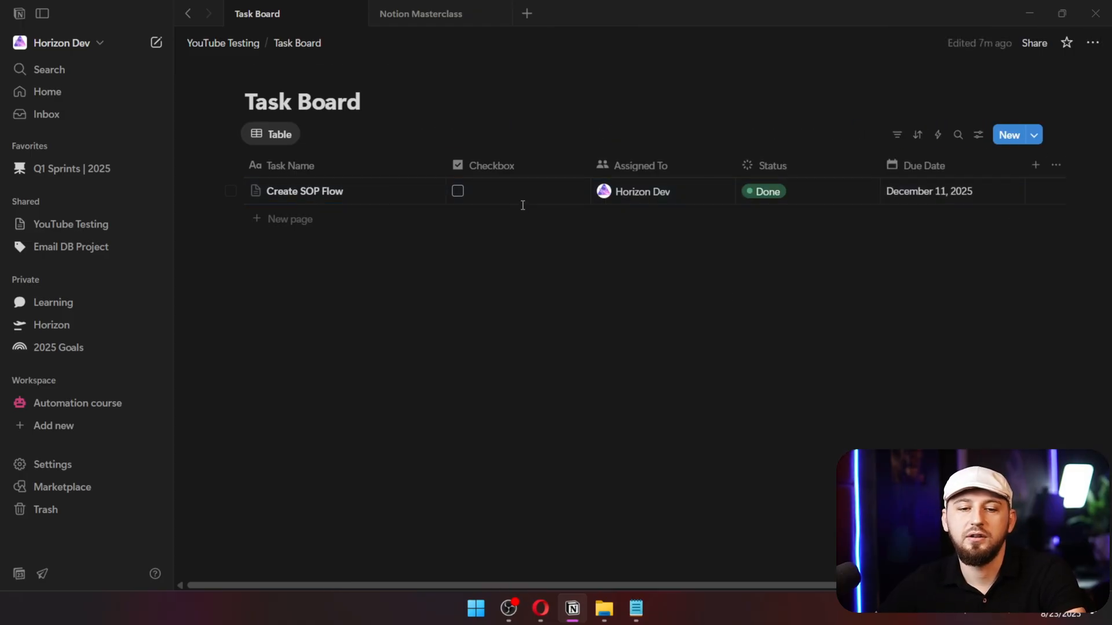
Reopen Create SOP Flow, then navigate to the Task Board database inside YouTube Testing.
left_click(304, 191)
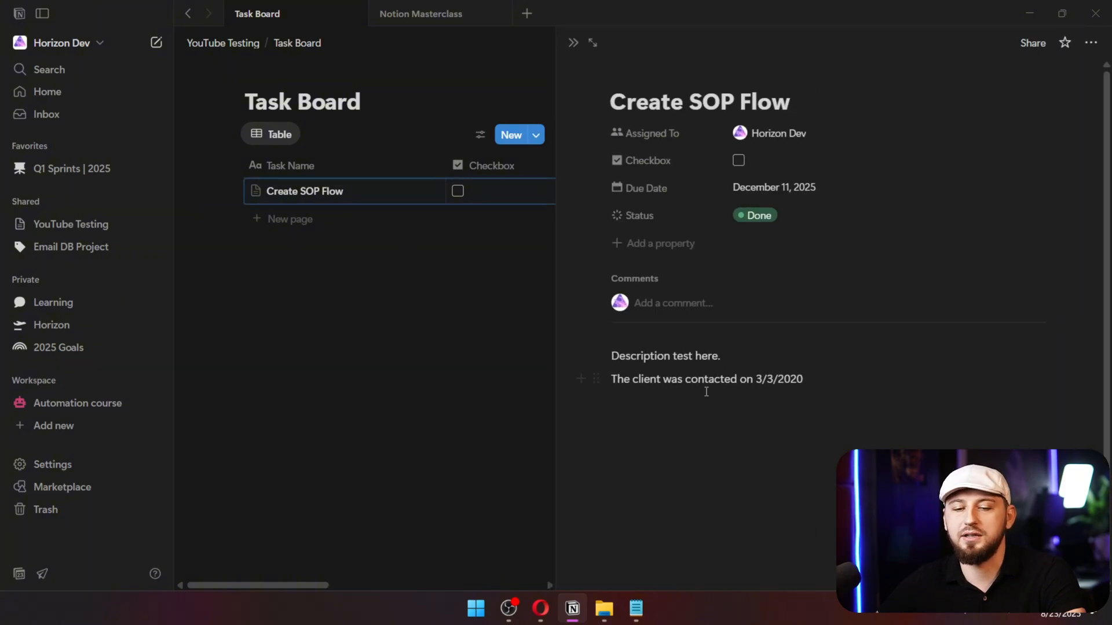
left_click(573, 43)
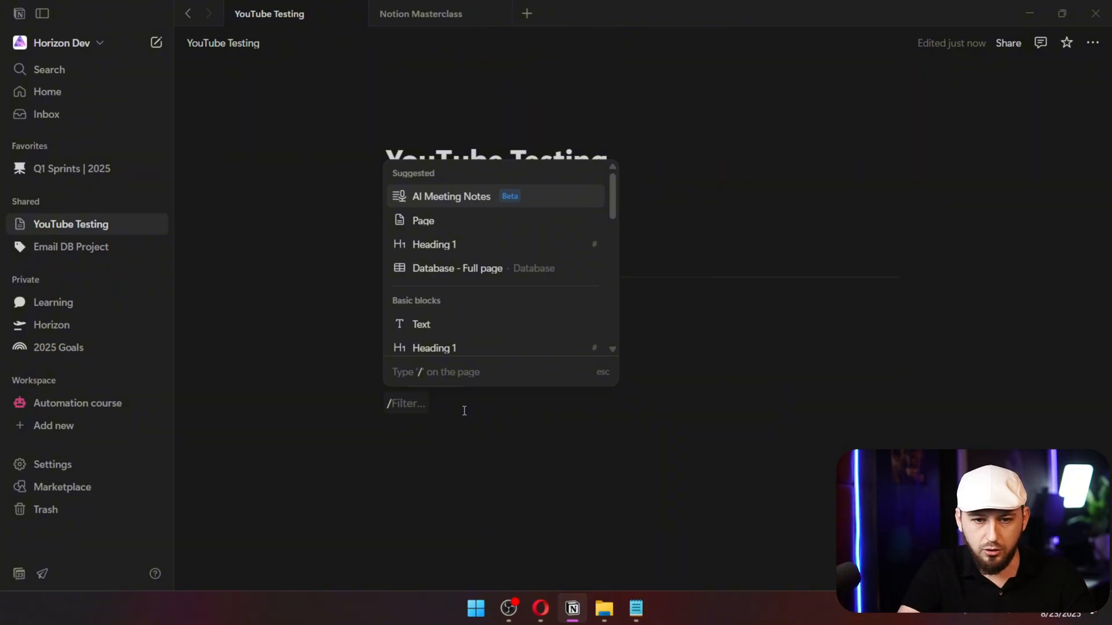
left_click(457, 267)
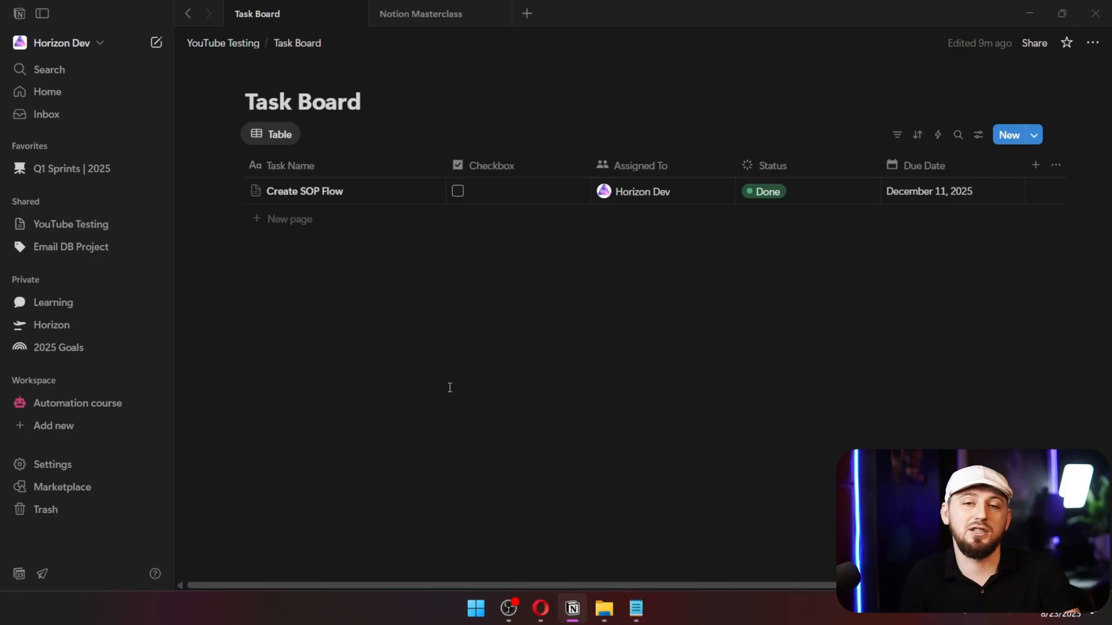
mouse_move(1060, 131)
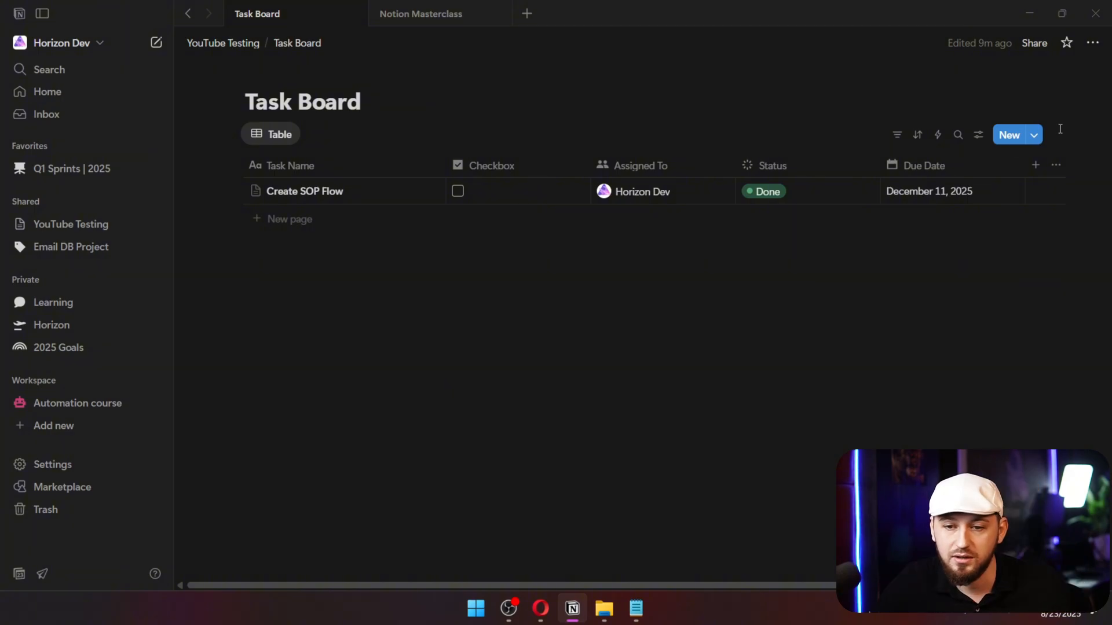
Start a new Task Board automation triggered by Checkbox checked, targeting the Employee 2 database.
left_click(937, 134)
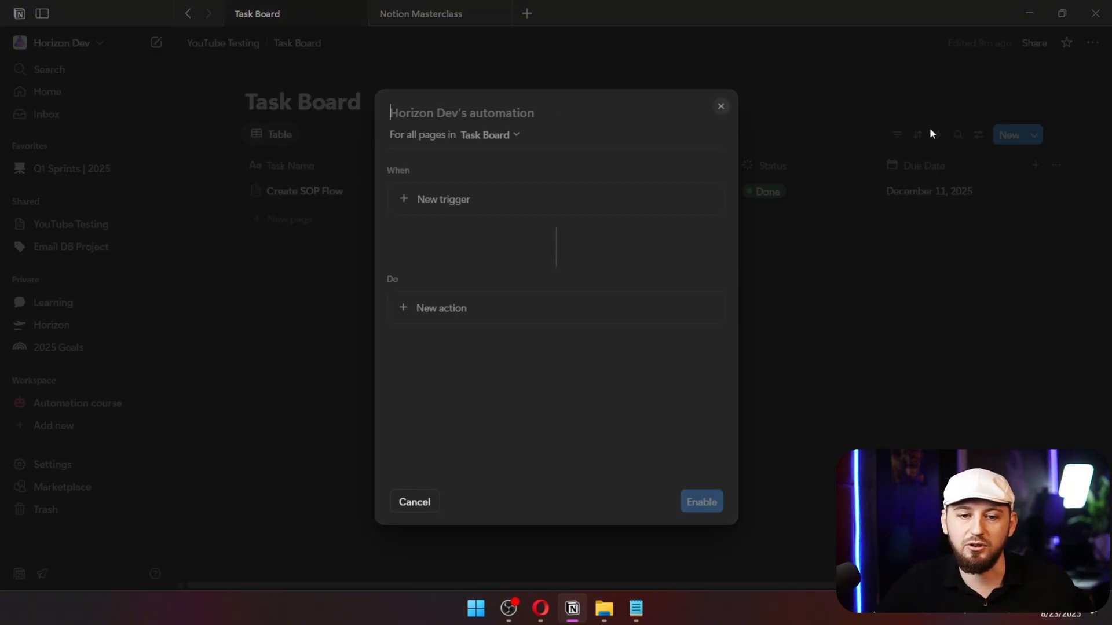
left_click(443, 198)
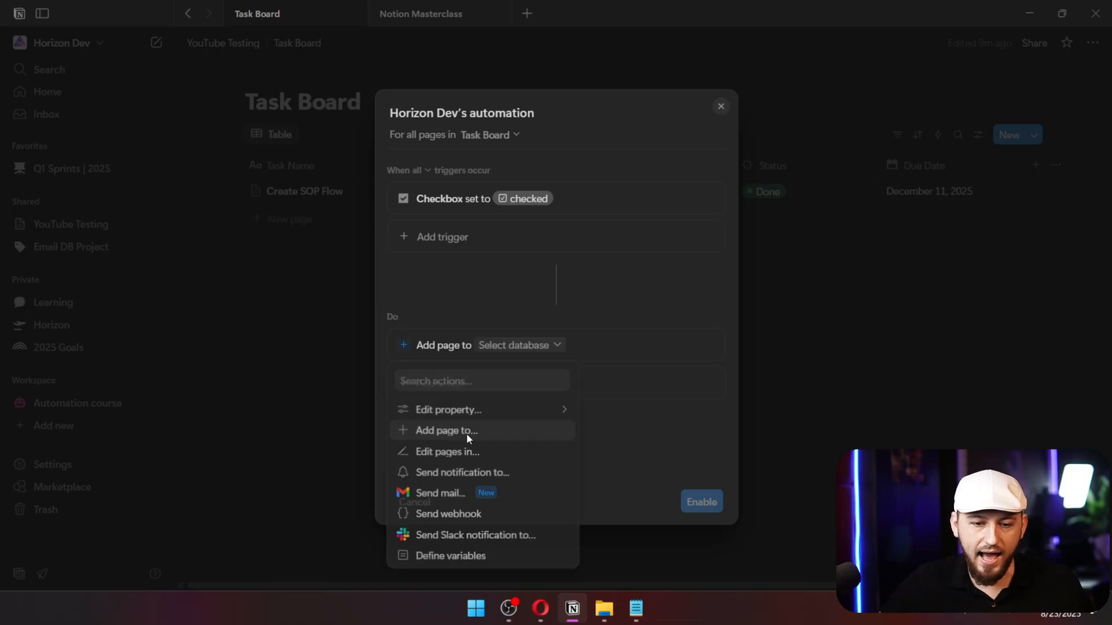
left_click(446, 431)
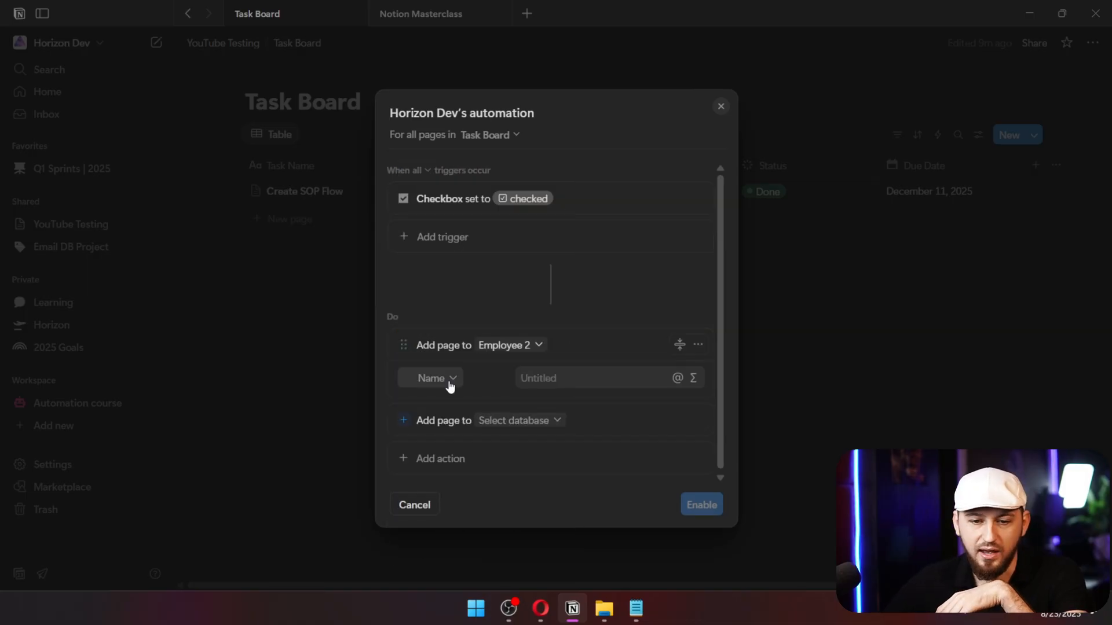
Try a page mention in the Add page action's name, then delete the extra action.
left_click(599, 378)
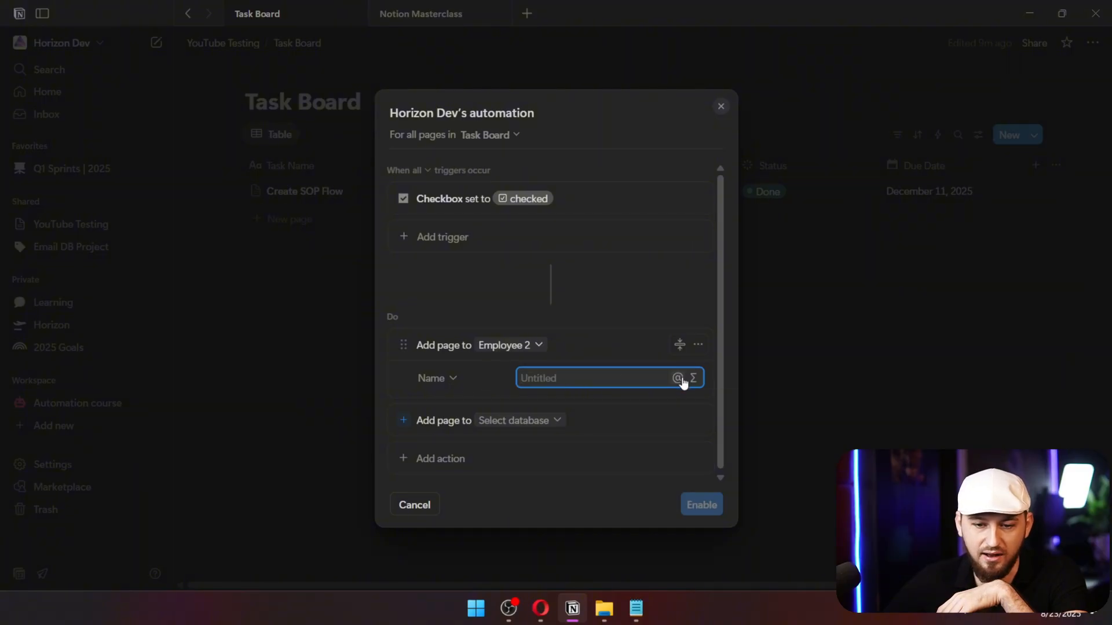
left_click(677, 378)
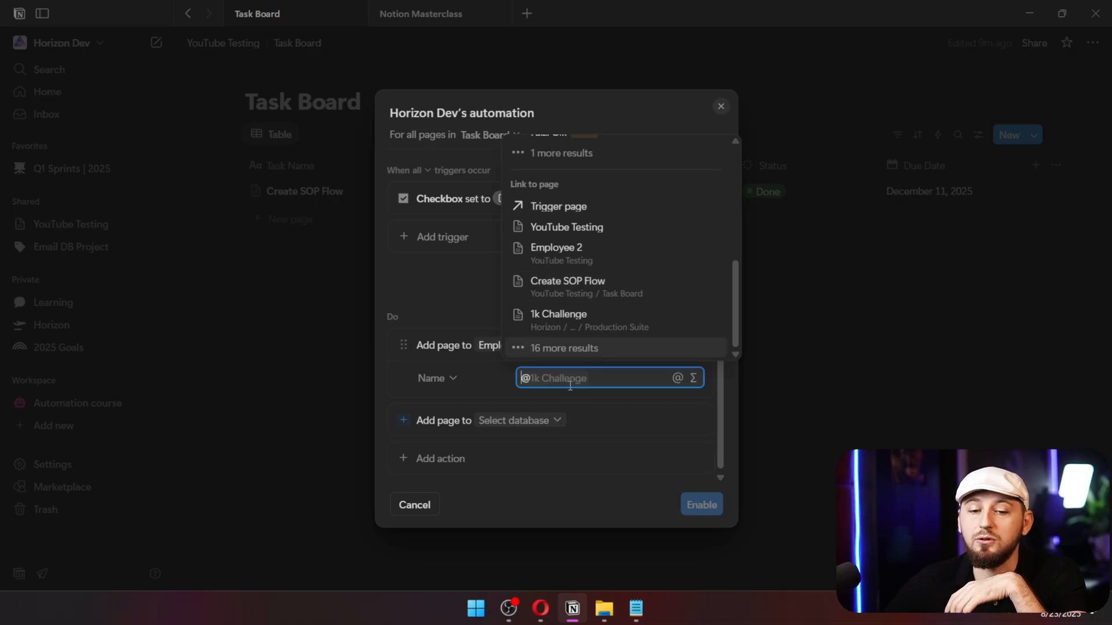
mouse_move(509, 375)
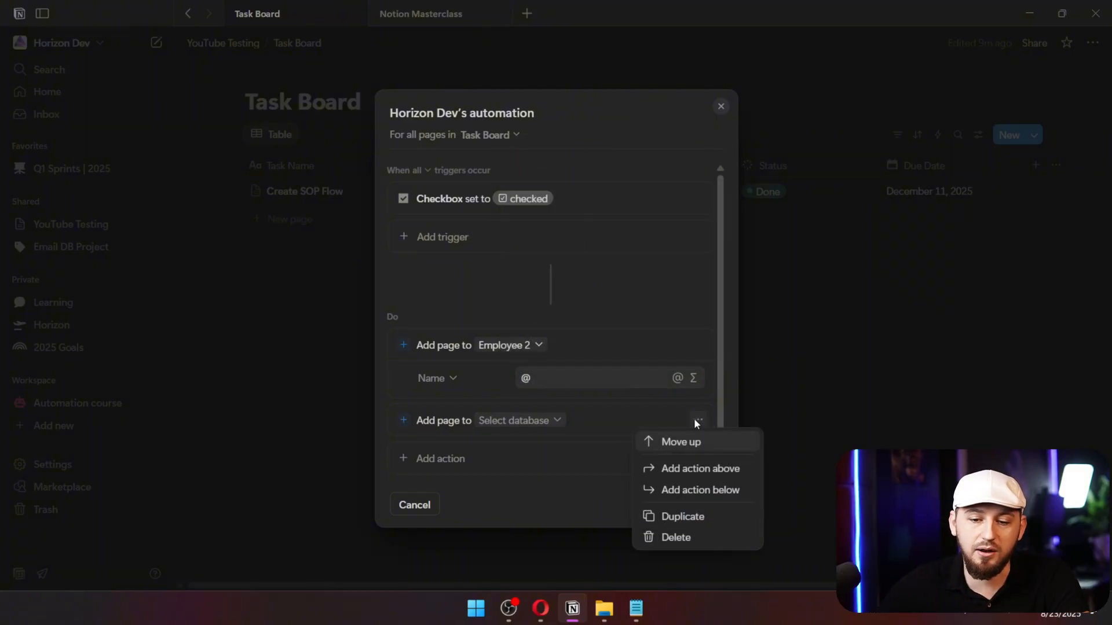
left_click(674, 536)
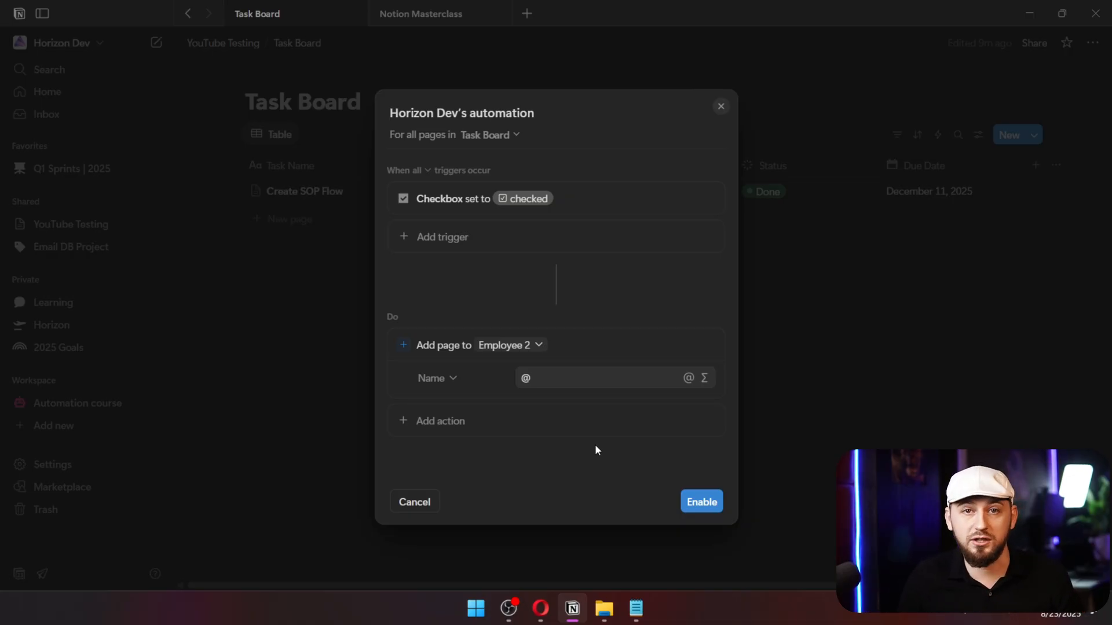
mouse_move(557, 318)
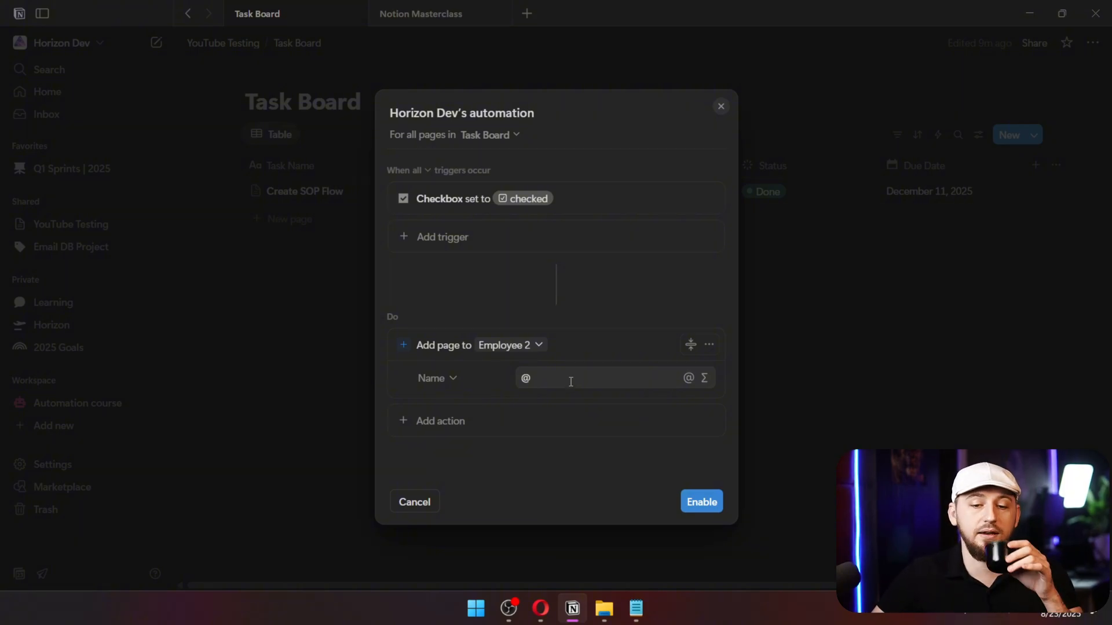
mouse_move(637, 226)
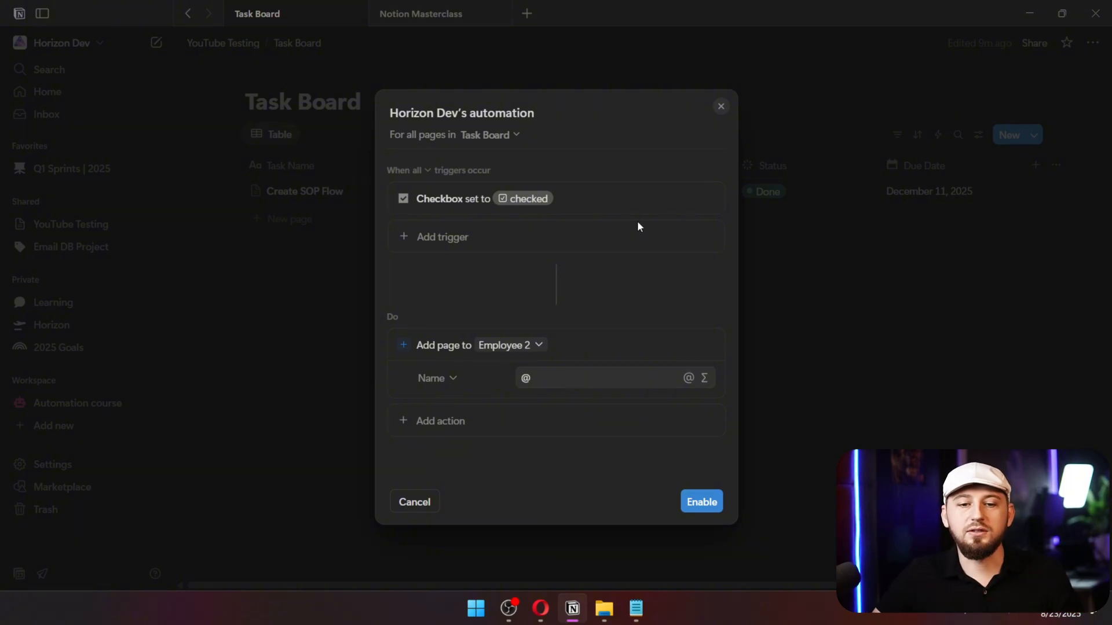
mouse_move(638, 237)
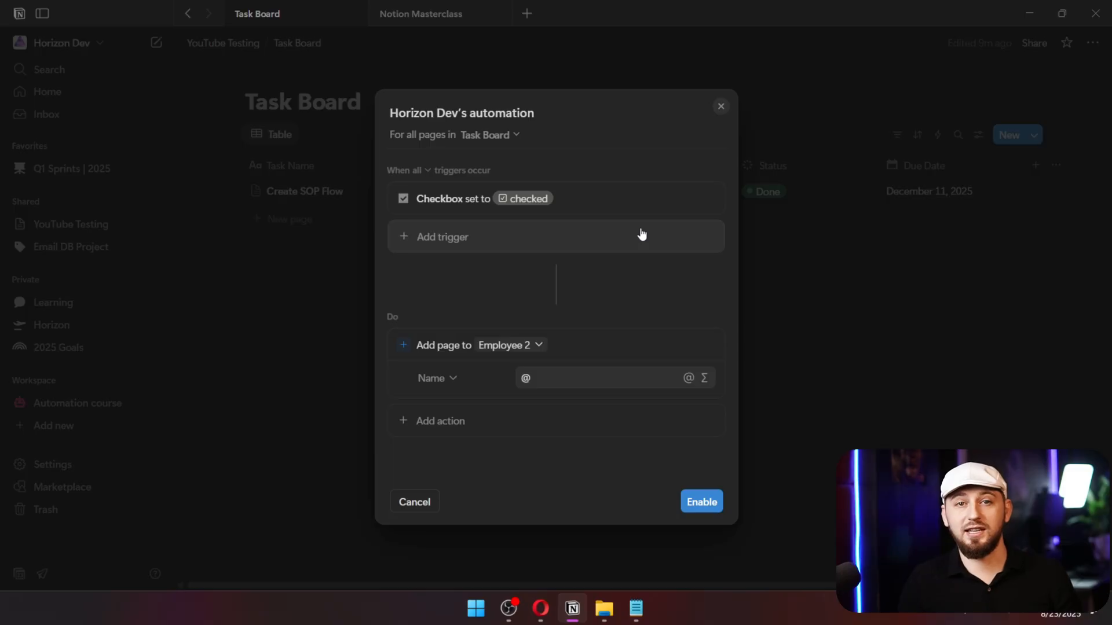
mouse_move(630, 361)
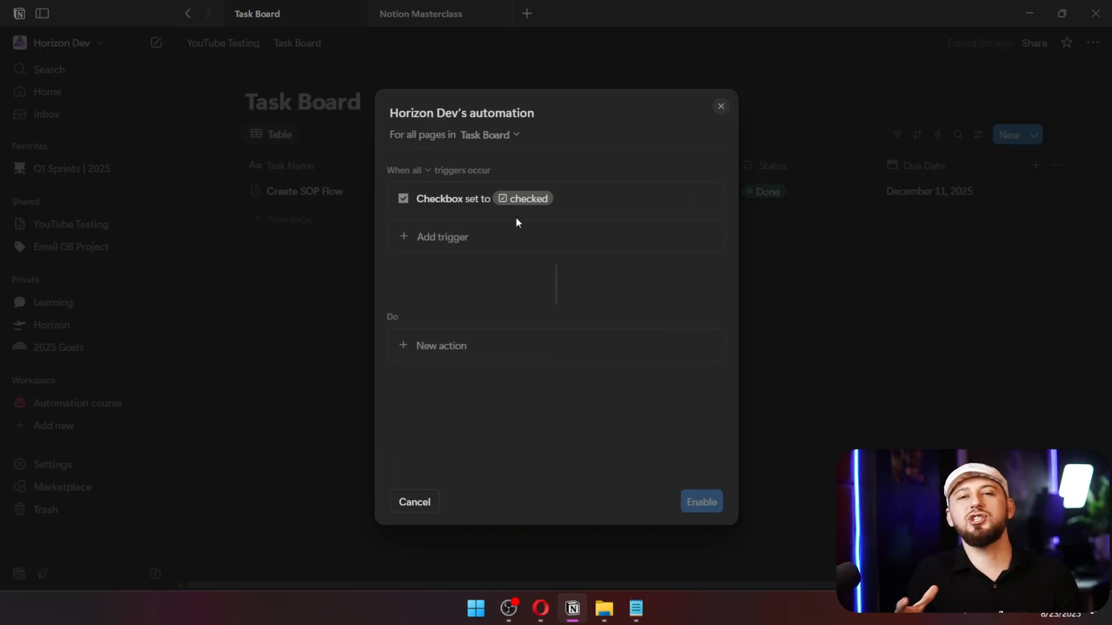
Add a Send webhook action in Notion and a Webhook trigger node in n8n.
left_click(441, 346)
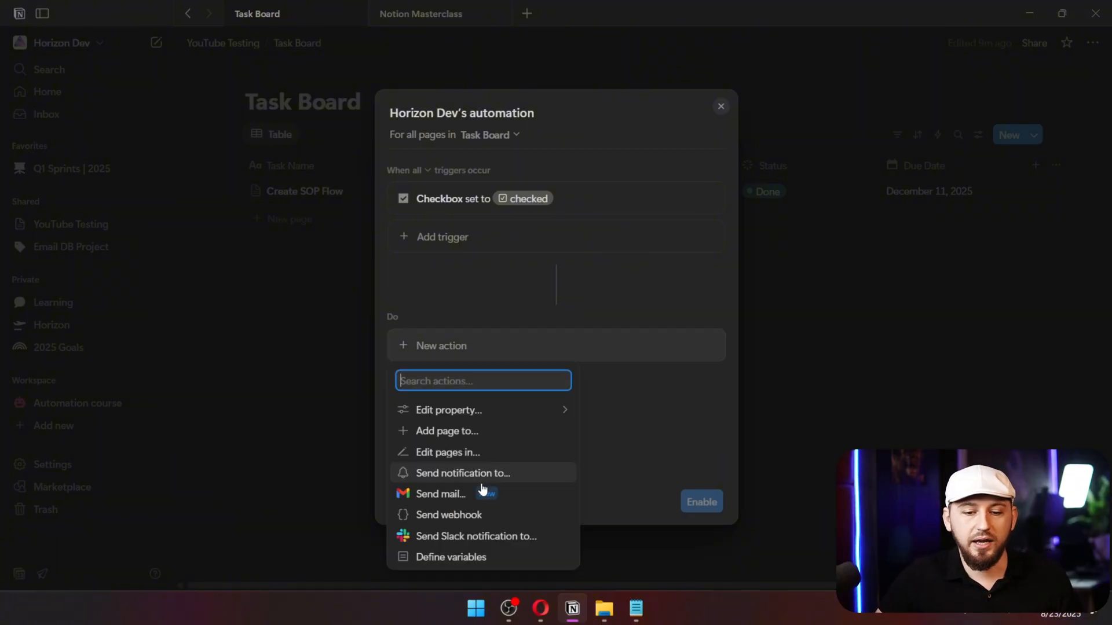
left_click(448, 514)
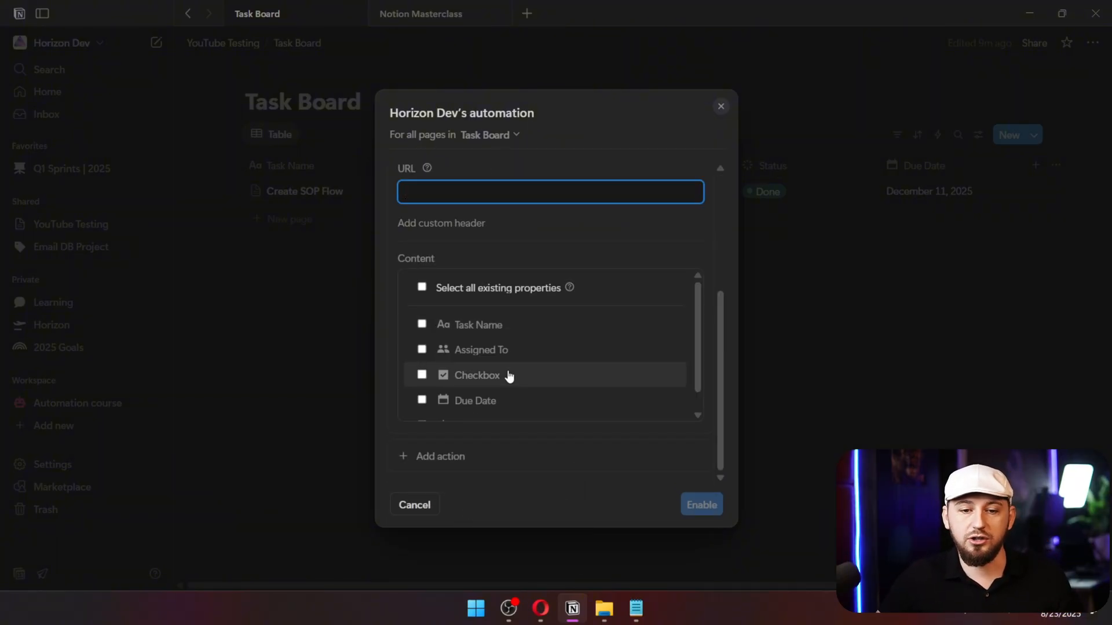
mouse_move(544, 624)
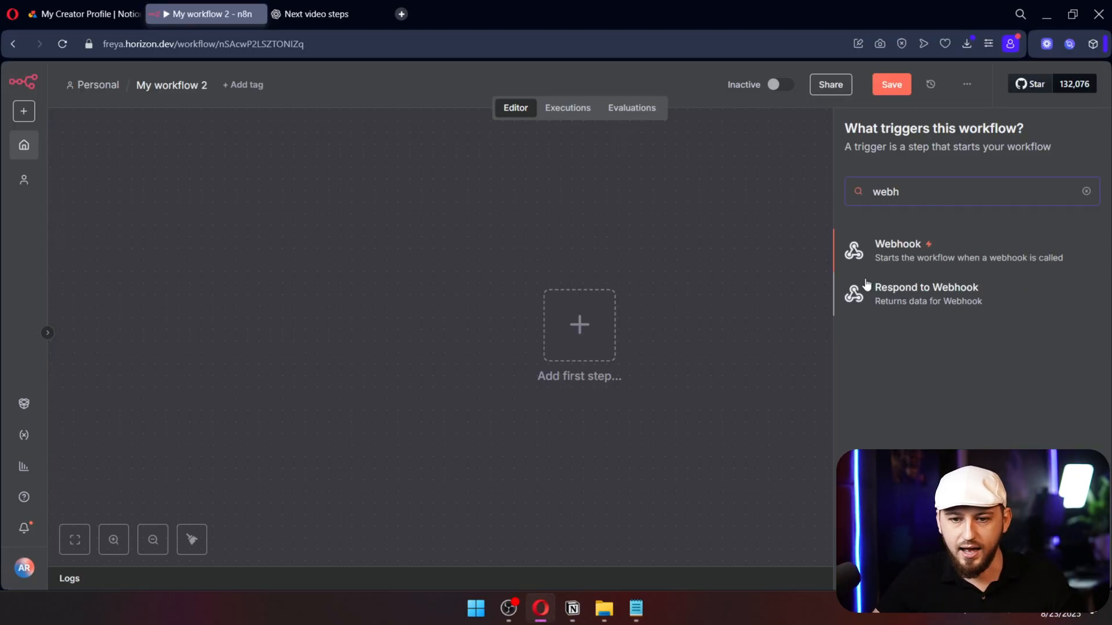
left_click(898, 250)
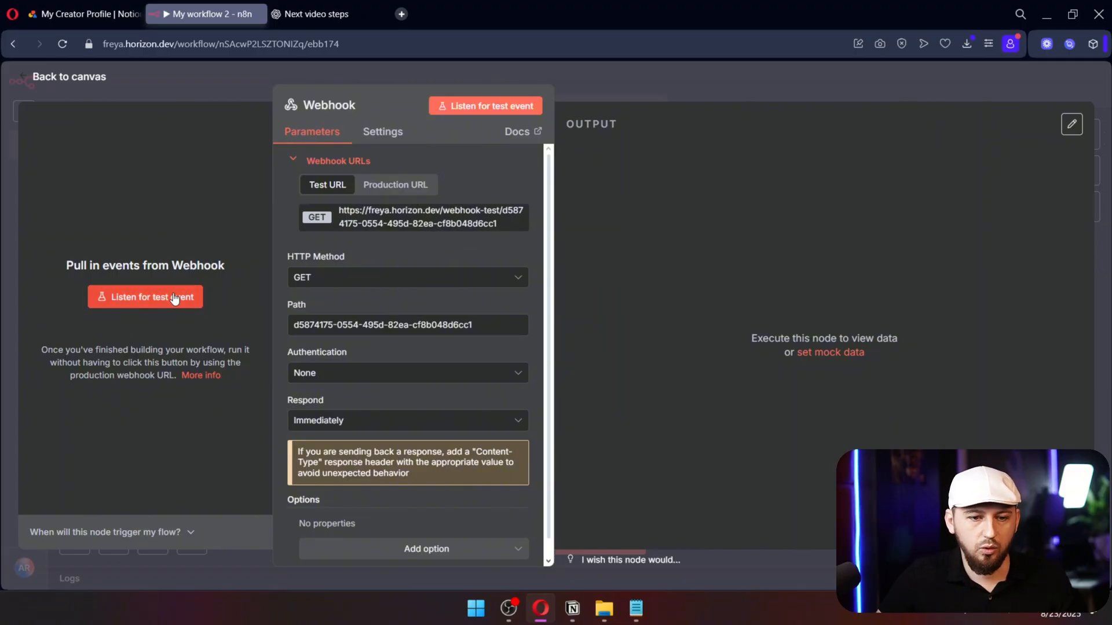
Use the n8n test URL in the webhook, include all existing properties, and enable the automation.
left_click(571, 608)
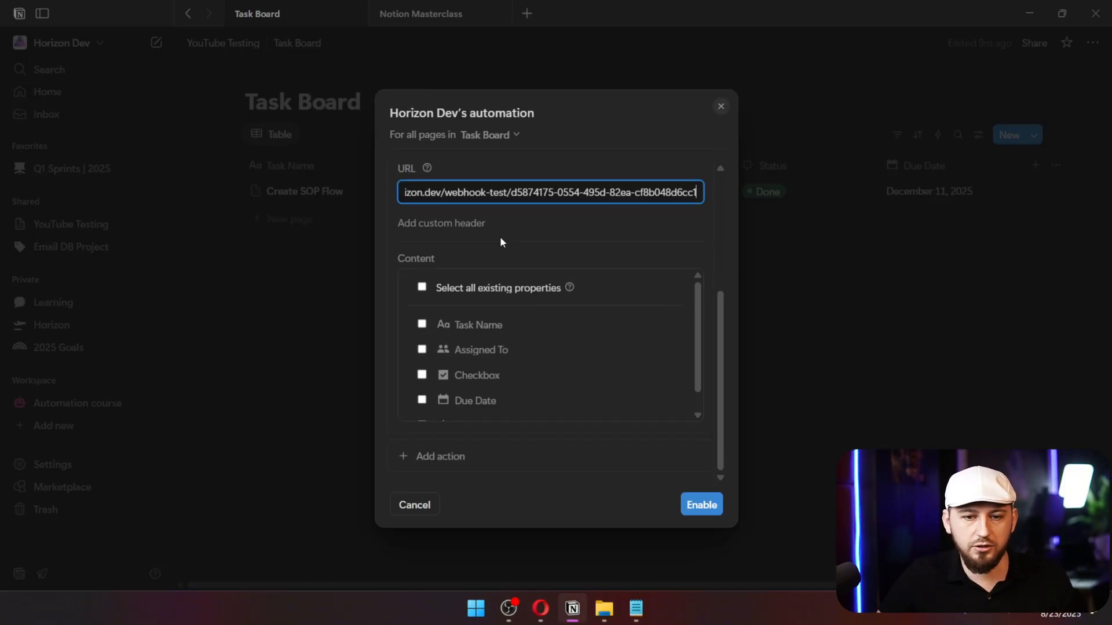
left_click(422, 288)
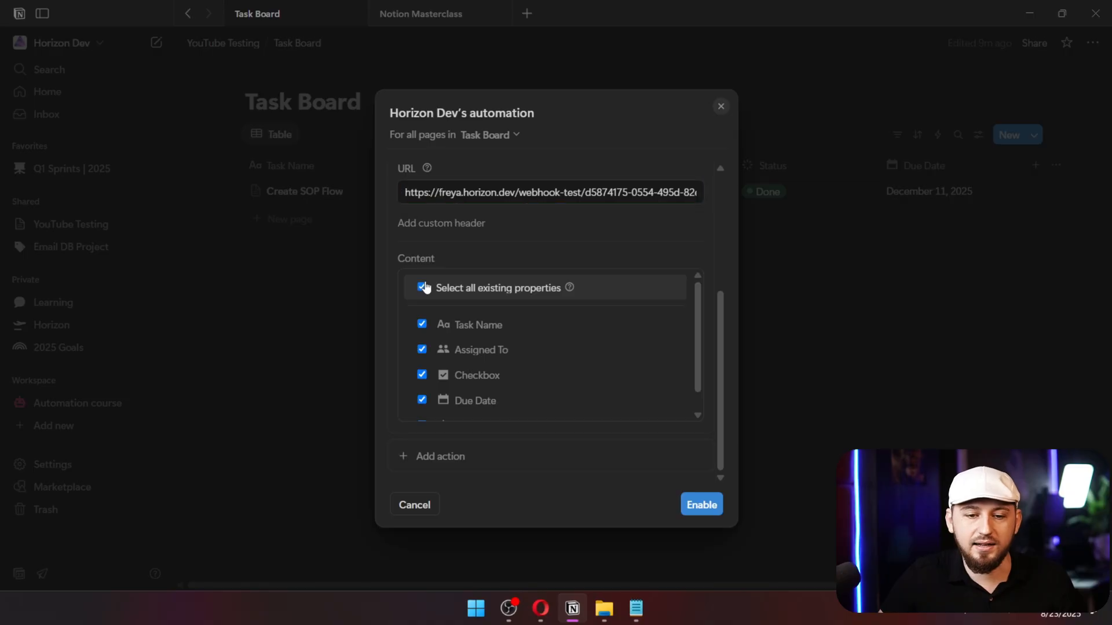
left_click(700, 503)
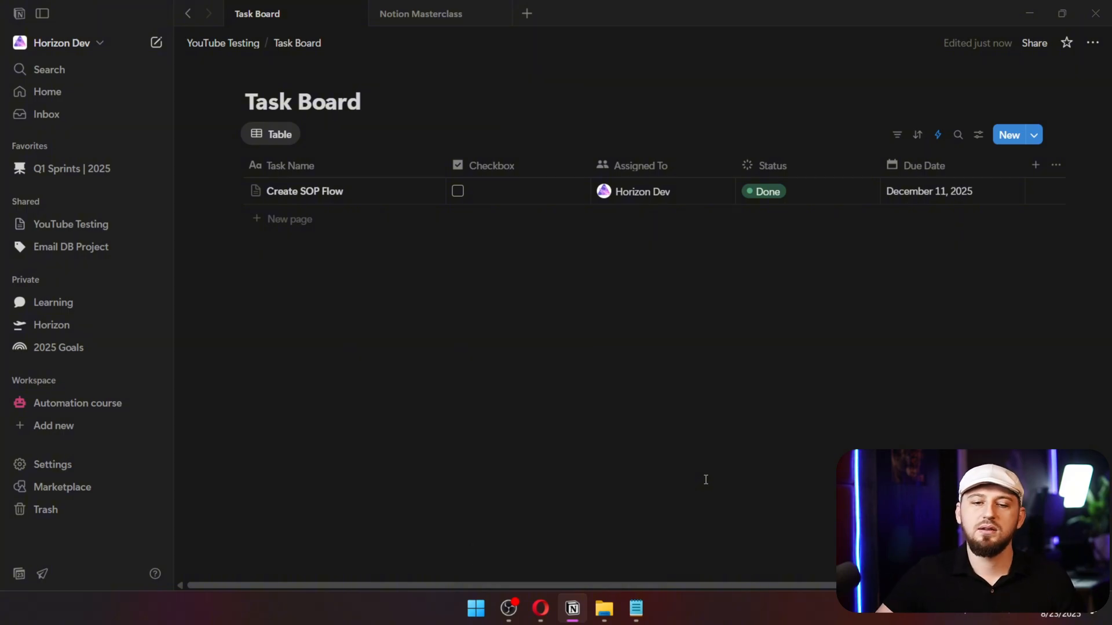
Place n8n alongside Notion, turn the automation Active and close its editor.
left_click(457, 191)
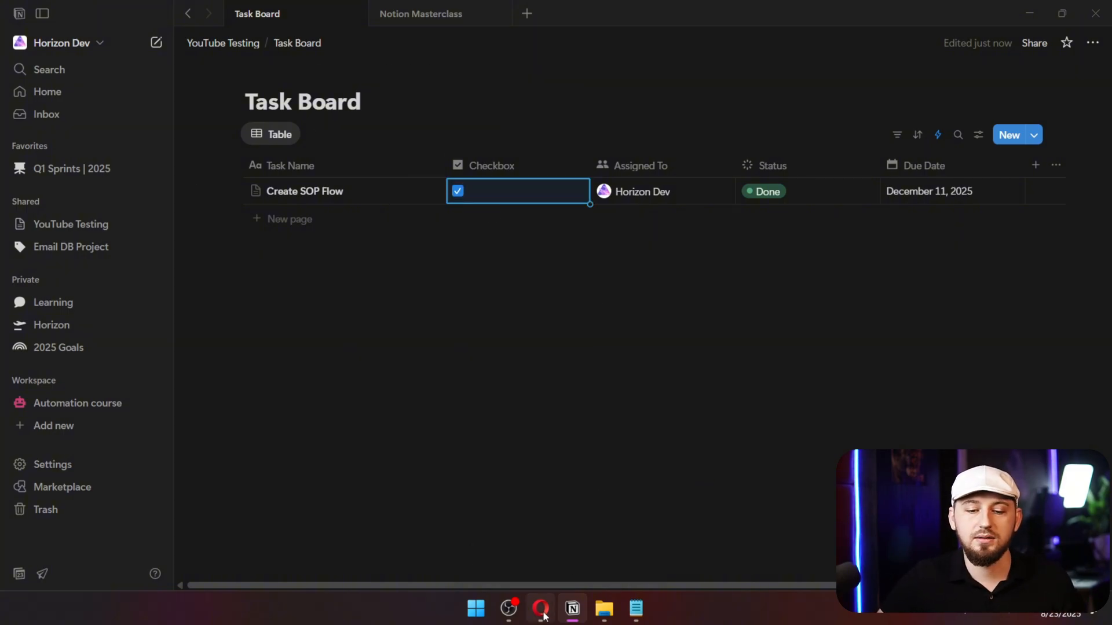
left_click(541, 609)
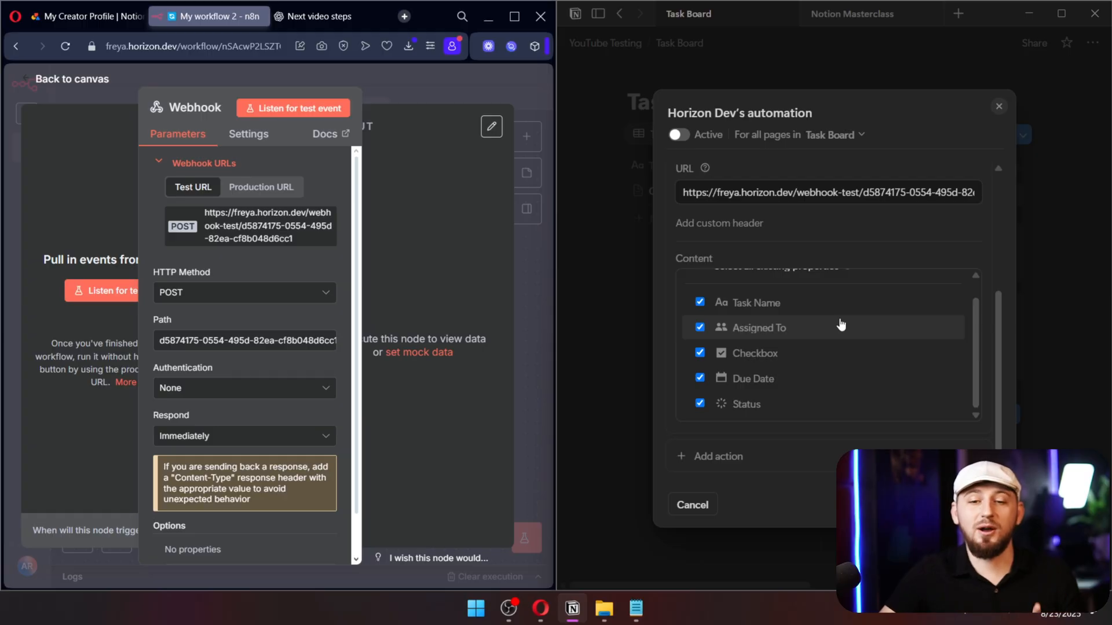
left_click(677, 134)
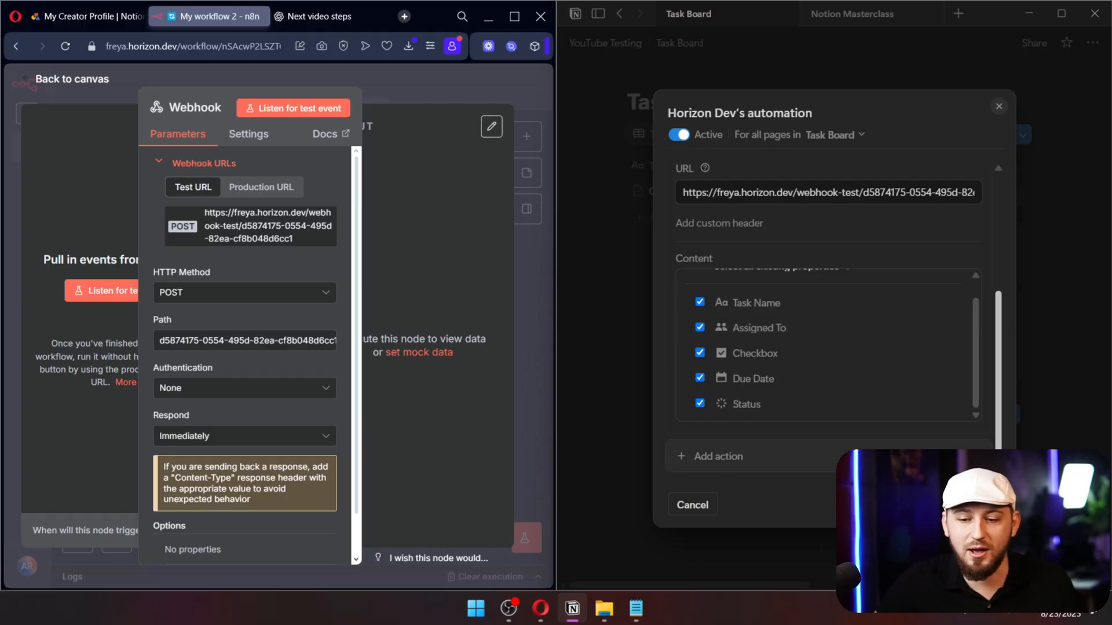
left_click(999, 105)
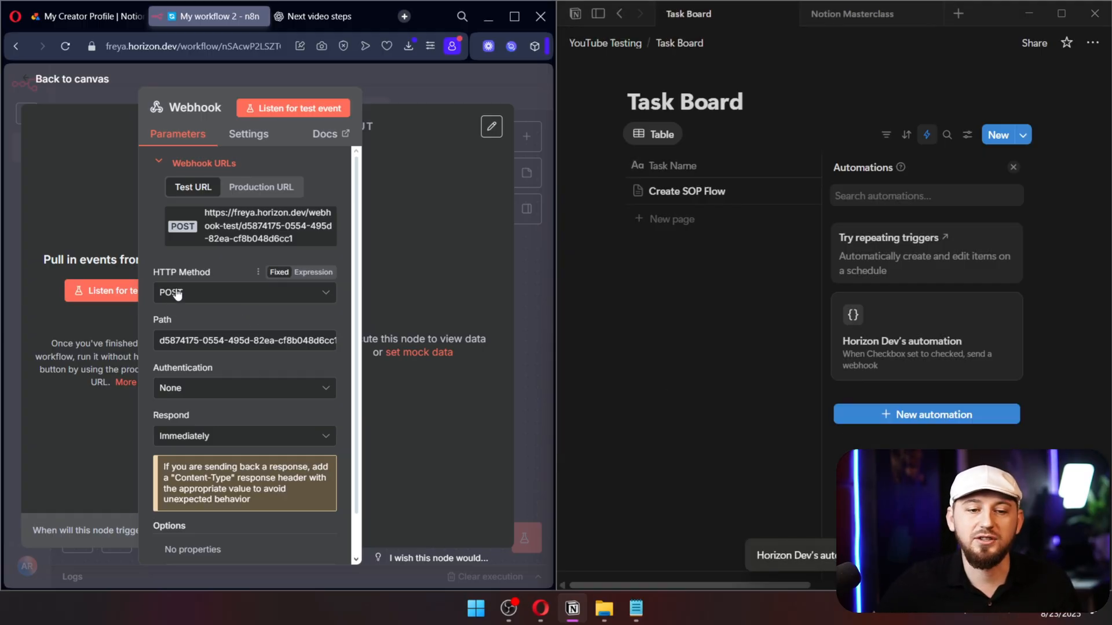
mouse_move(150, 298)
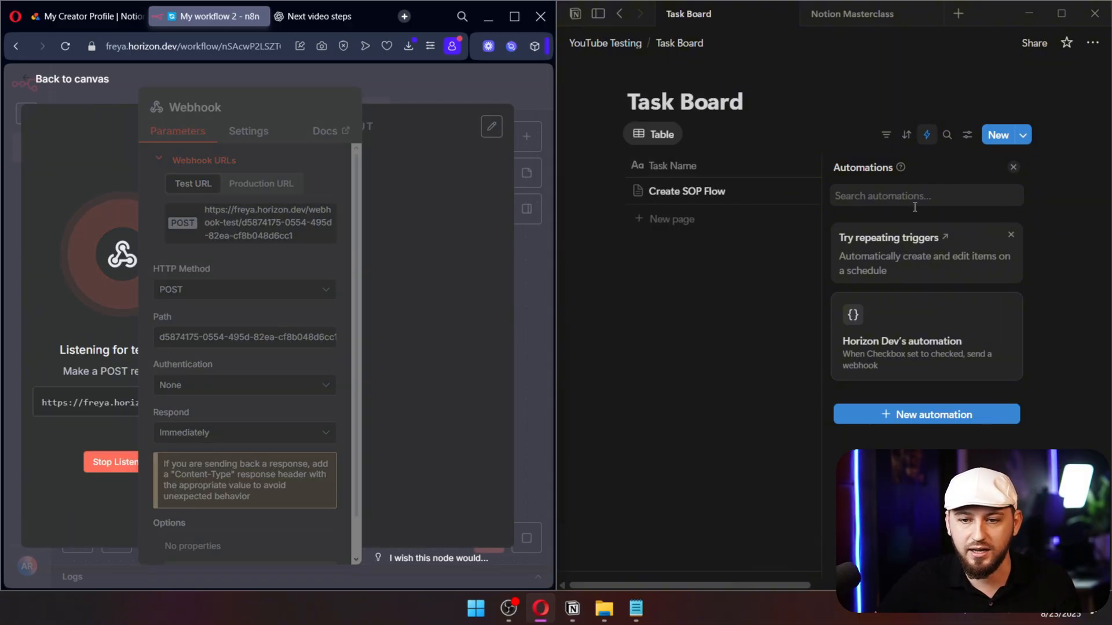
Close the automations list and tick Create SOP Flow's Checkbox to fire the webhook.
left_click(1013, 167)
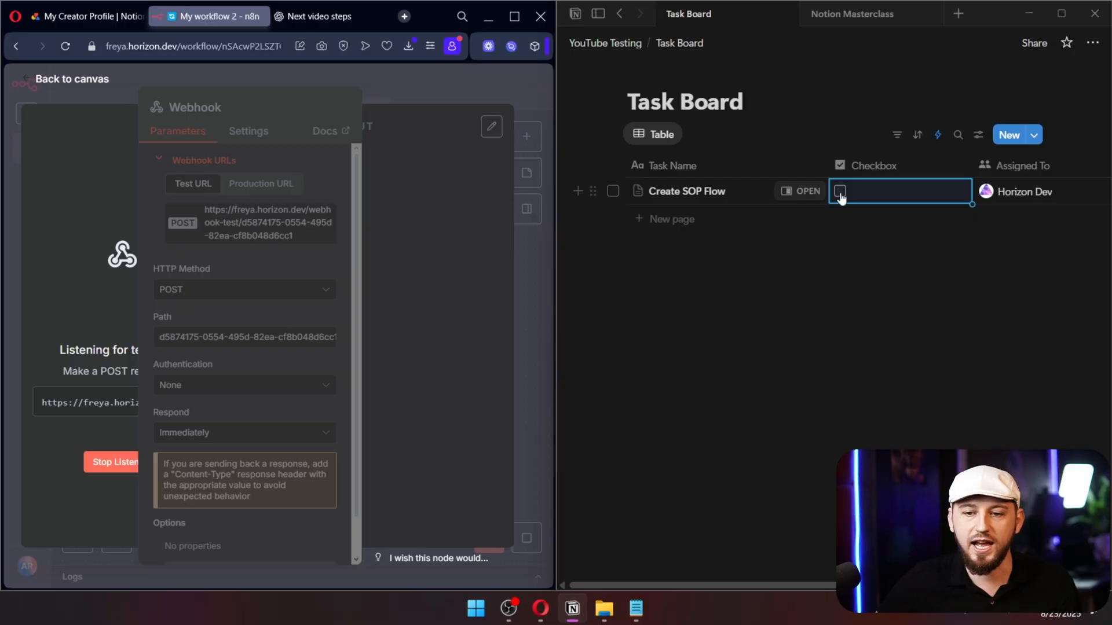
left_click(840, 191)
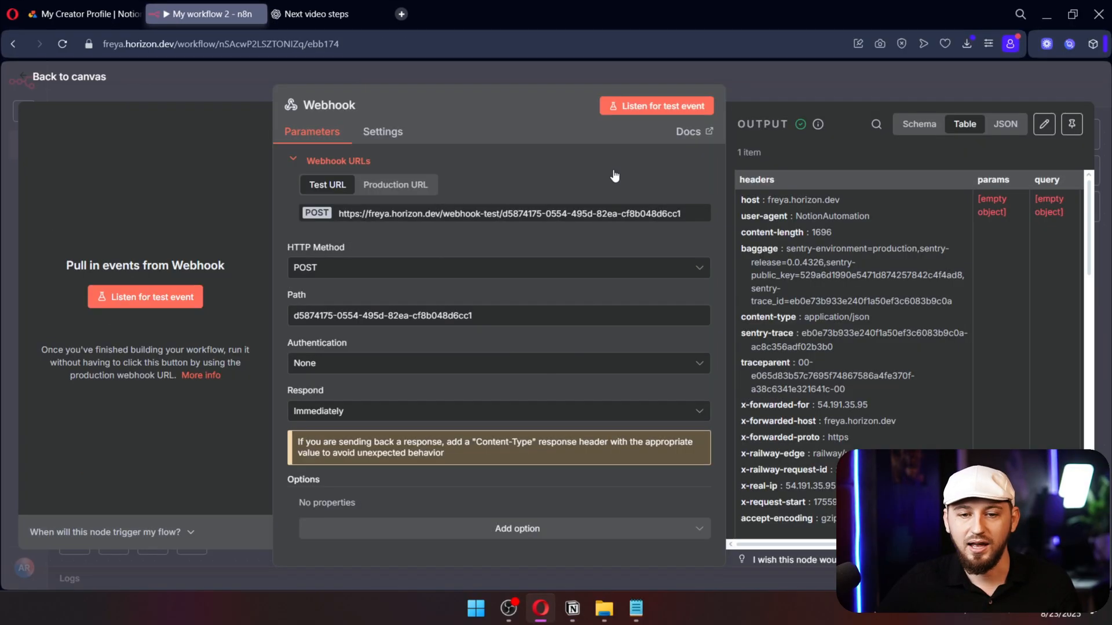
Scroll through the Webhook node's received OUTPUT data and return to the canvas.
scroll("down", 3)
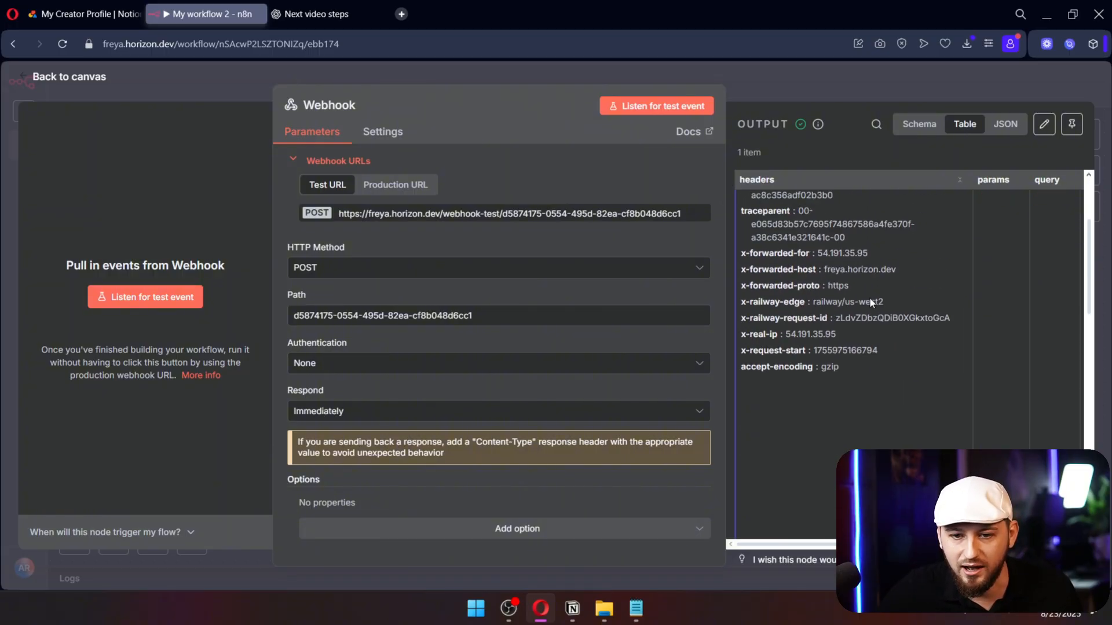
left_click(68, 76)
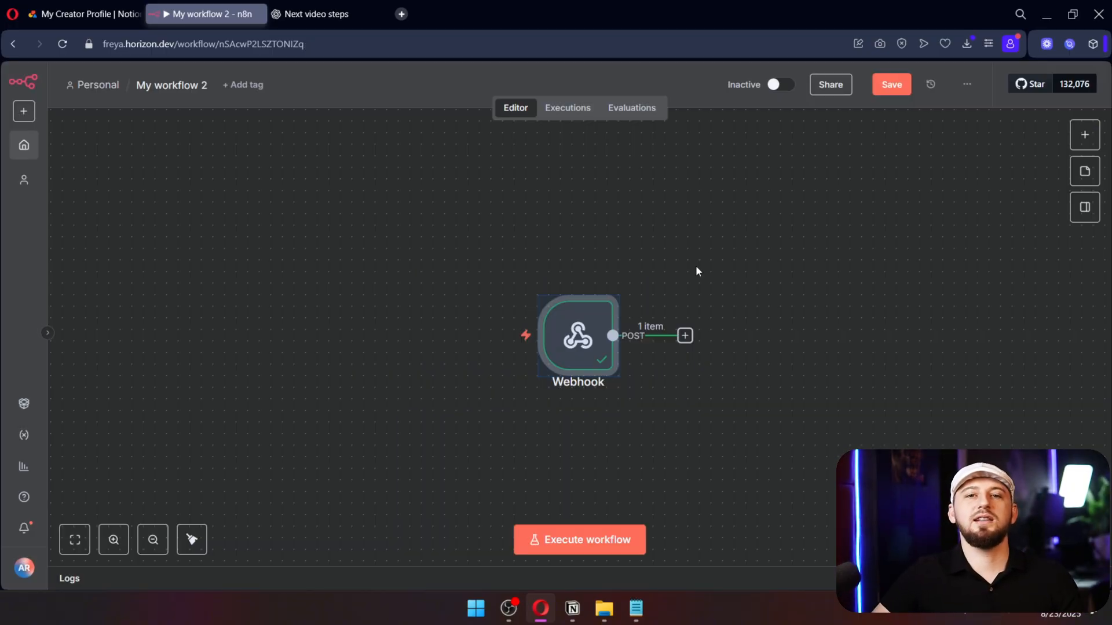